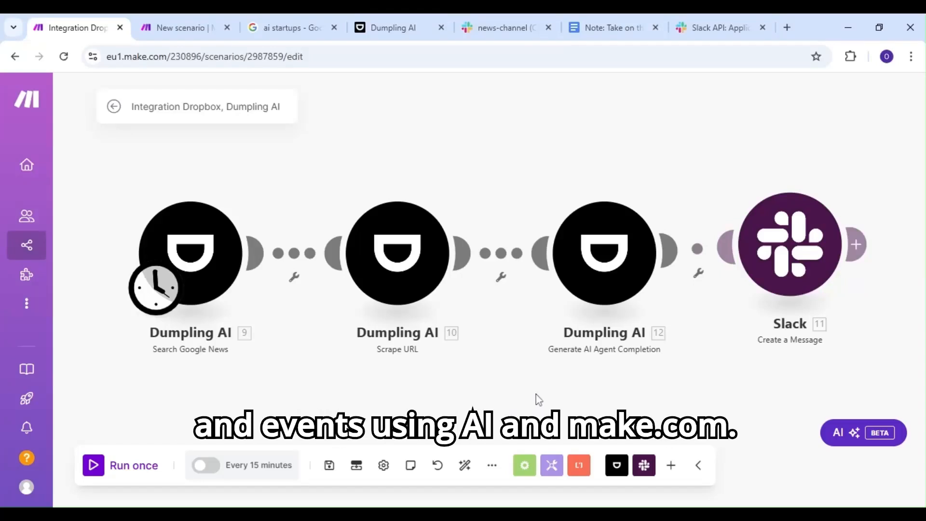
pyautogui.moveTo(784, 394)
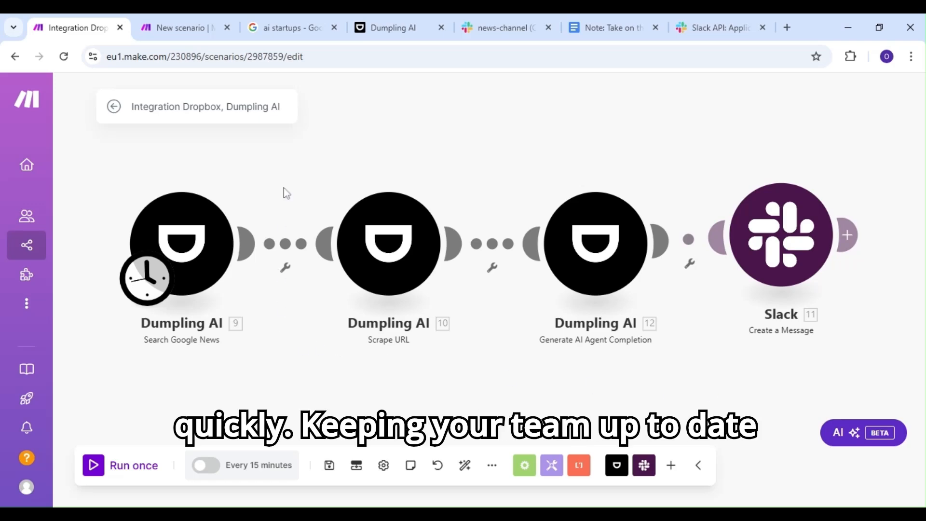
# Step: Browse the 'ai startups' Google News headlines down through funding stories and back to the top
pyautogui.click(289, 27)
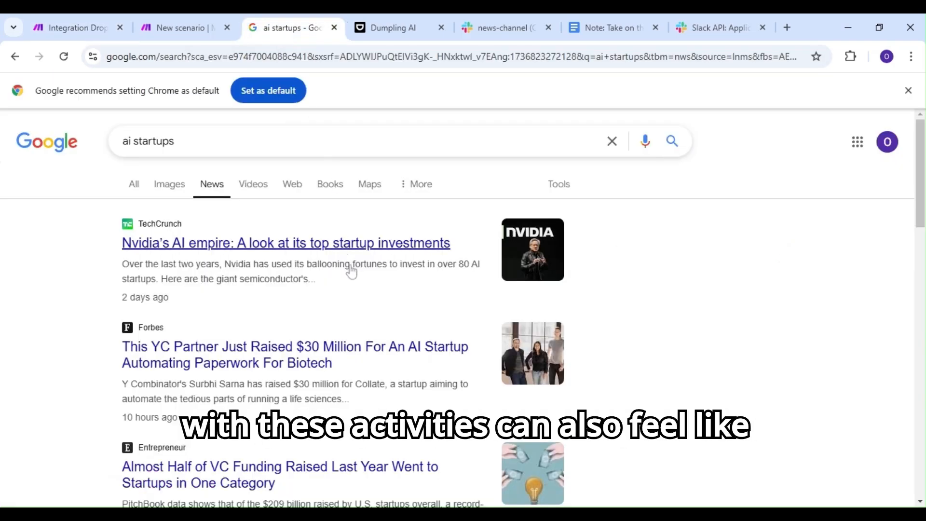
pyautogui.scroll(-3)
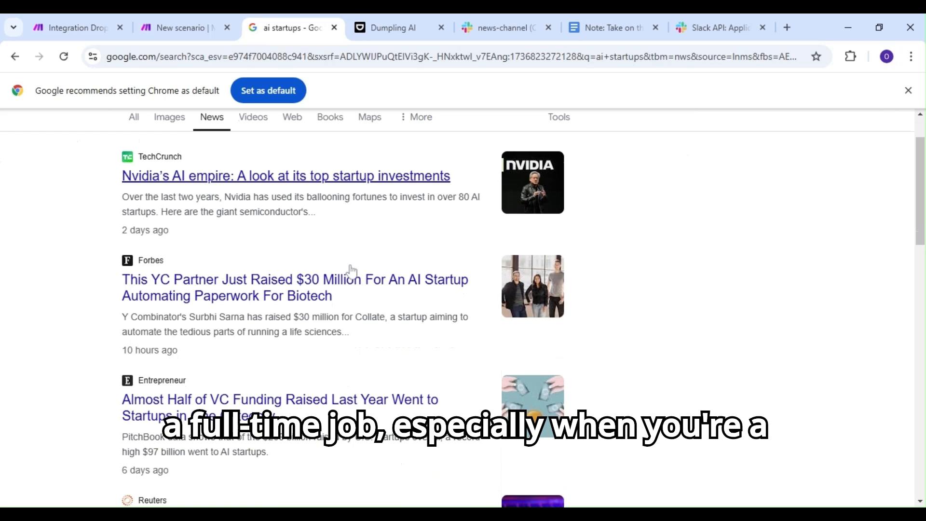
pyautogui.scroll(-3)
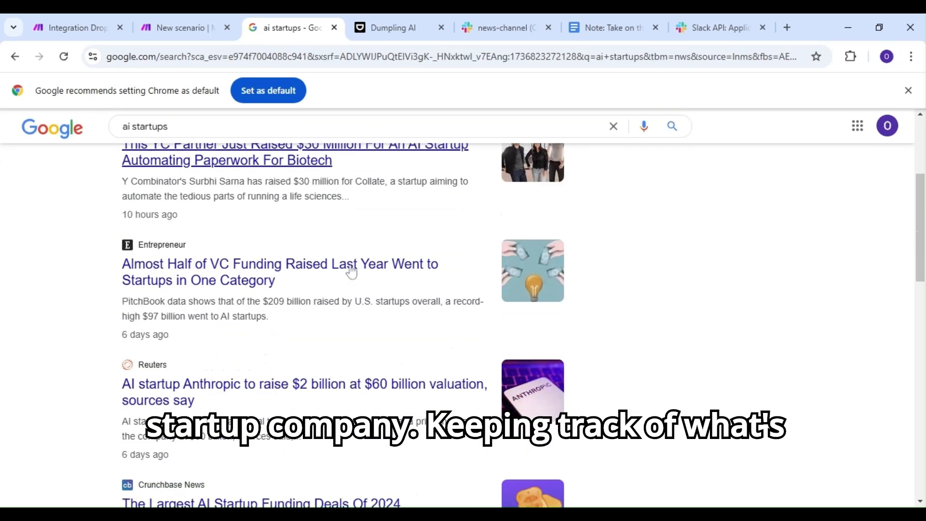
pyautogui.scroll(-3)
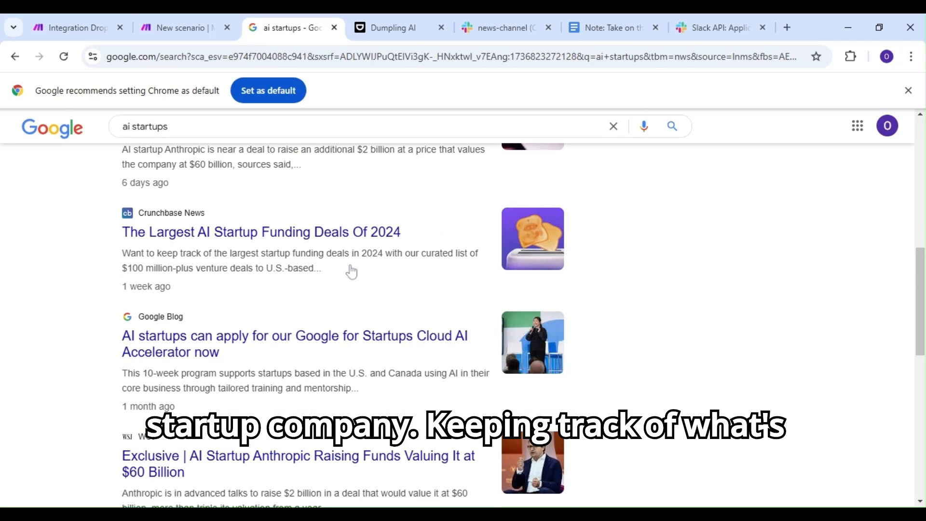
pyautogui.scroll(-3)
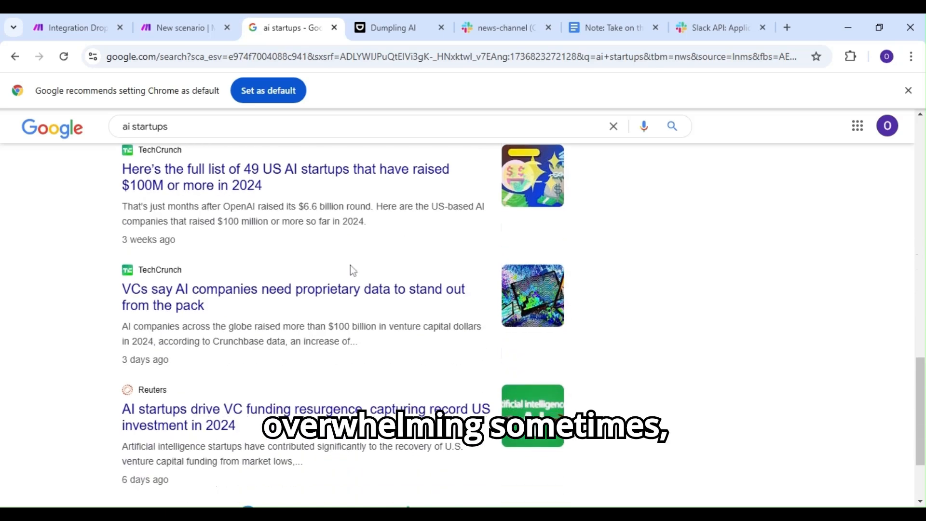
pyautogui.scroll(3)
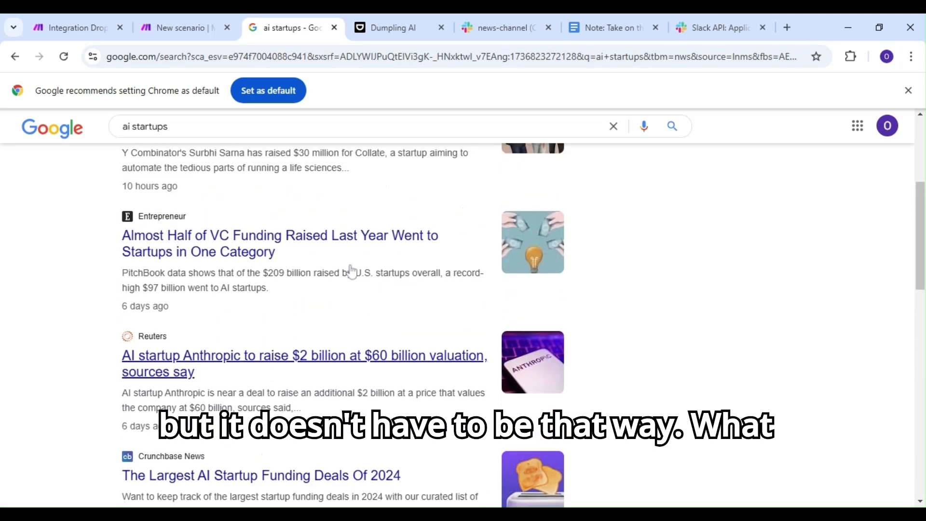
pyautogui.scroll(3)
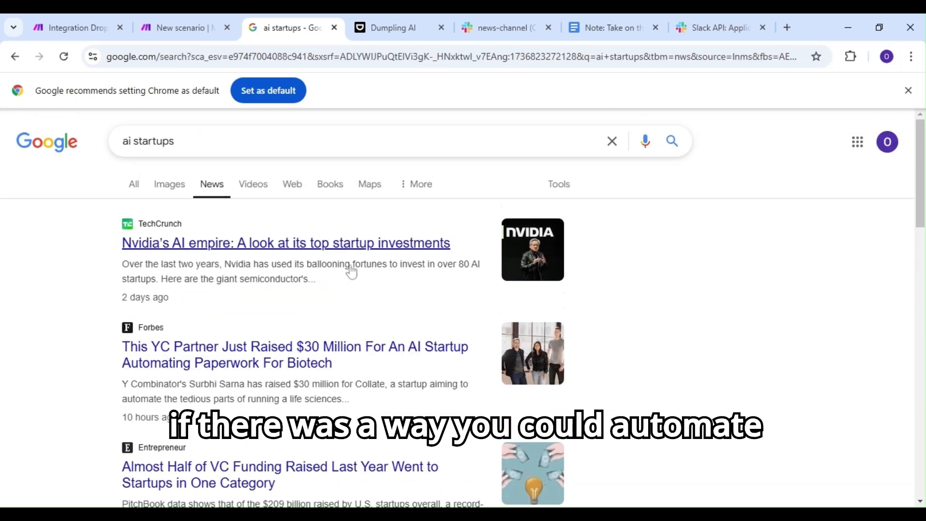
pyautogui.moveTo(666, 347)
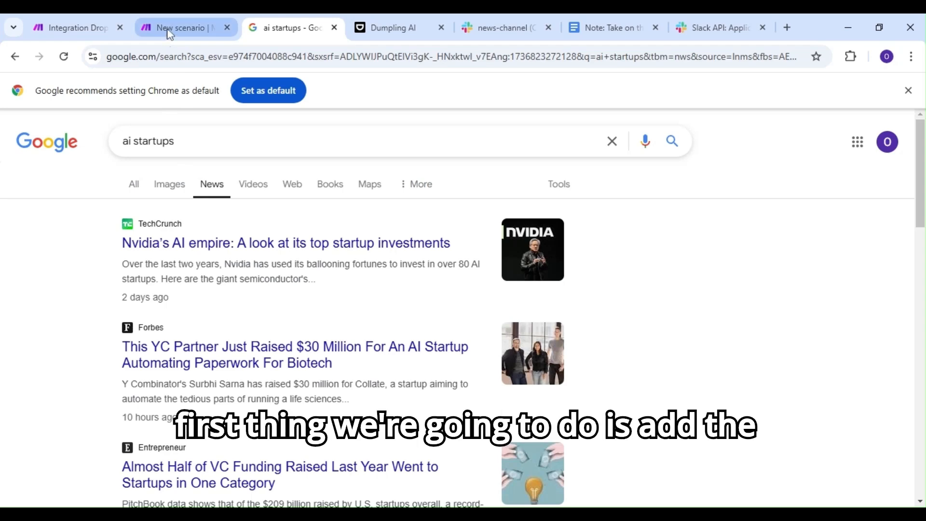
# Step: Add Dumpling AI's Search Google News as the new scenario's first module
pyautogui.click(179, 27)
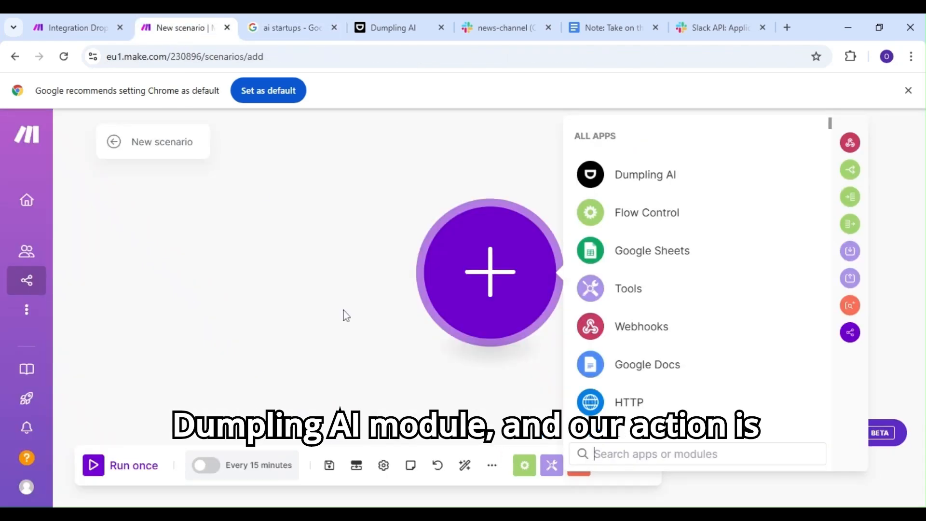
pyautogui.moveTo(645, 175)
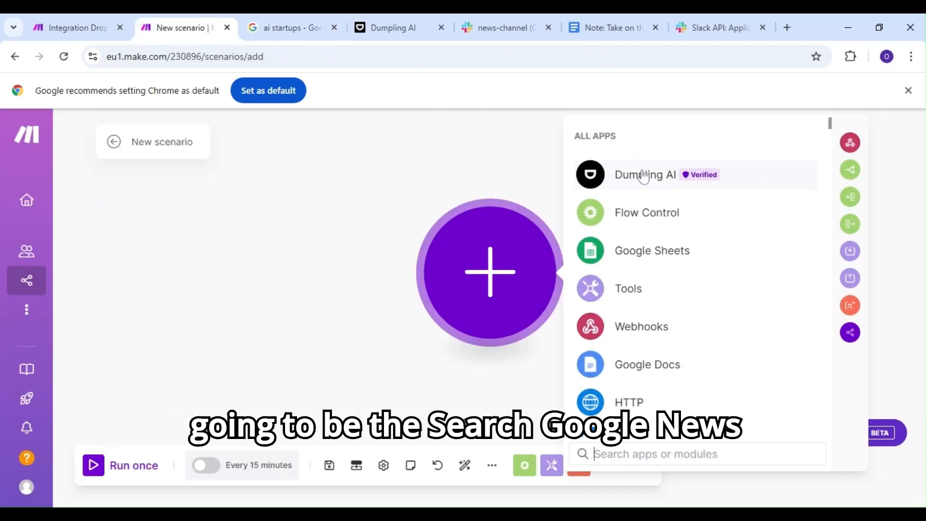
pyautogui.click(645, 174)
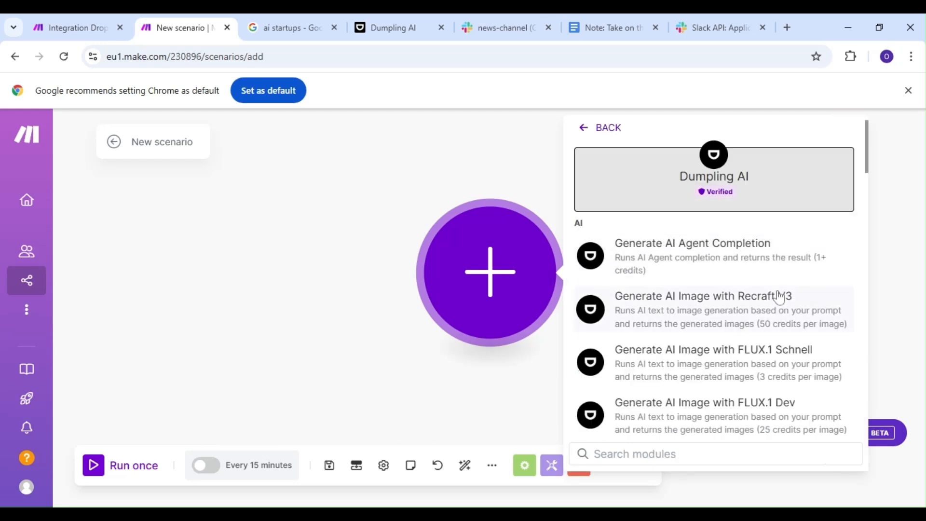
pyautogui.scroll(-3)
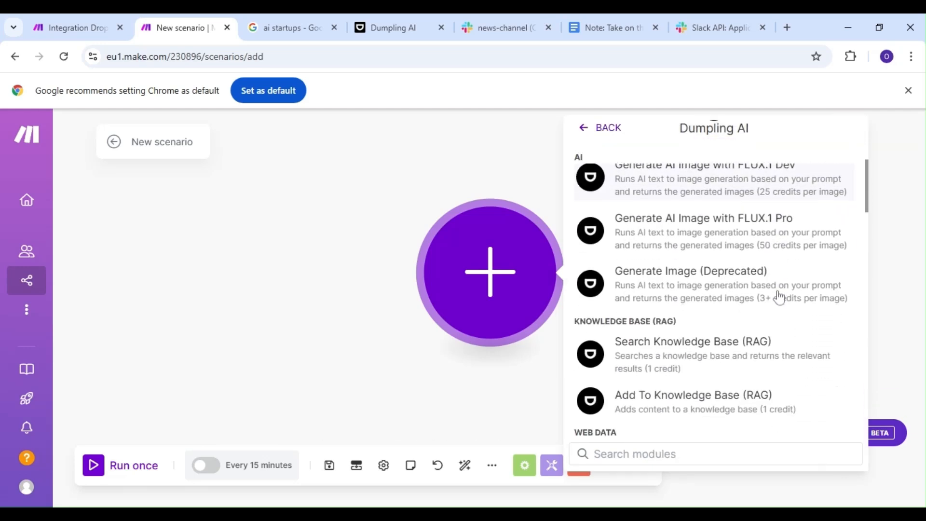
pyautogui.scroll(-3)
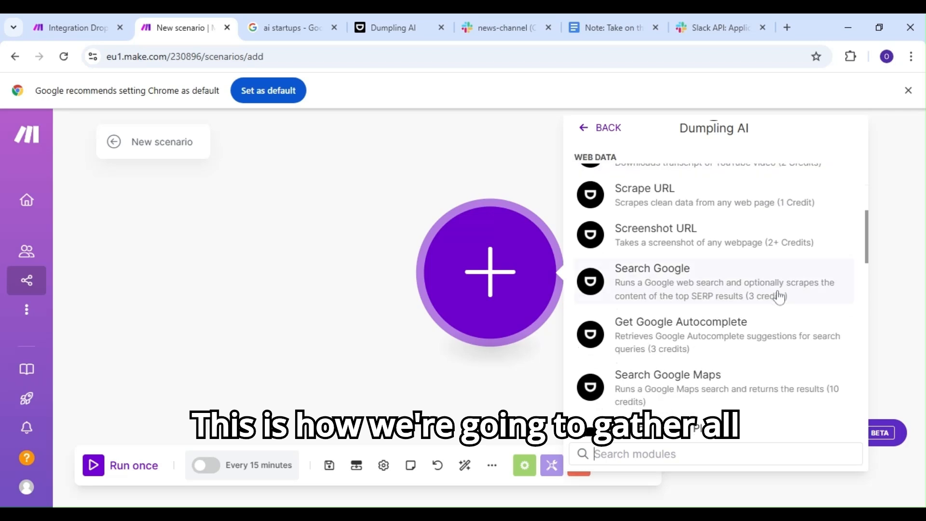
pyautogui.scroll(-3)
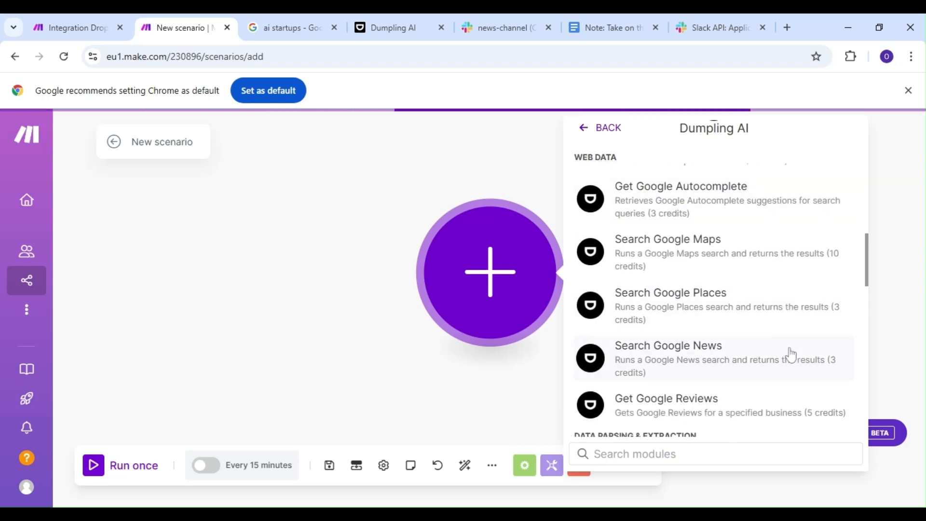
pyautogui.click(668, 346)
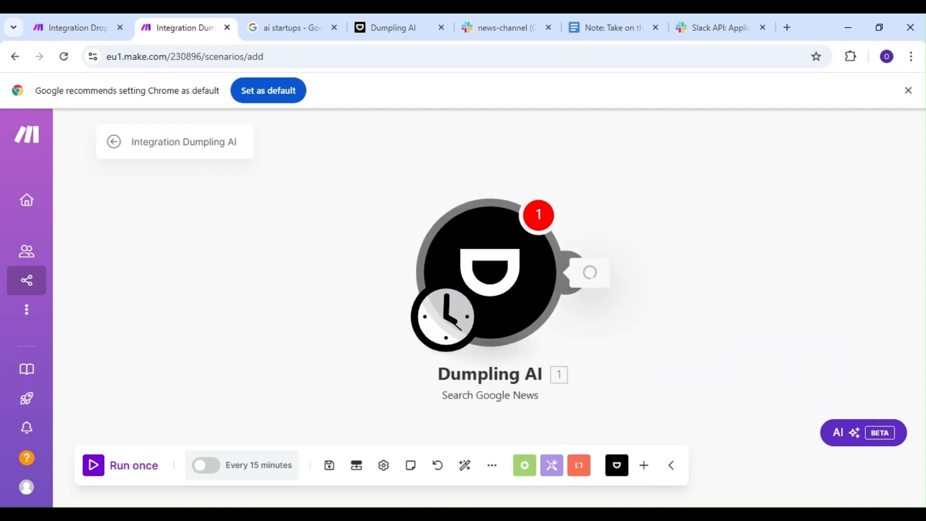
# Step: Enter 'AI Startups' as the news search query and 'en' as the language
pyautogui.click(489, 272)
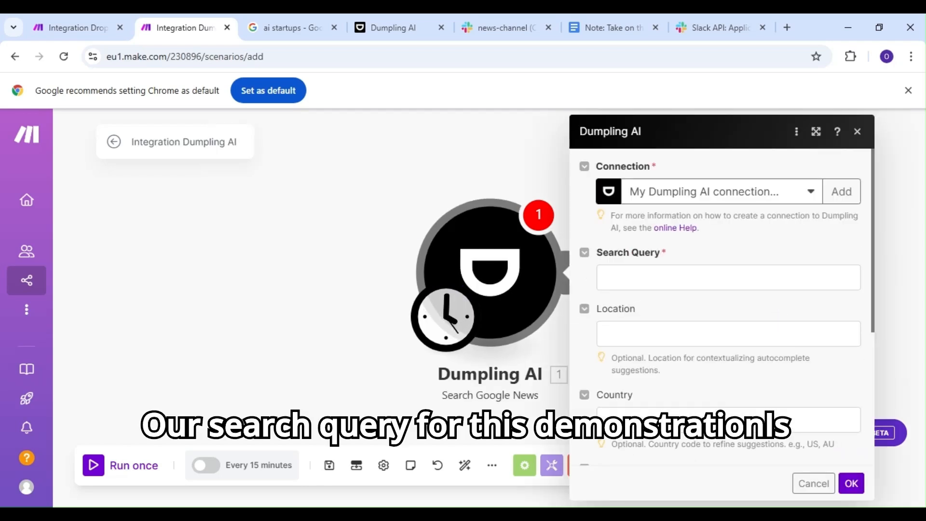
pyautogui.click(728, 278)
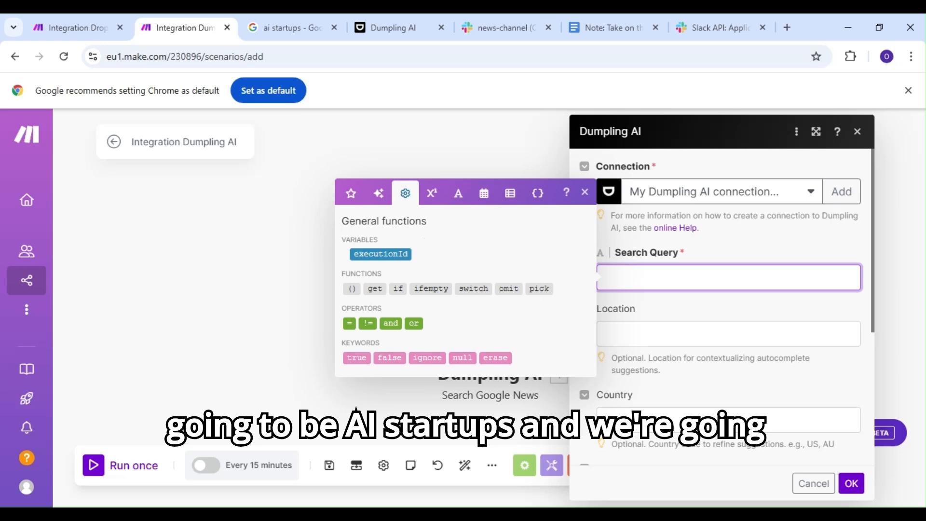
pyautogui.write('AI')
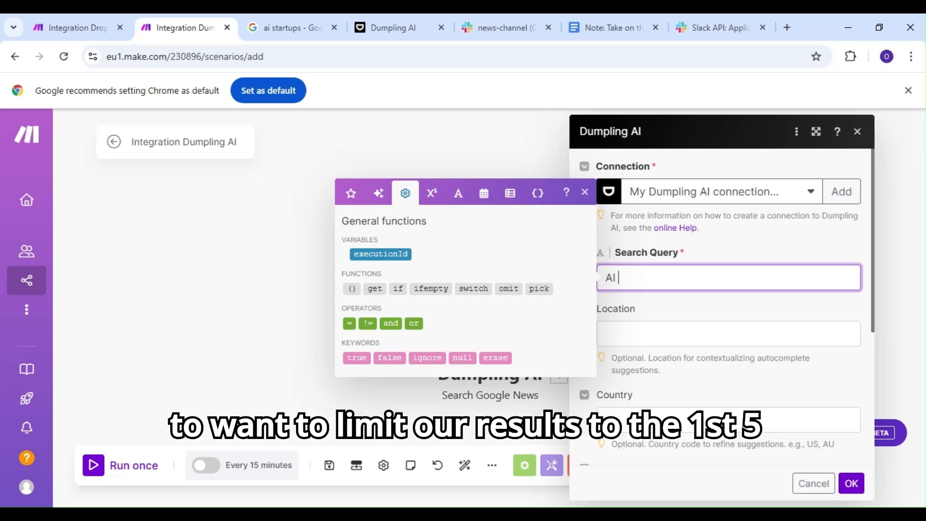
pyautogui.write('Staa')
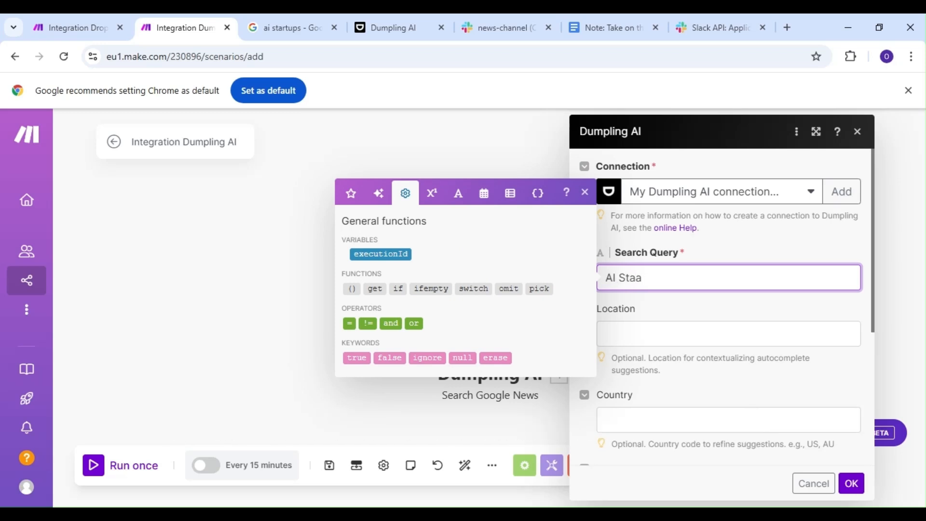
pyautogui.write('rtups')
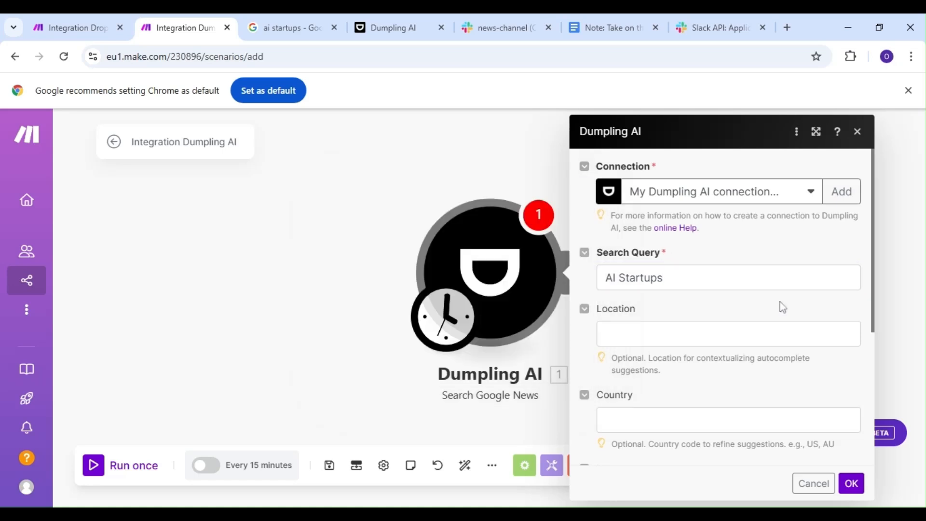
pyautogui.moveTo(781, 317)
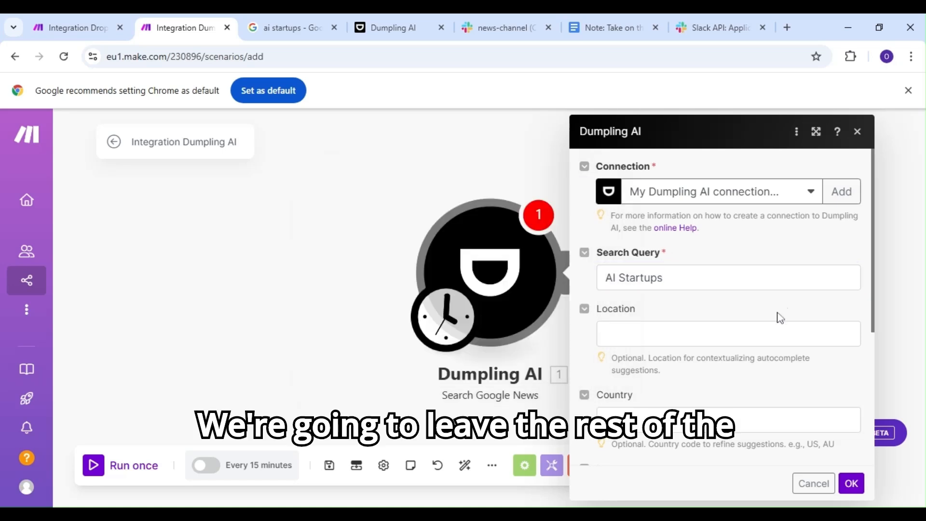
pyautogui.scroll(-3)
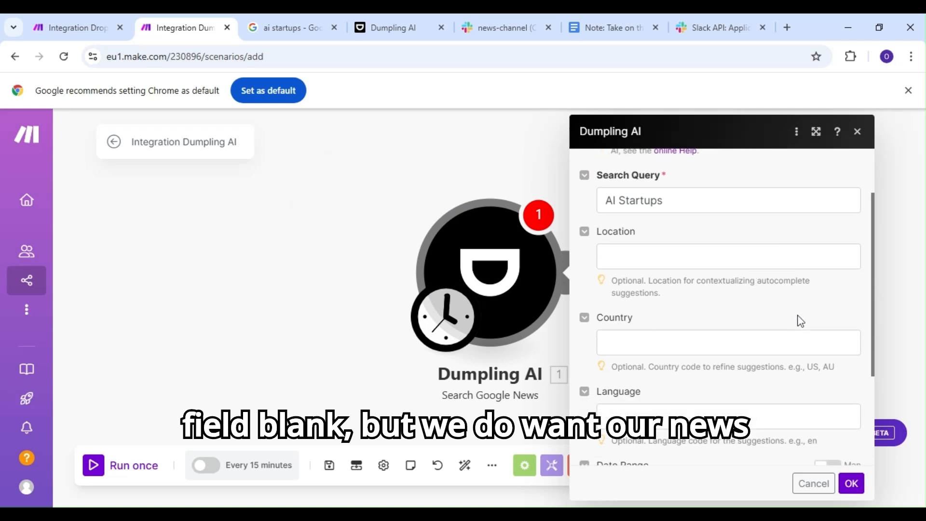
pyautogui.scroll(-3)
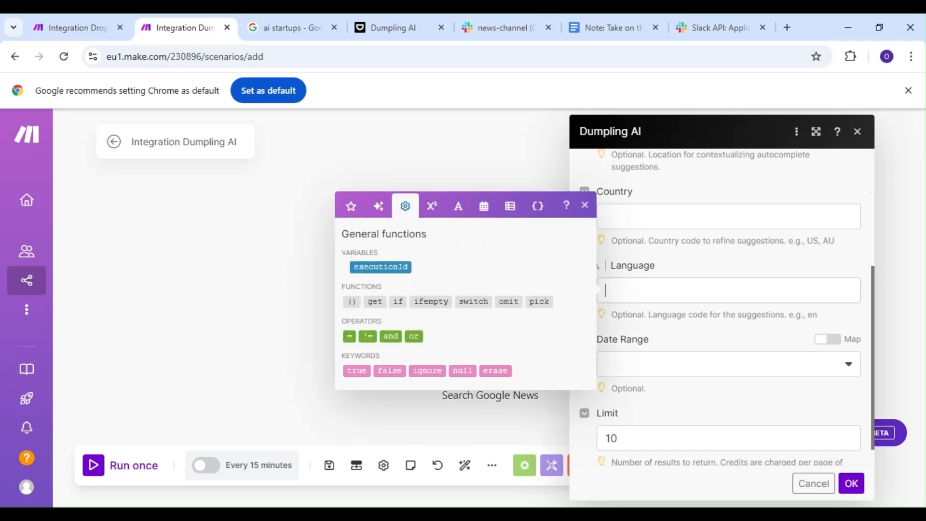
pyautogui.write('en')
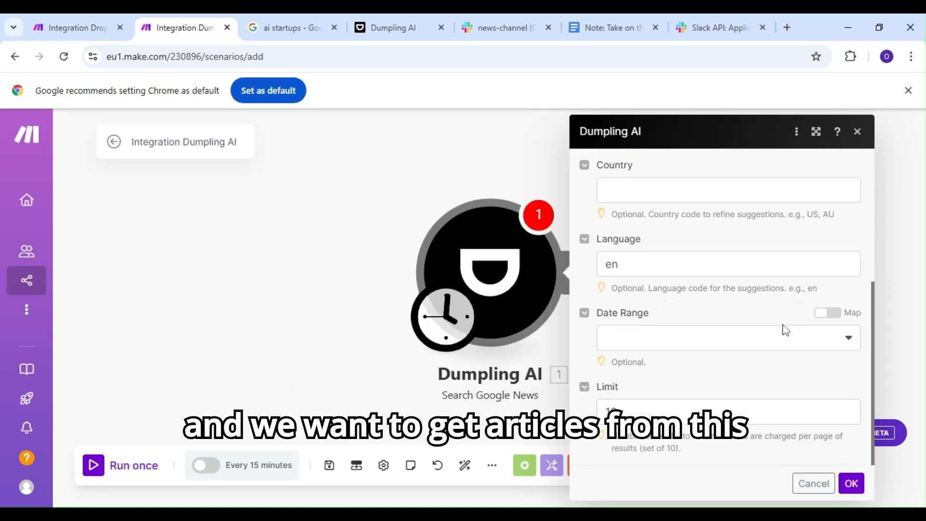
# Step: Set the date range to Past week and the limit to 5, then save
pyautogui.click(729, 337)
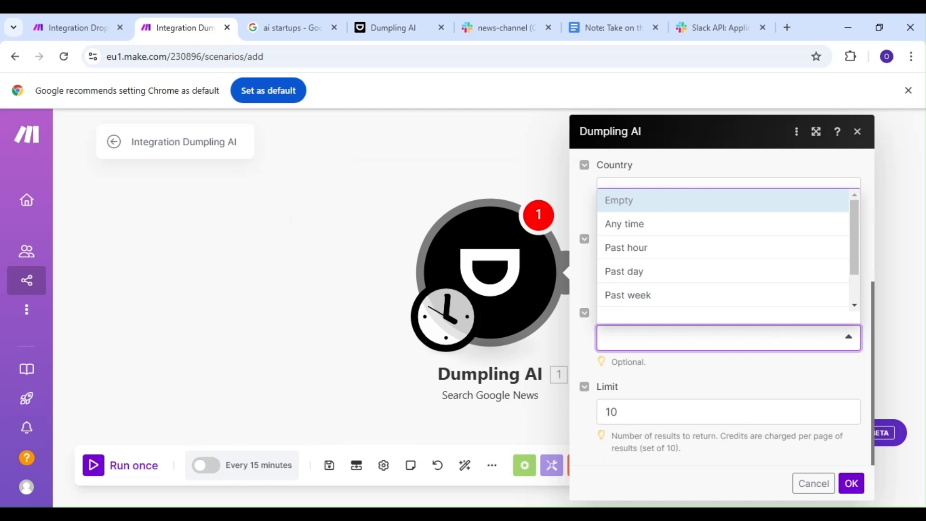
pyautogui.moveTo(725, 228)
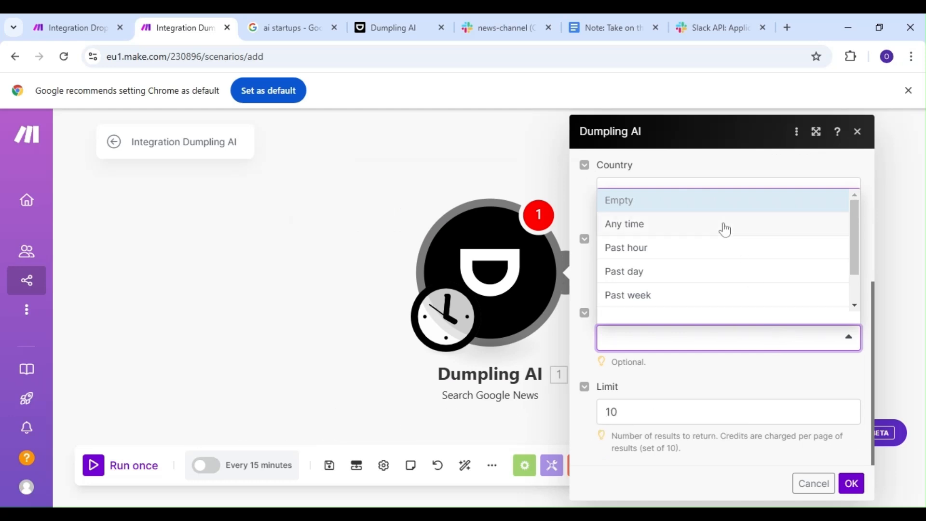
pyautogui.click(628, 295)
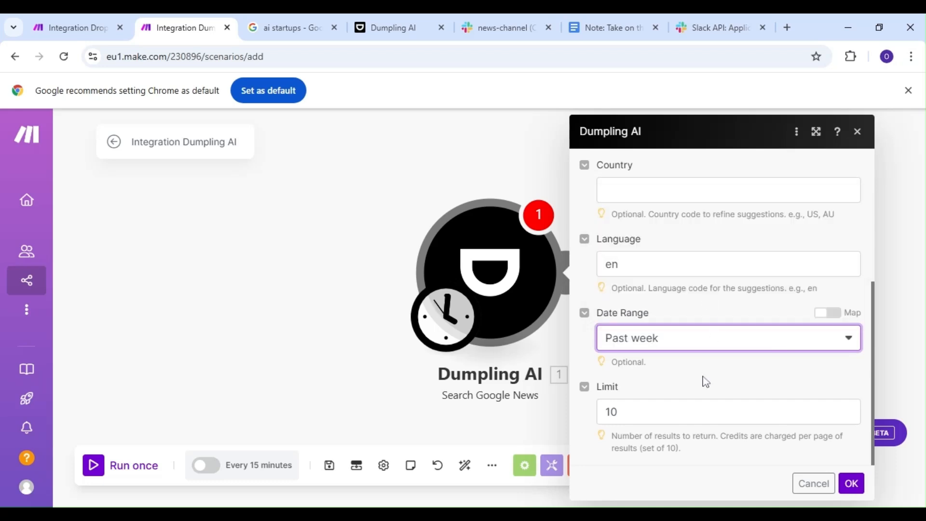
pyautogui.click(727, 411)
pyautogui.write('5')
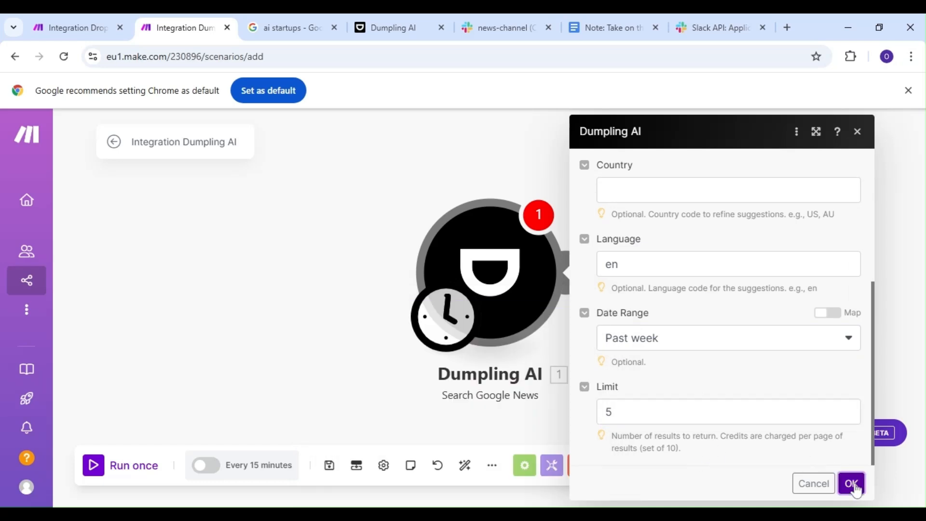
pyautogui.click(851, 484)
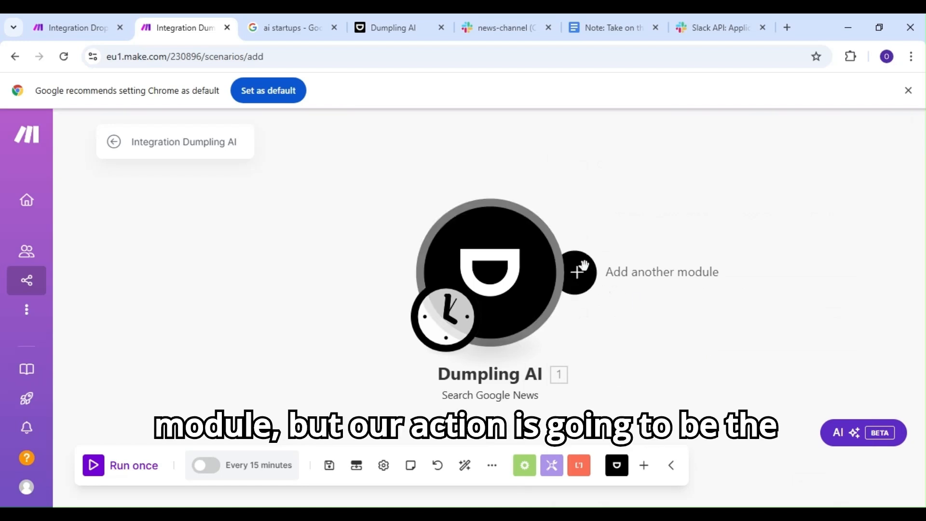
# Step: Add a Dumpling AI Scrape URL module after the Search Google News step
pyautogui.click(578, 272)
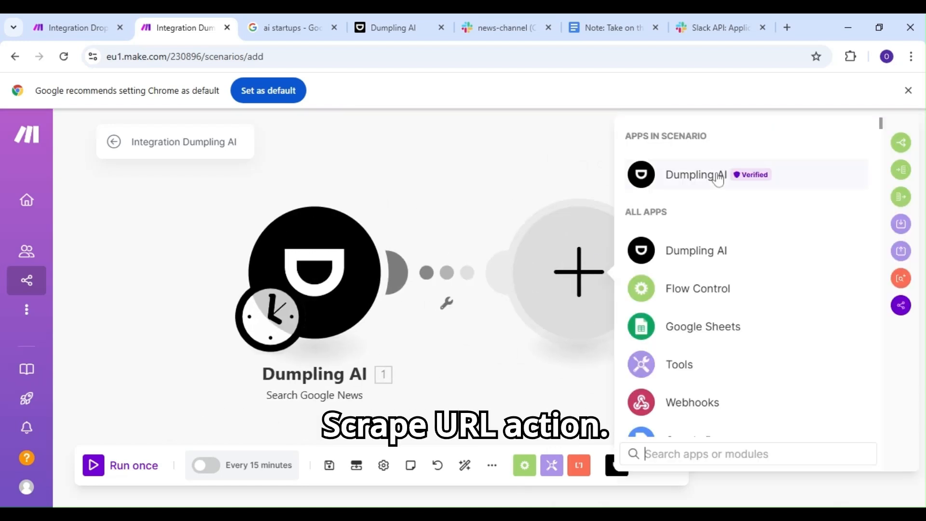
pyautogui.click(696, 174)
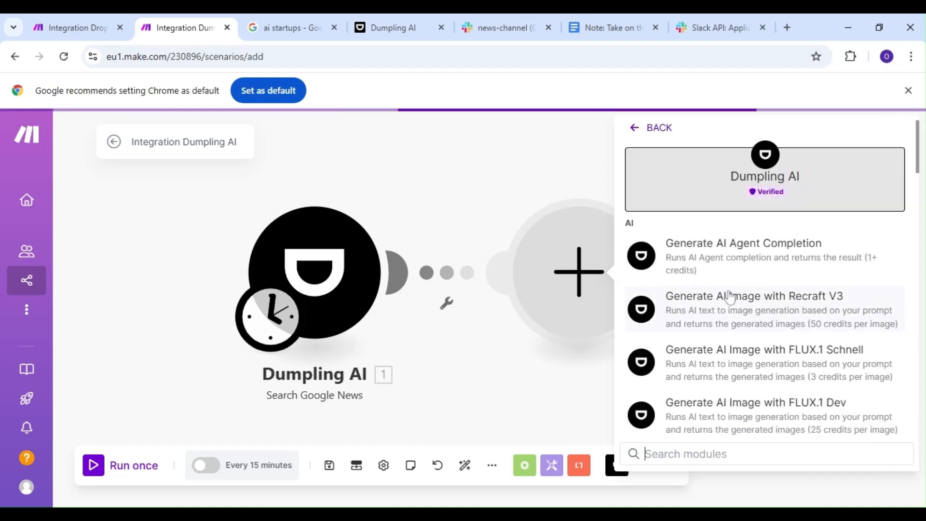
pyautogui.scroll(-3)
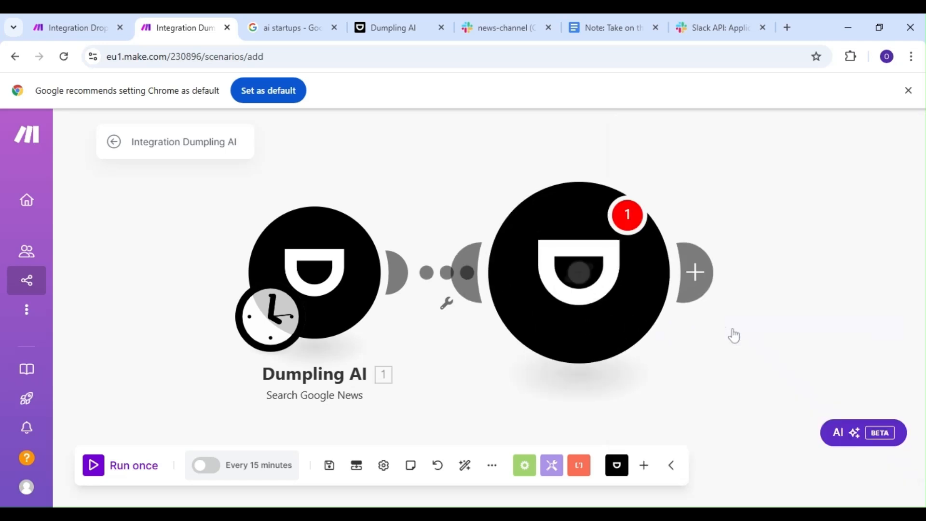
# Step: Map 1. Link into the Scrape URL field, set Clean Data to Yes, and save
pyautogui.click(576, 273)
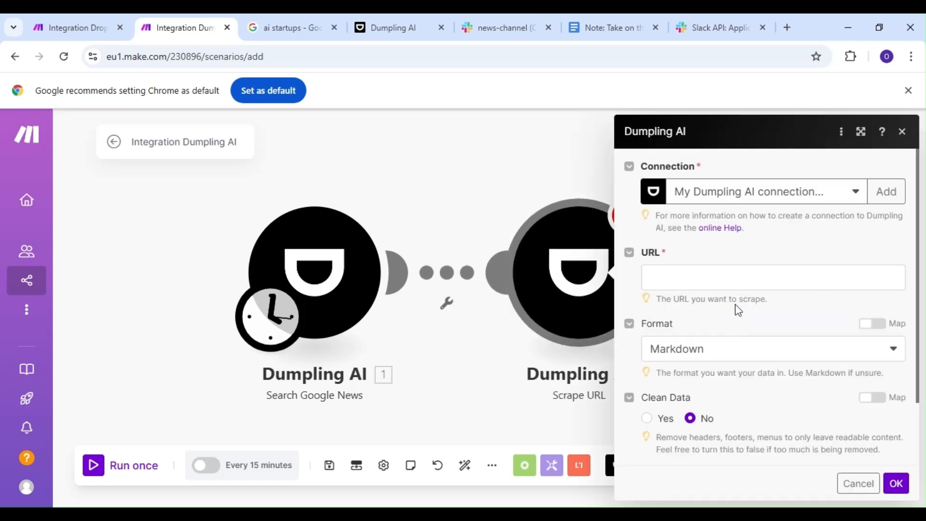
pyautogui.click(772, 277)
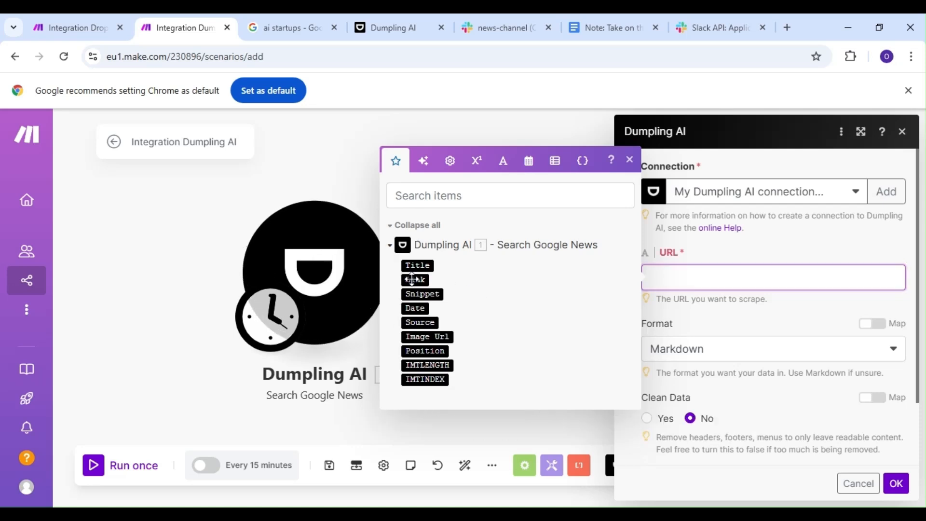
pyautogui.click(414, 280)
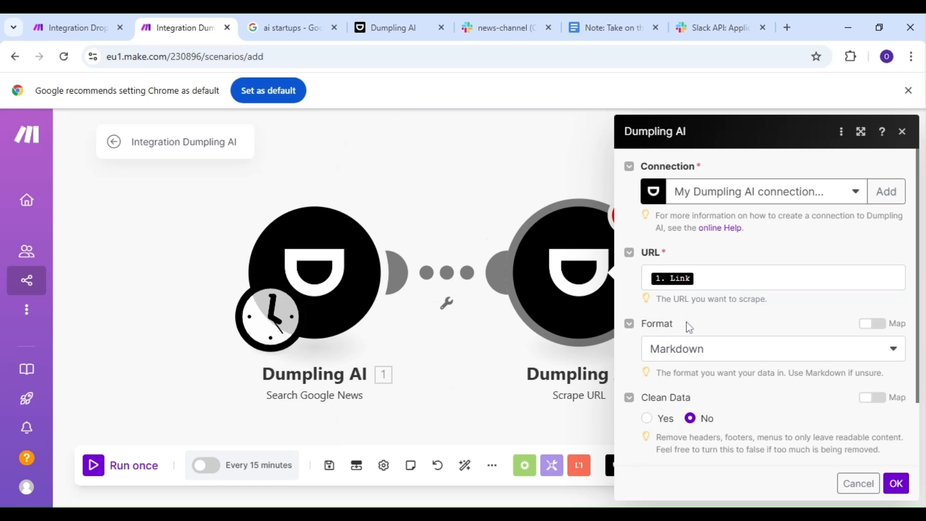
pyautogui.scroll(-3)
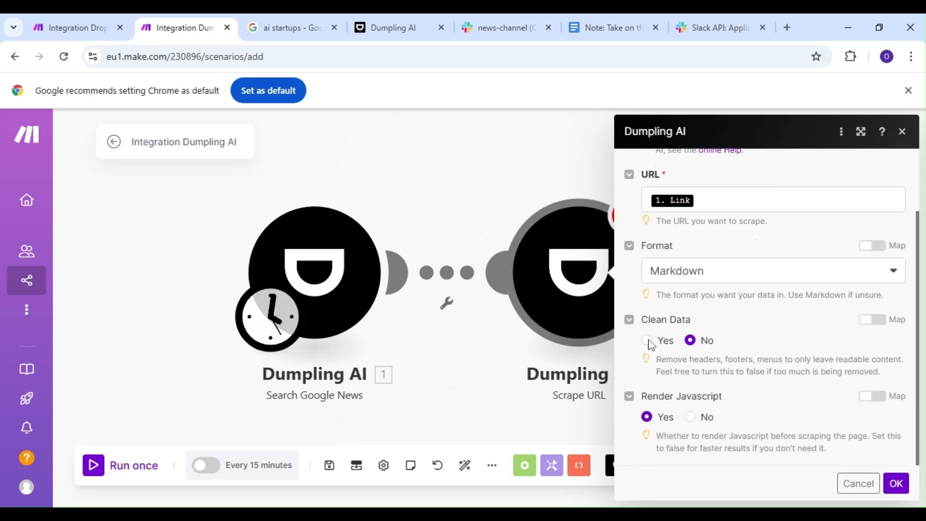
pyautogui.click(646, 339)
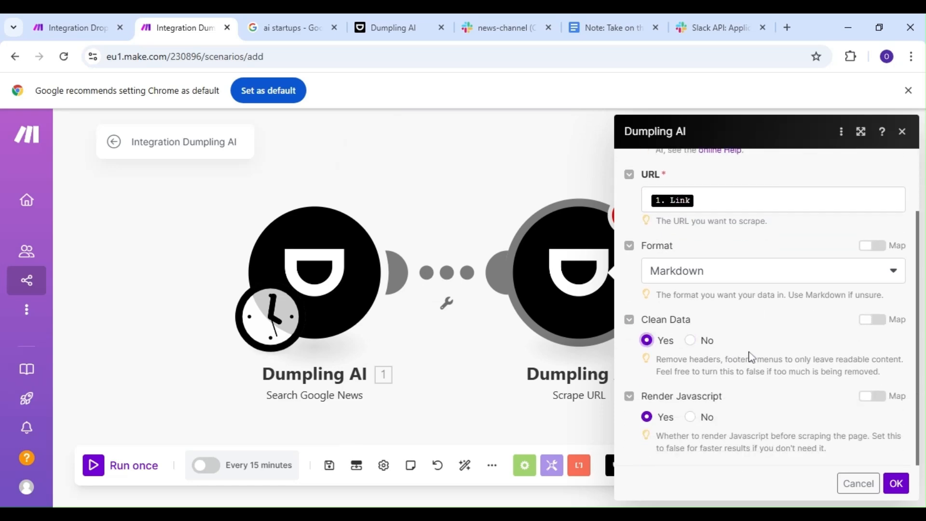
pyautogui.click(896, 483)
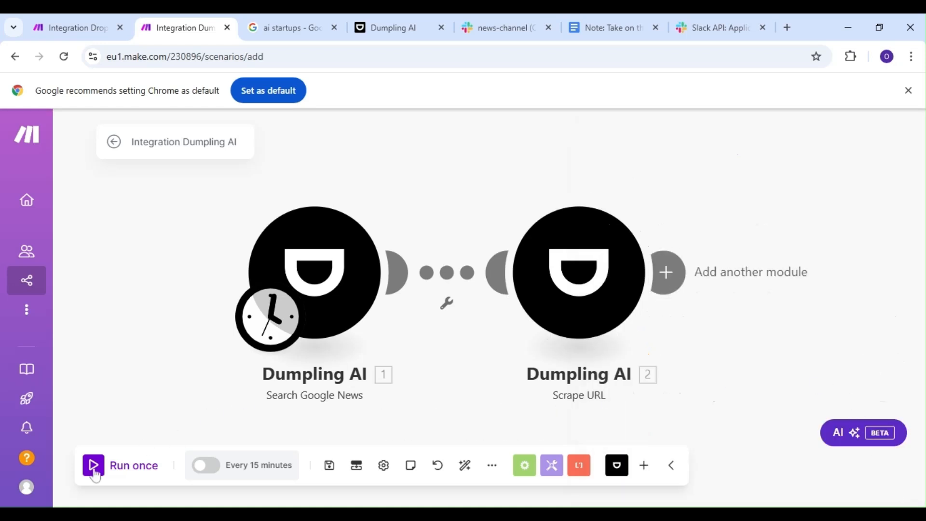
# Step: Run the scenario once and review Operation 5's scraped markdown content
pyautogui.click(92, 466)
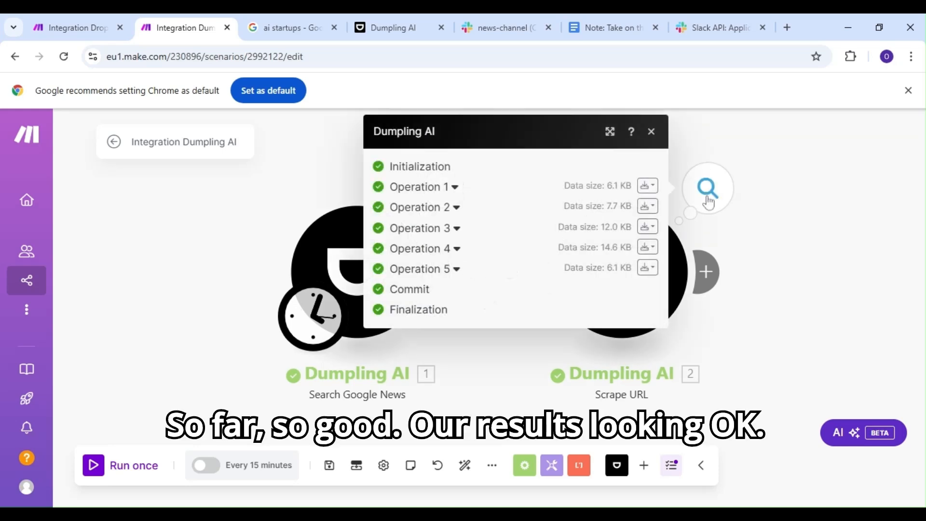
pyautogui.moveTo(457, 266)
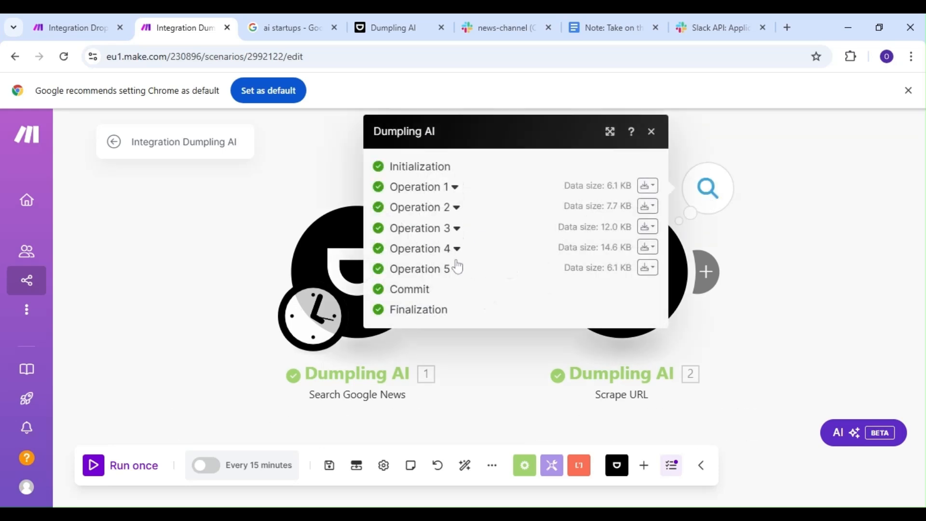
pyautogui.click(420, 269)
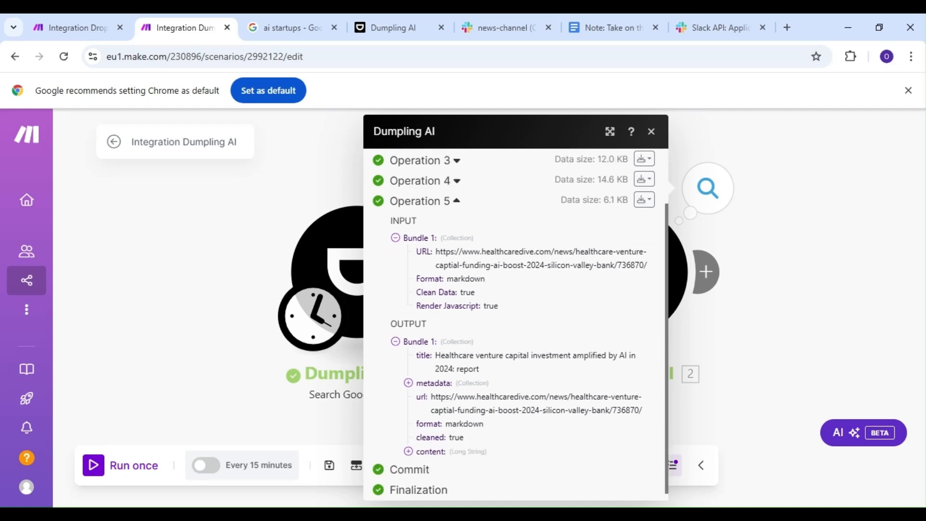
pyautogui.scroll(3)
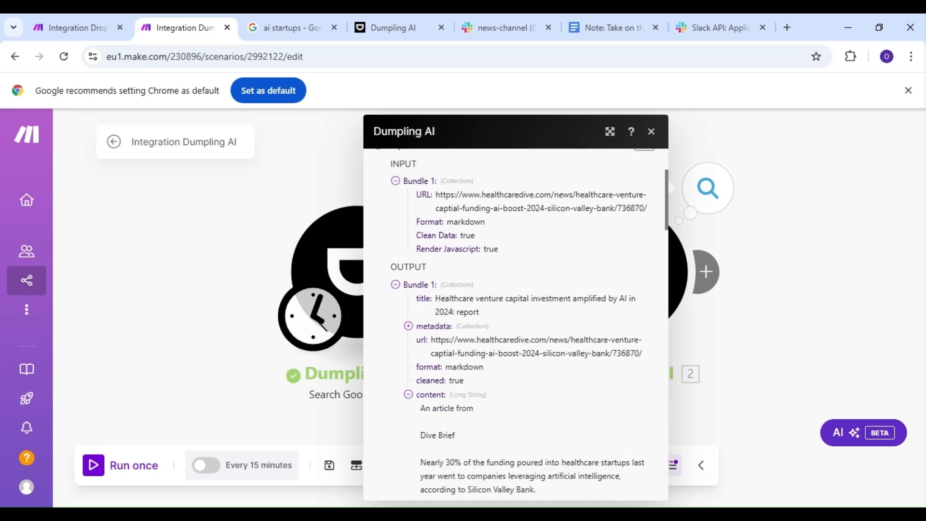
pyautogui.scroll(-3)
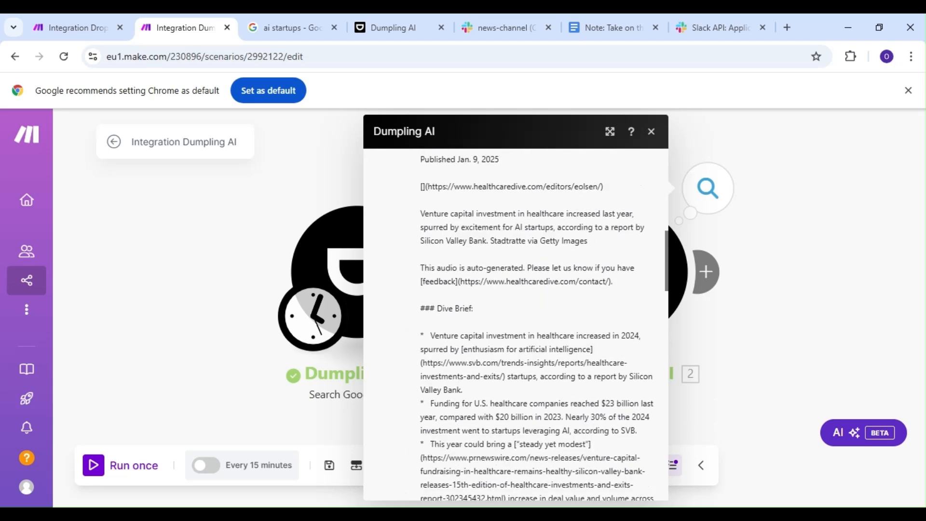
pyautogui.scroll(-3)
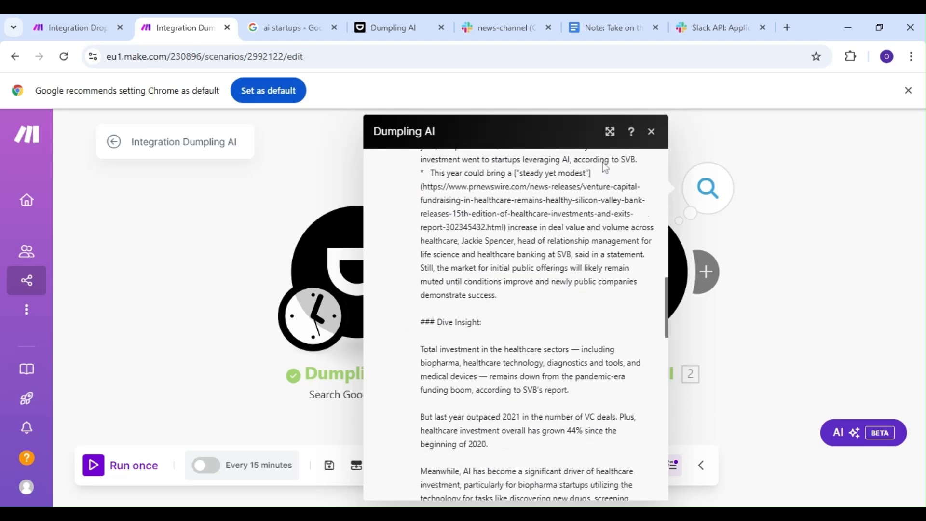
pyautogui.click(651, 131)
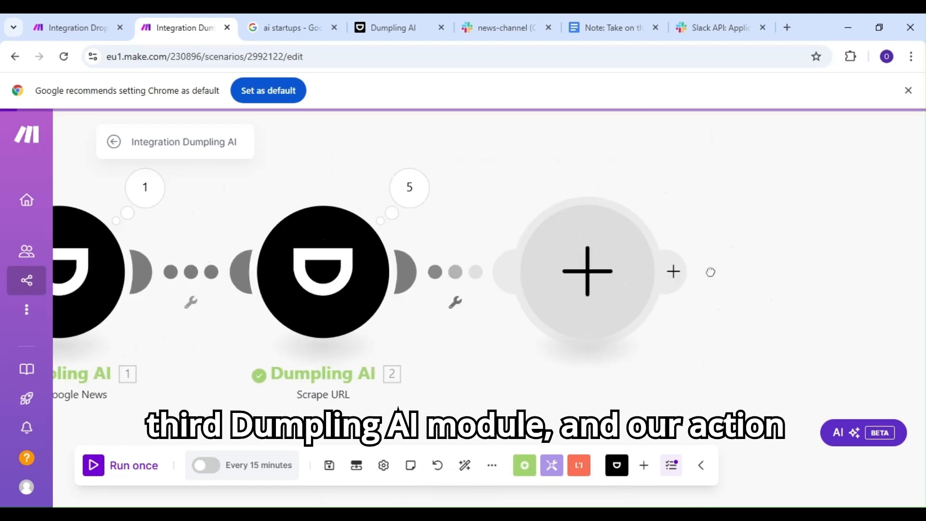
# Step: Add a Dumpling AI Generate AI Agent Completion module after Scrape URL and open its settings
pyautogui.click(587, 271)
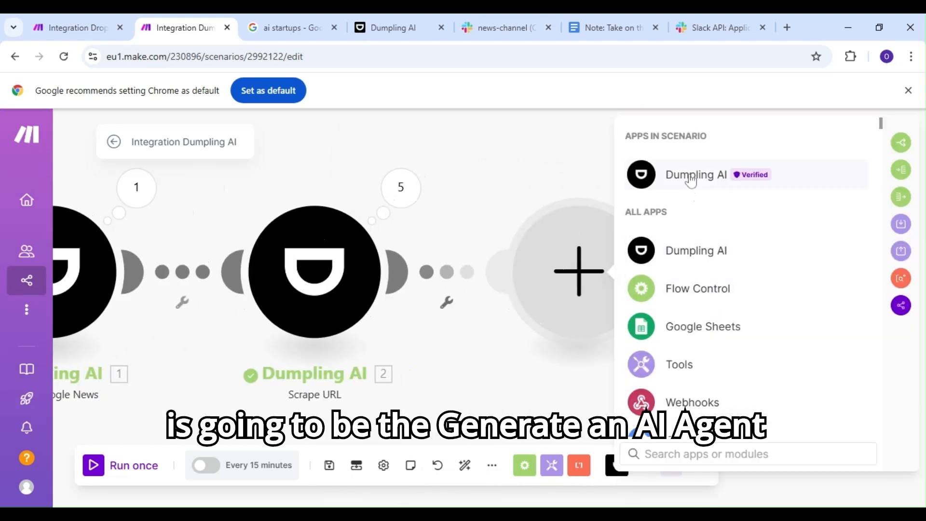
pyautogui.click(696, 174)
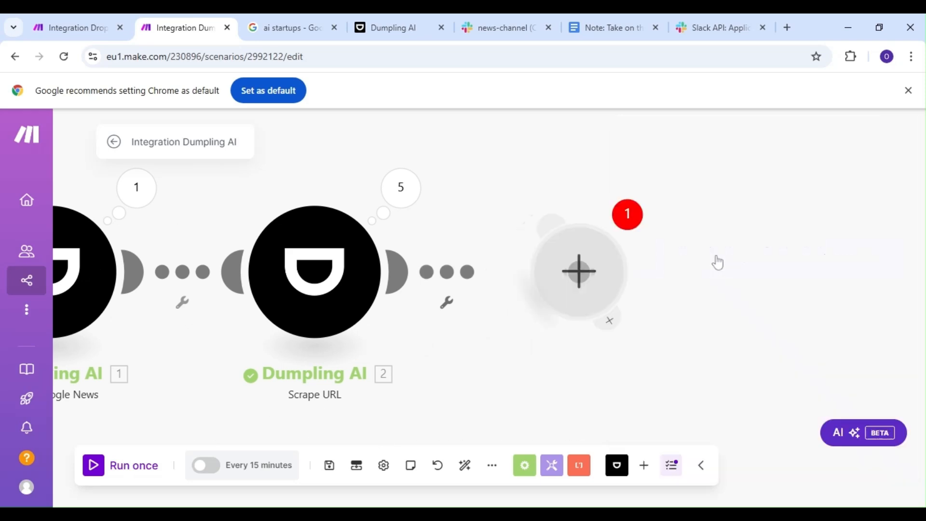
pyautogui.click(578, 271)
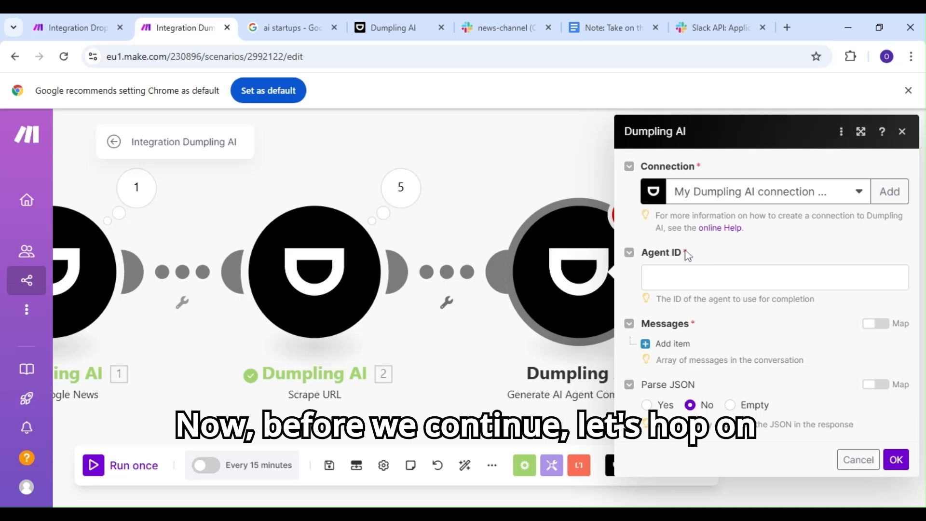
# Step: In Dumpling AI, create an agent from scratch named 'The News Agent'
pyautogui.click(396, 27)
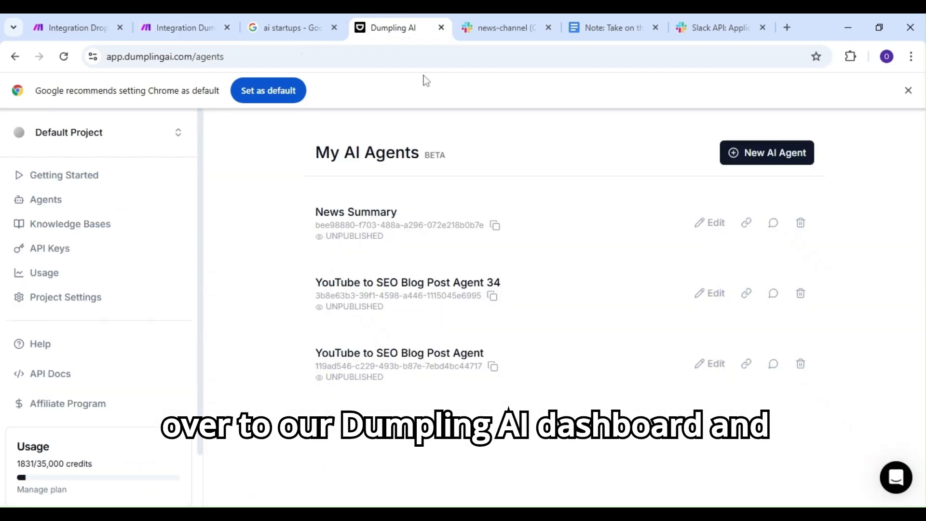
pyautogui.moveTo(767, 153)
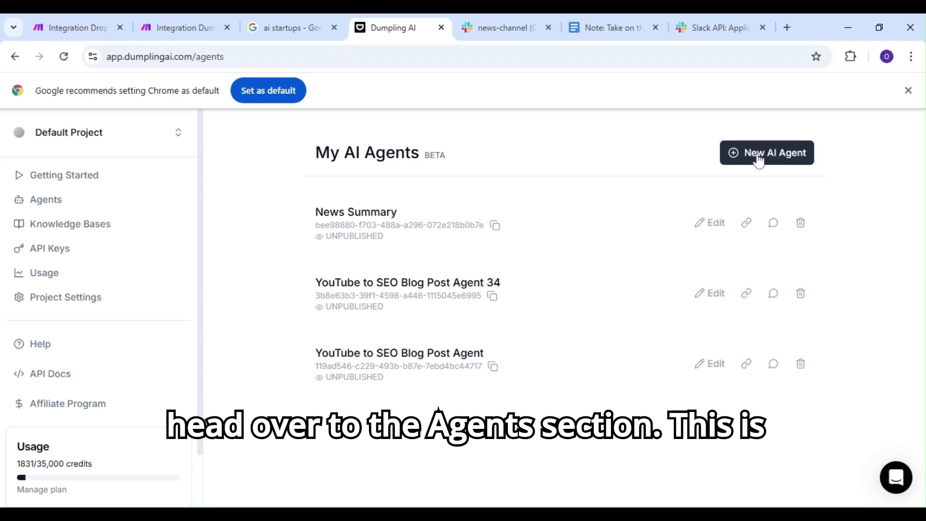
pyautogui.click(766, 153)
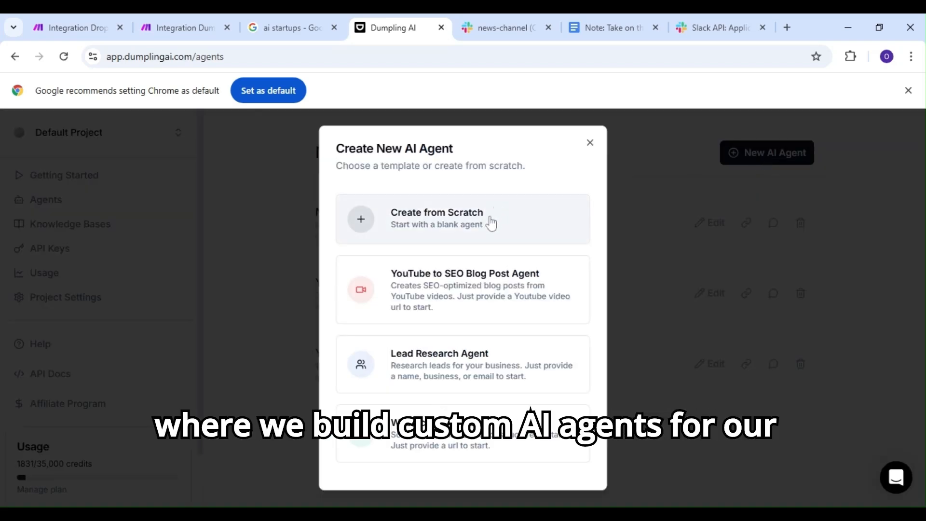
pyautogui.click(436, 218)
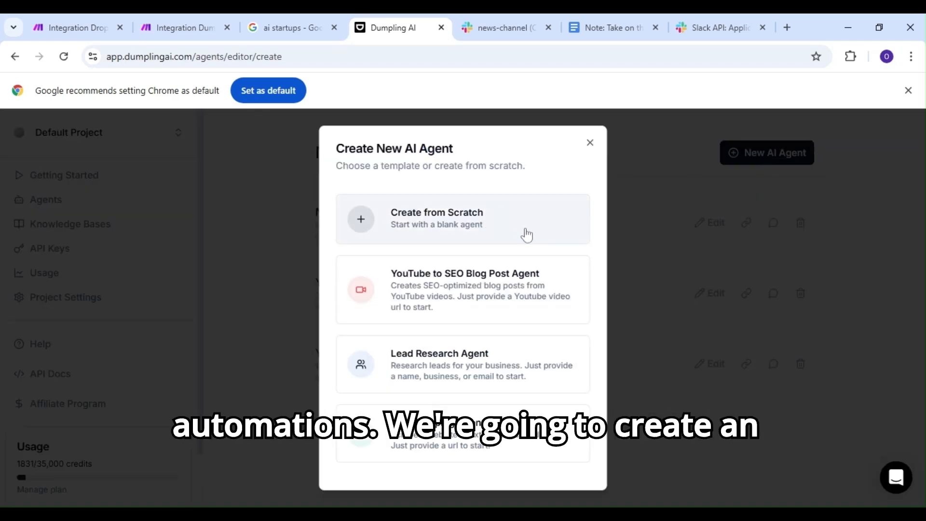
pyautogui.click(436, 218)
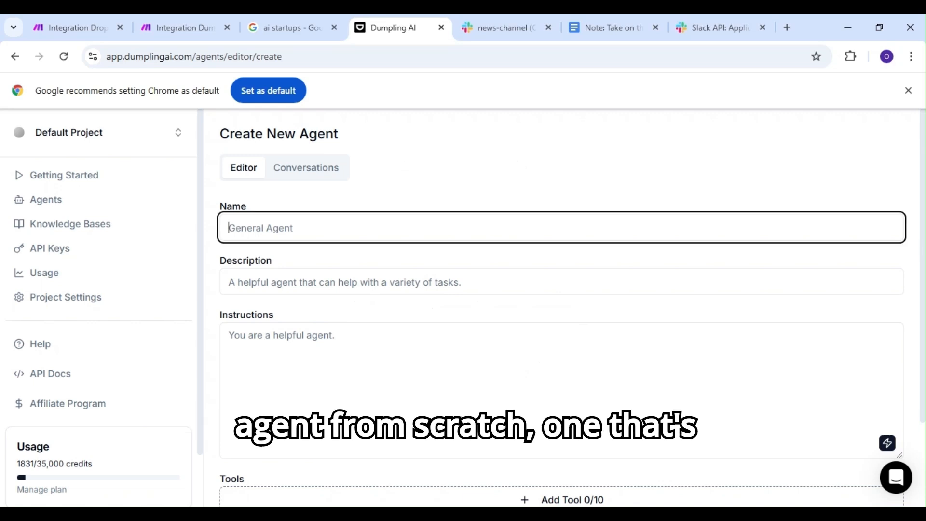
pyautogui.write('The')
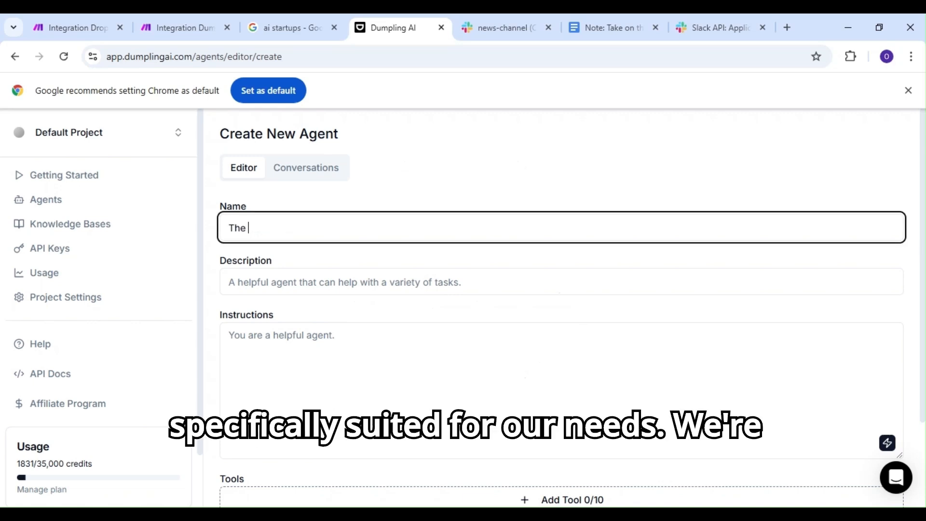
pyautogui.write('News Agan')
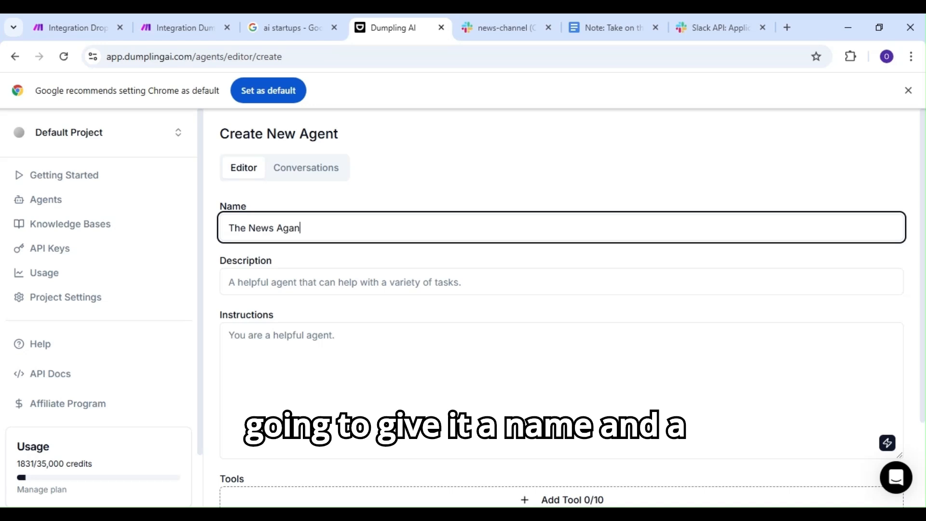
pyautogui.write('t')
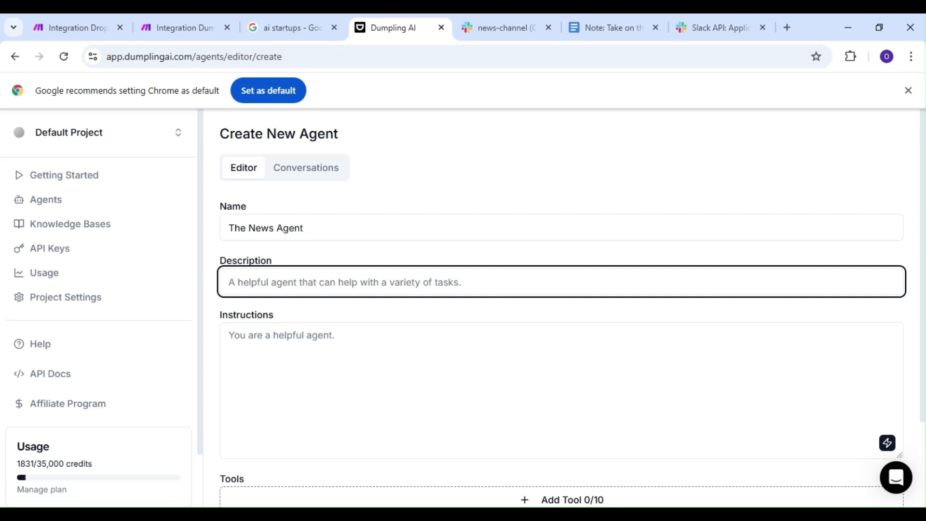
# Step: Describe the agent as 'An agent that can provide News info.'
pyautogui.write('An agent that can provide product descriptions with wit.')
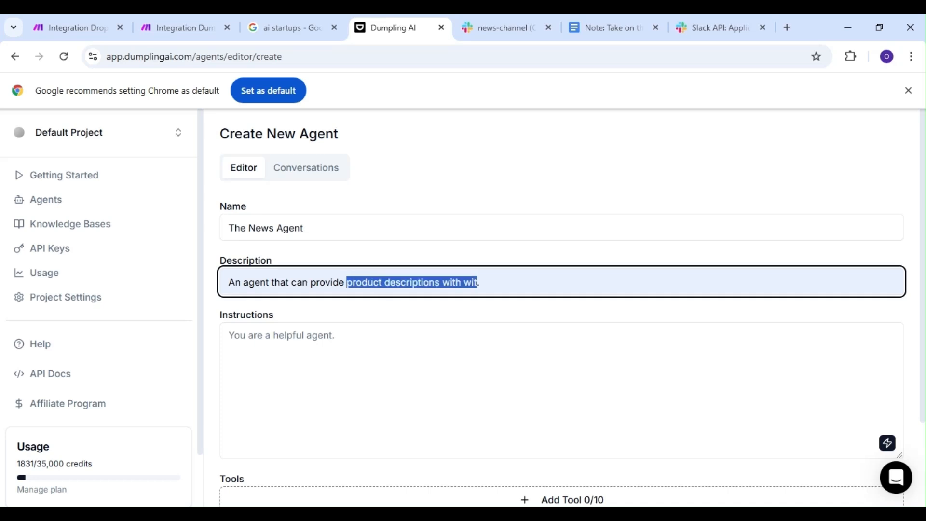
pyautogui.write('Ne')
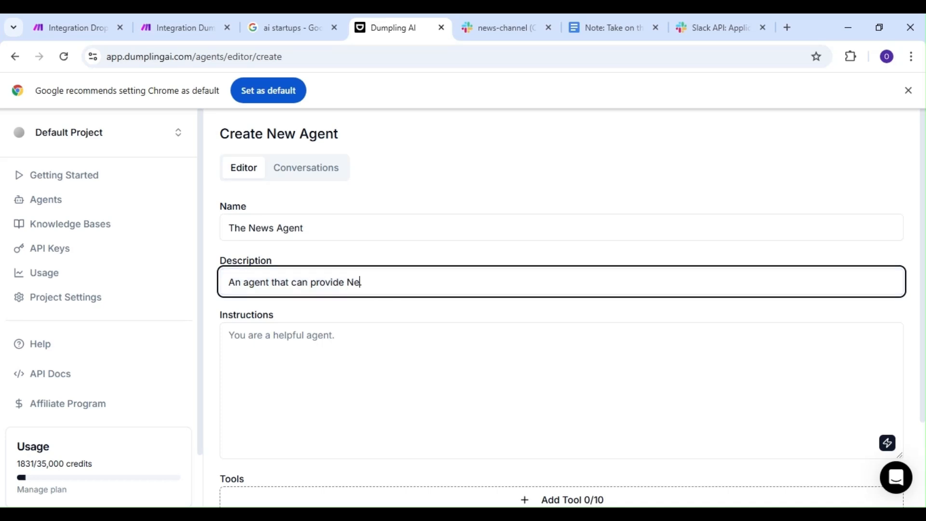
pyautogui.write('ws i')
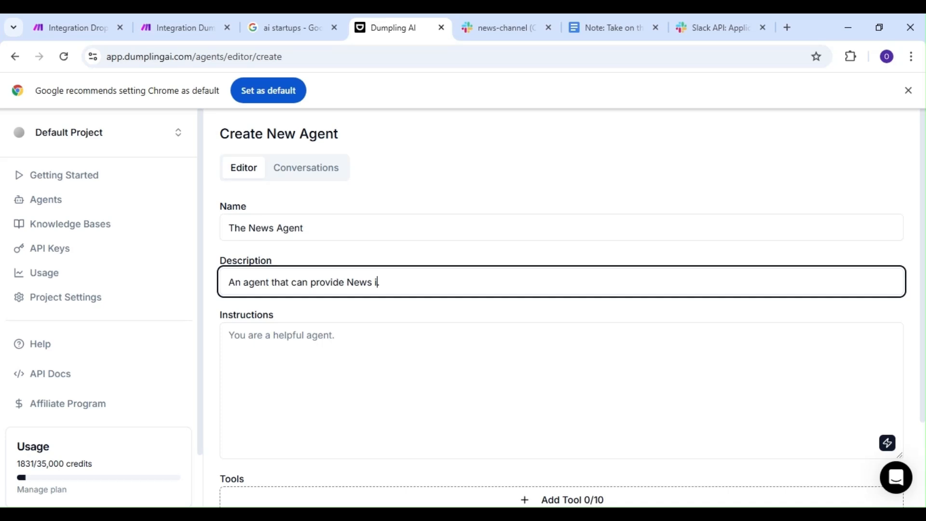
pyautogui.write('nfo.')
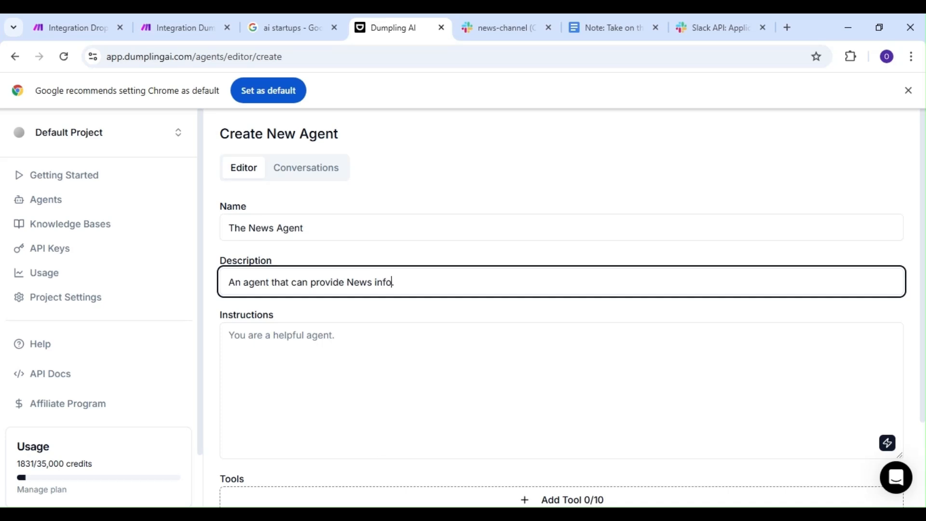
pyautogui.click(532, 390)
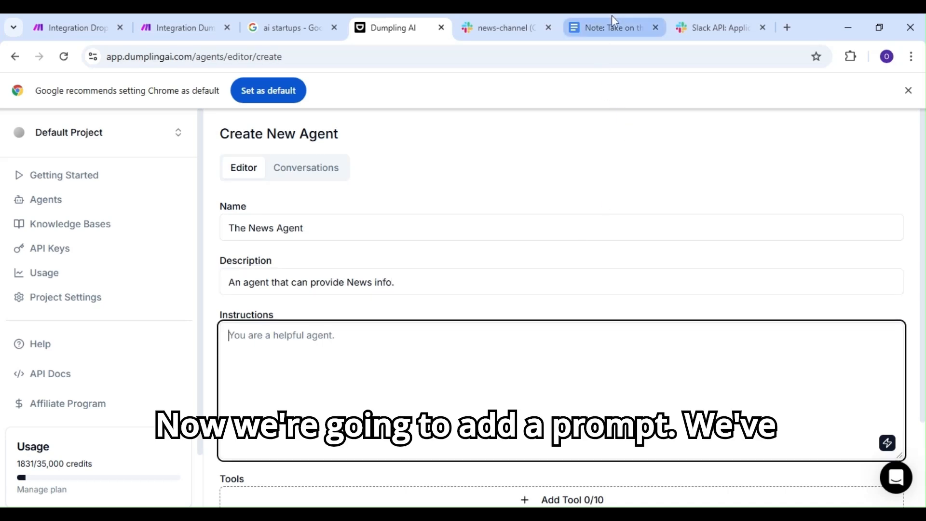
# Step: Paste the news-summarizing prompt from the Google Doc into the agent's instructions and save
pyautogui.click(609, 27)
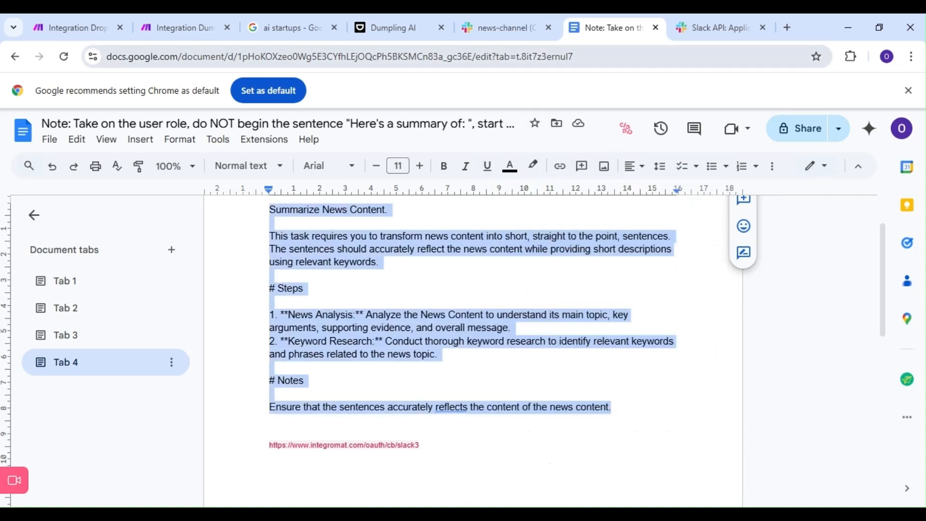
pyautogui.click(399, 27)
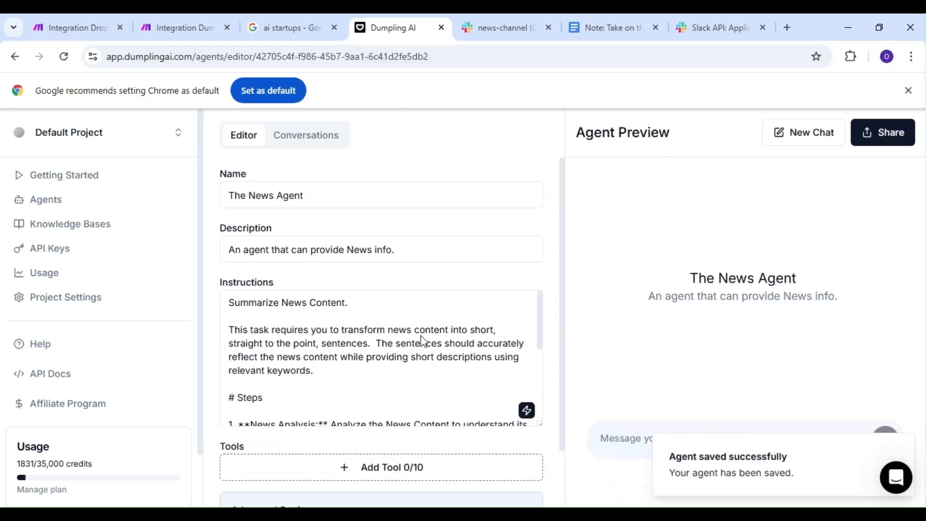
pyautogui.scroll(-3)
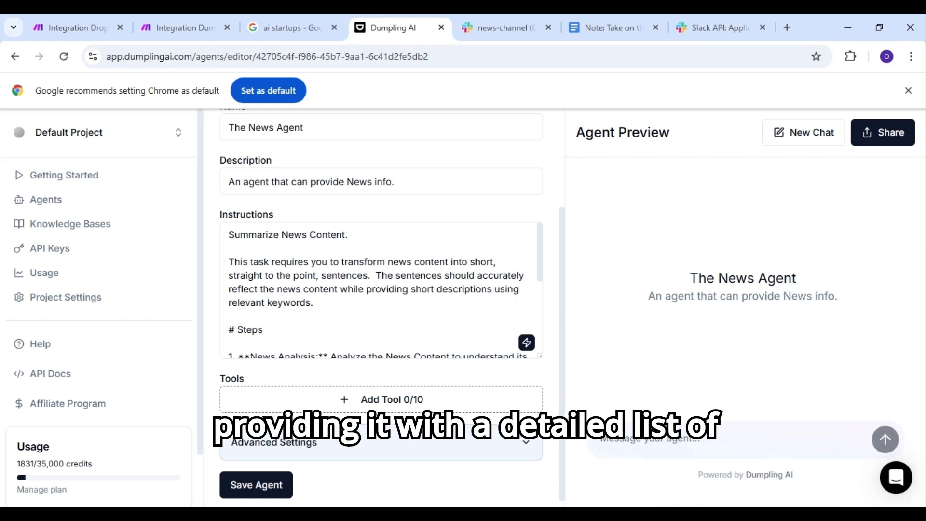
pyautogui.scroll(-3)
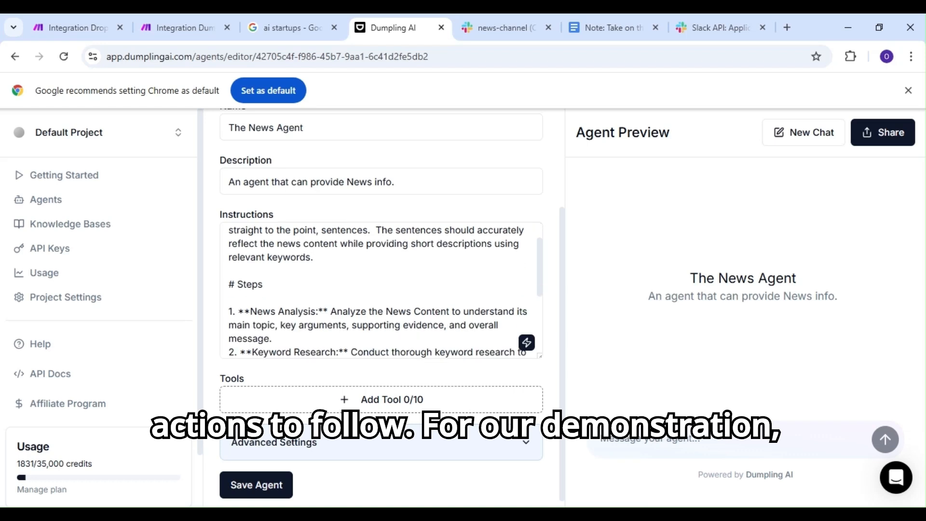
pyautogui.scroll(-3)
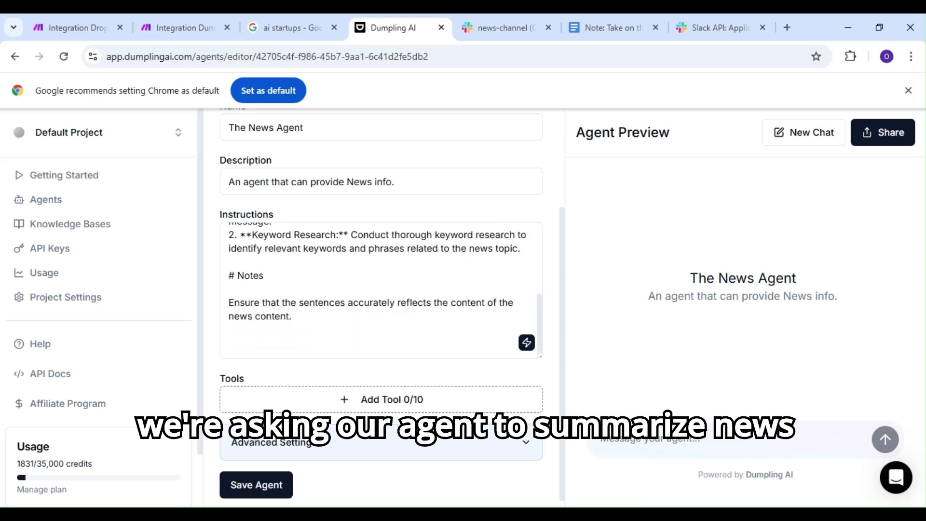
pyautogui.scroll(3)
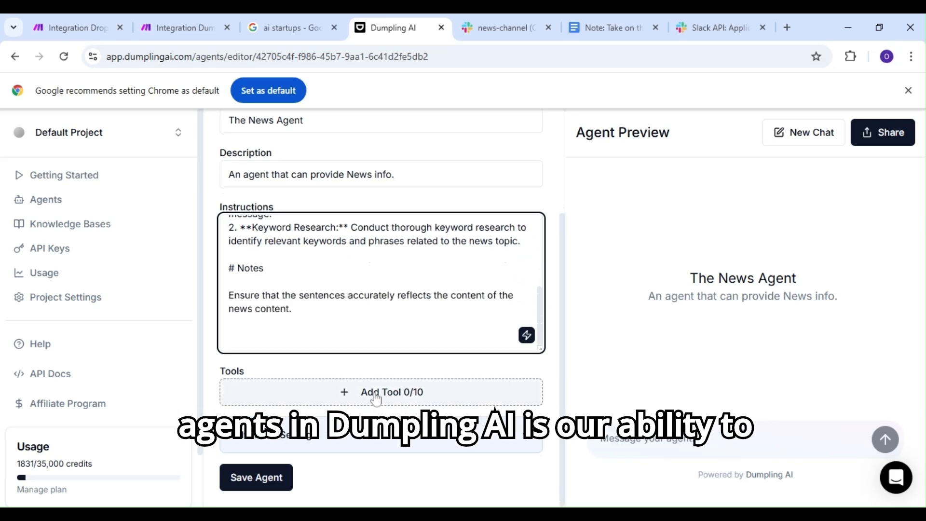
# Step: Add the Scrape URL tool to The News Agent
pyautogui.click(381, 392)
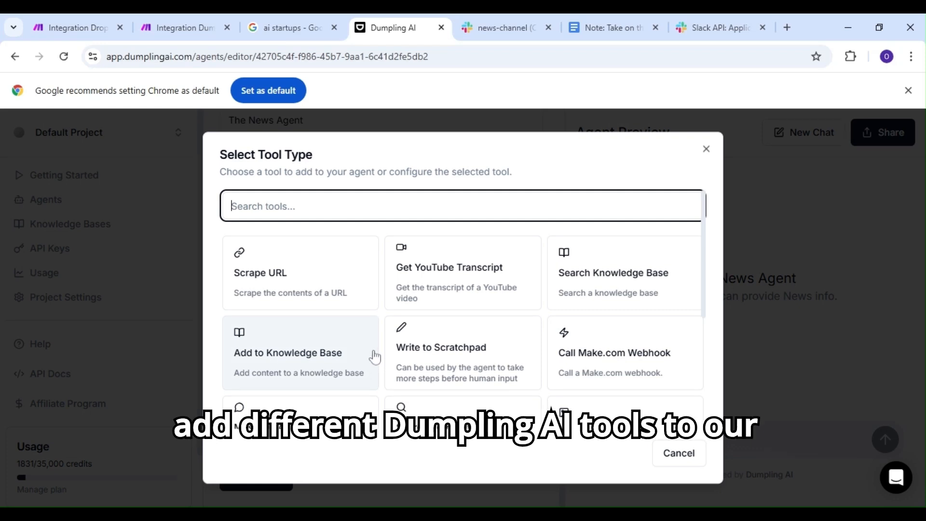
pyautogui.scroll(-3)
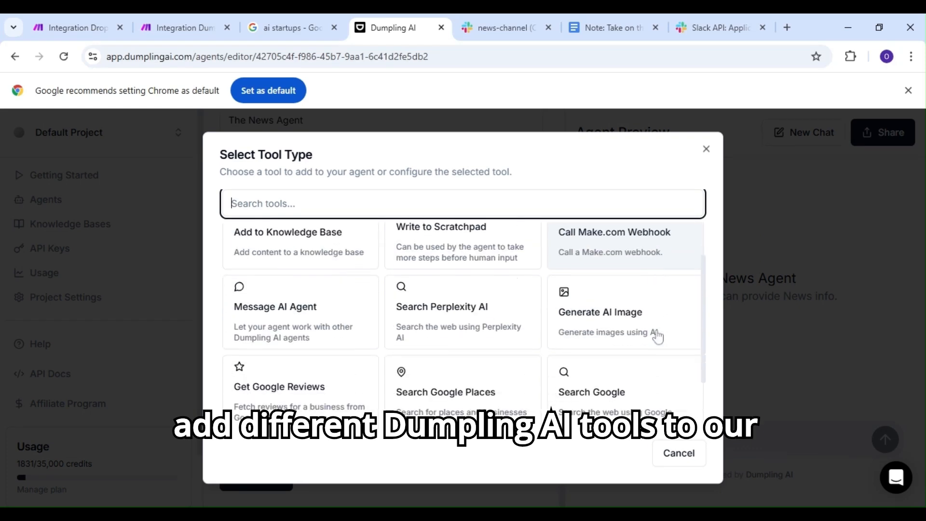
pyautogui.scroll(-3)
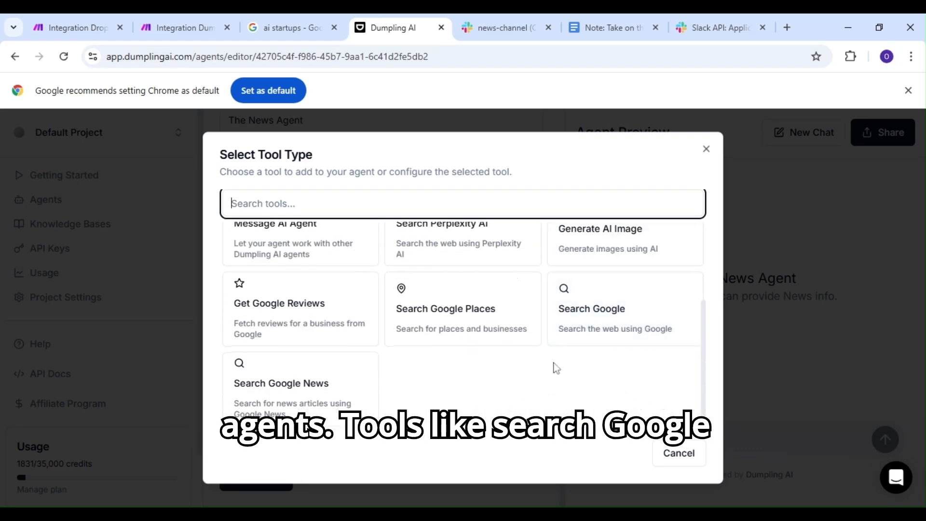
pyautogui.scroll(3)
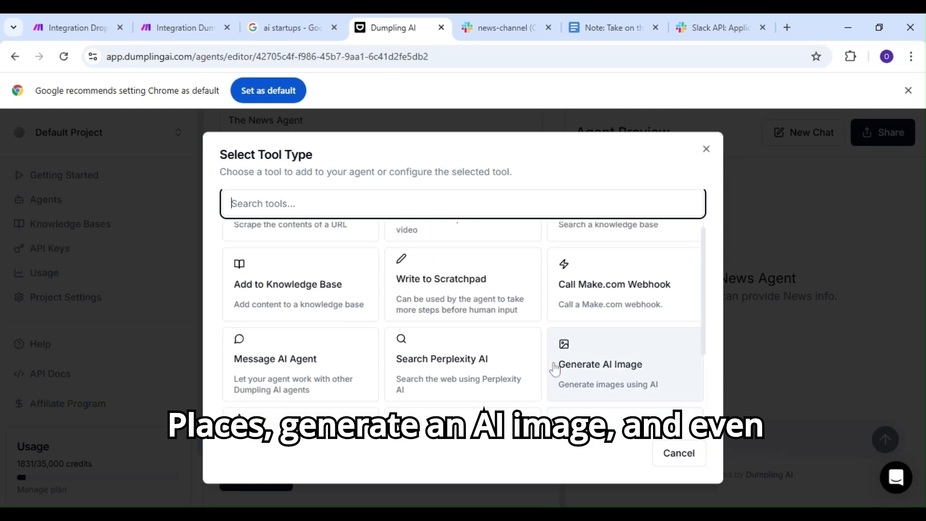
pyautogui.scroll(3)
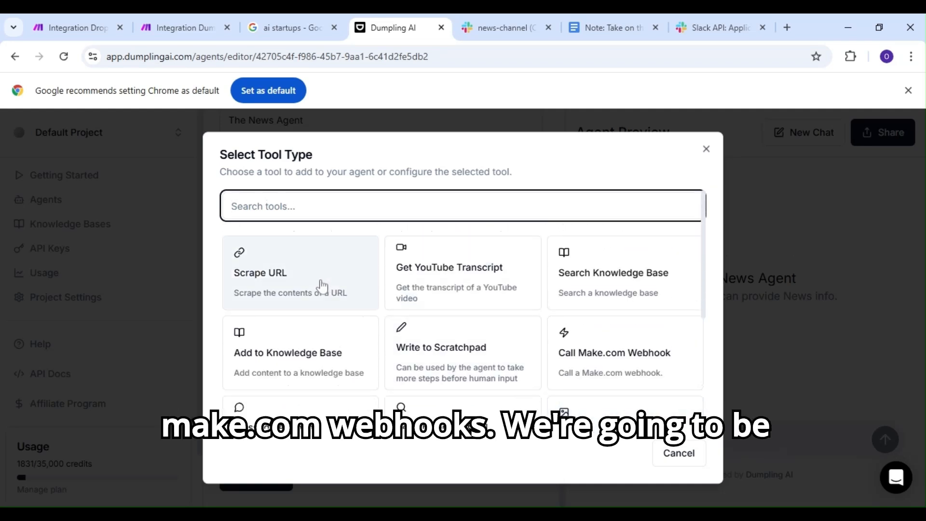
pyautogui.click(300, 272)
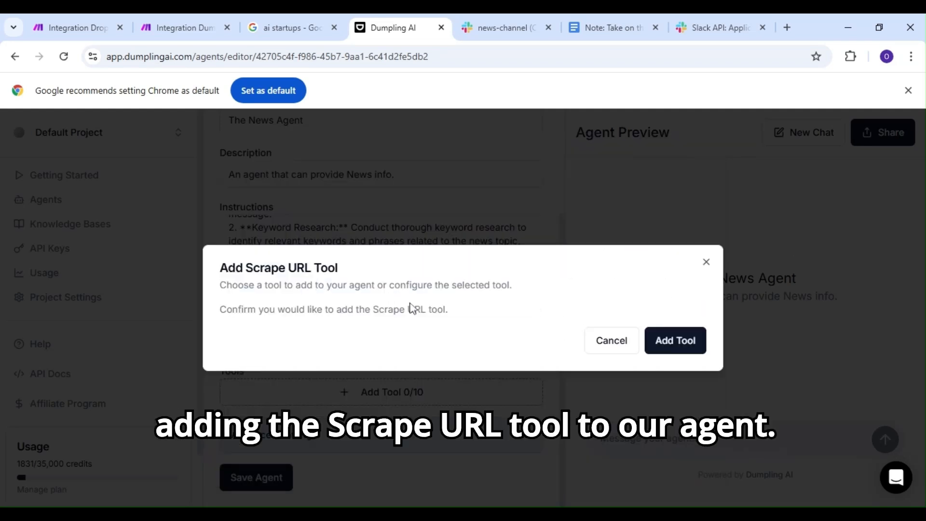
pyautogui.moveTo(675, 340)
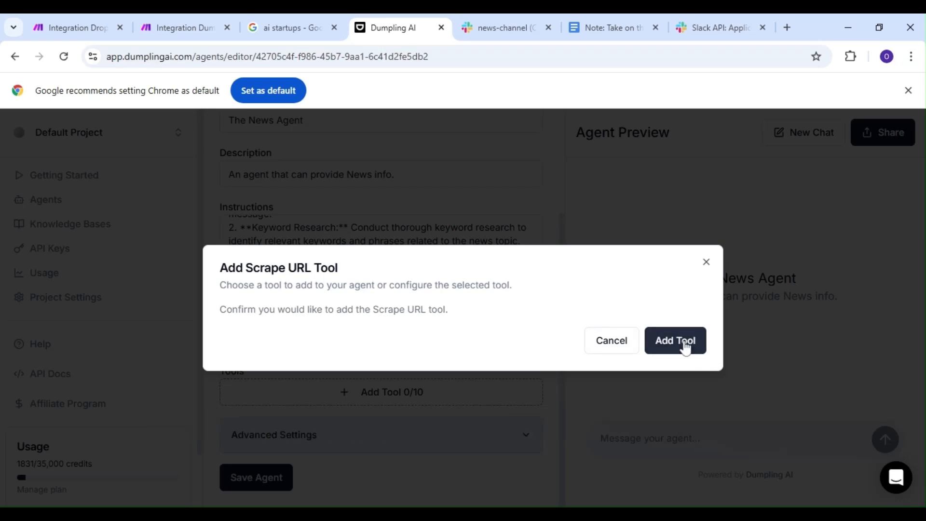
pyautogui.click(675, 340)
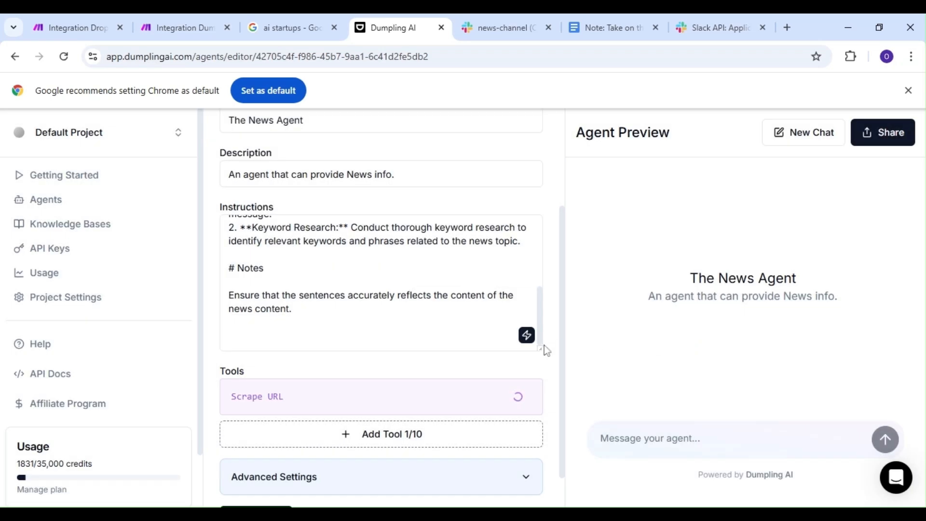
# Step: Save the agent and return to the Google 'ai startups' news results
pyautogui.scroll(-3)
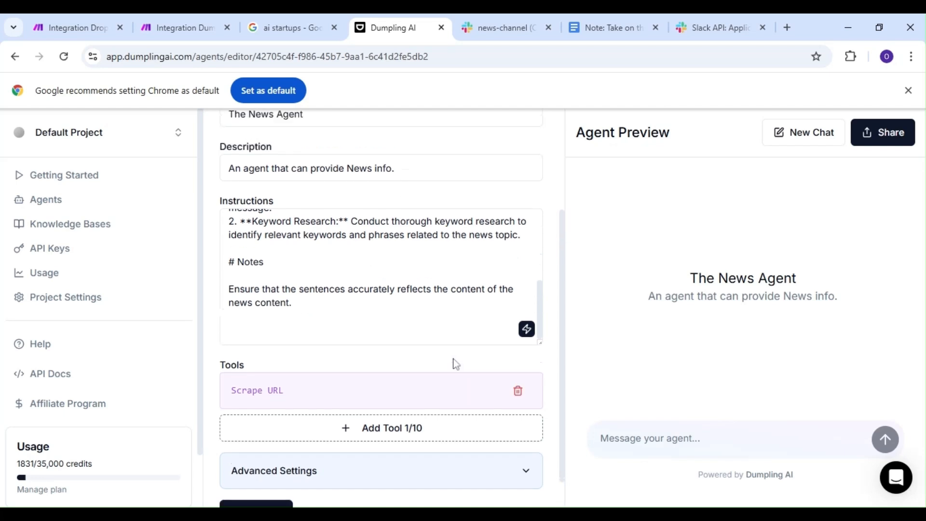
pyautogui.scroll(3)
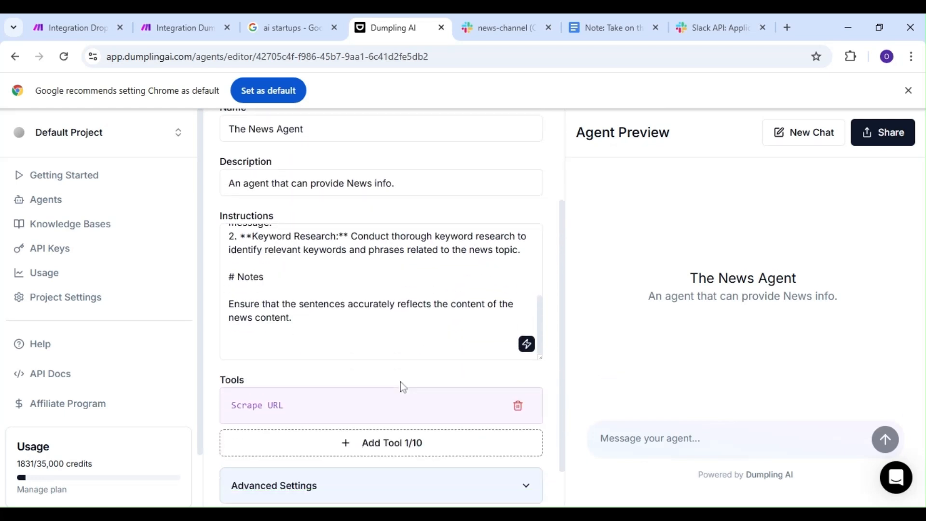
pyautogui.scroll(-3)
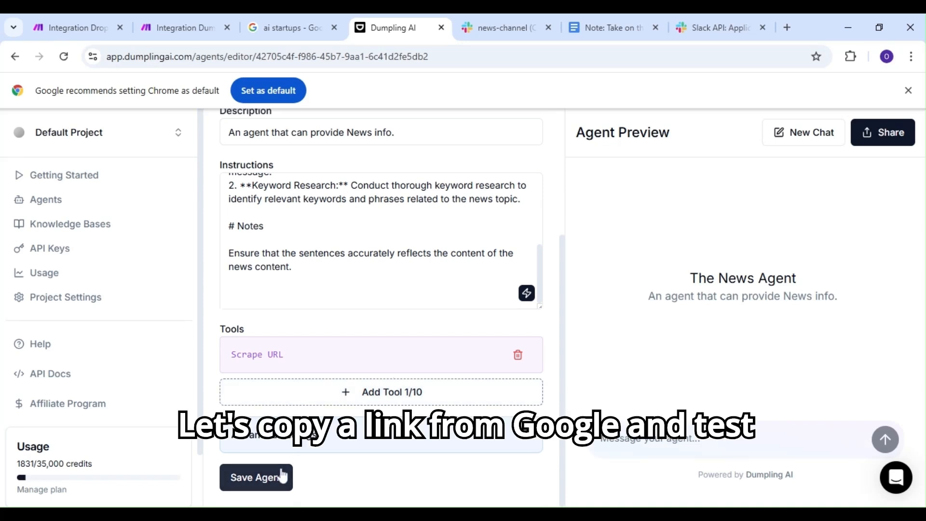
pyautogui.click(256, 477)
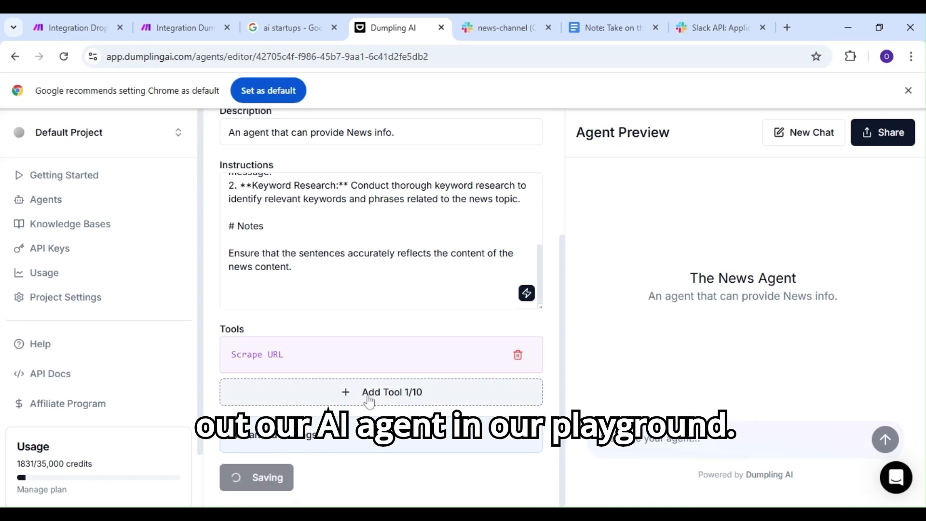
pyautogui.scroll(3)
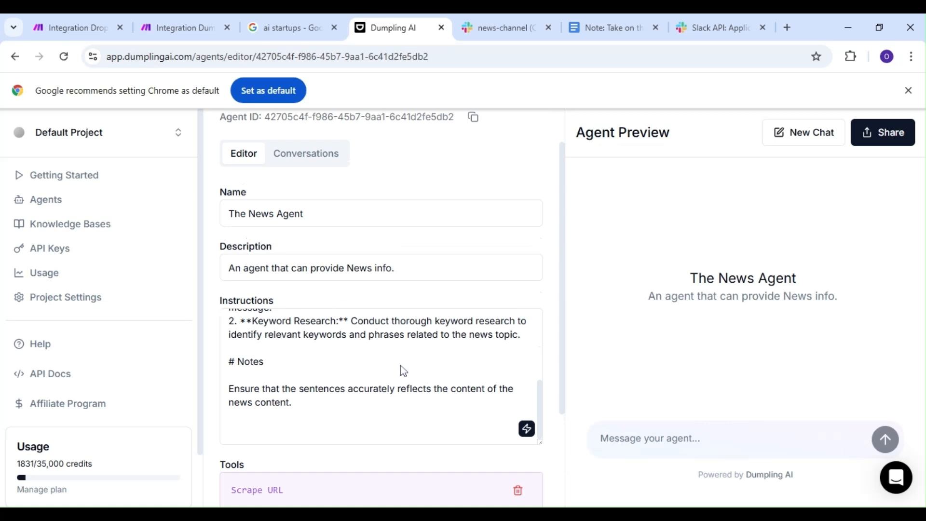
pyautogui.click(290, 27)
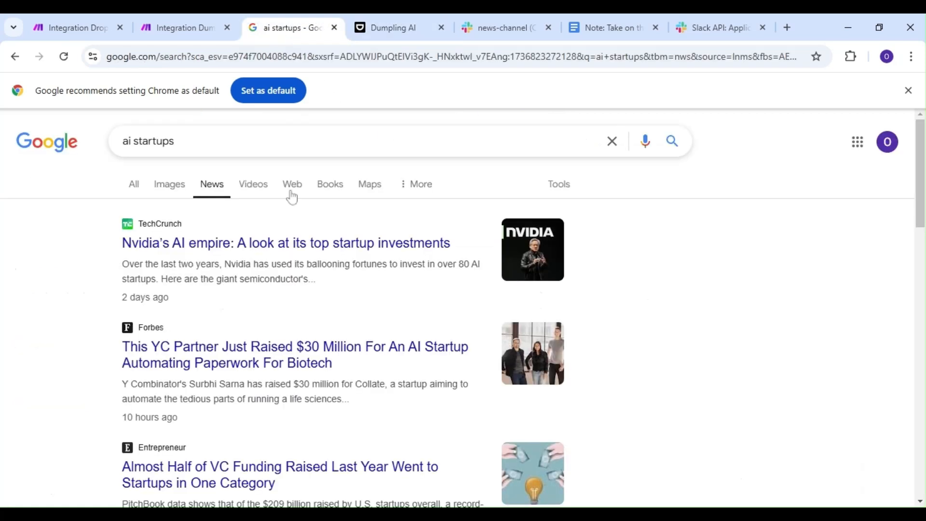
pyautogui.moveTo(272, 282)
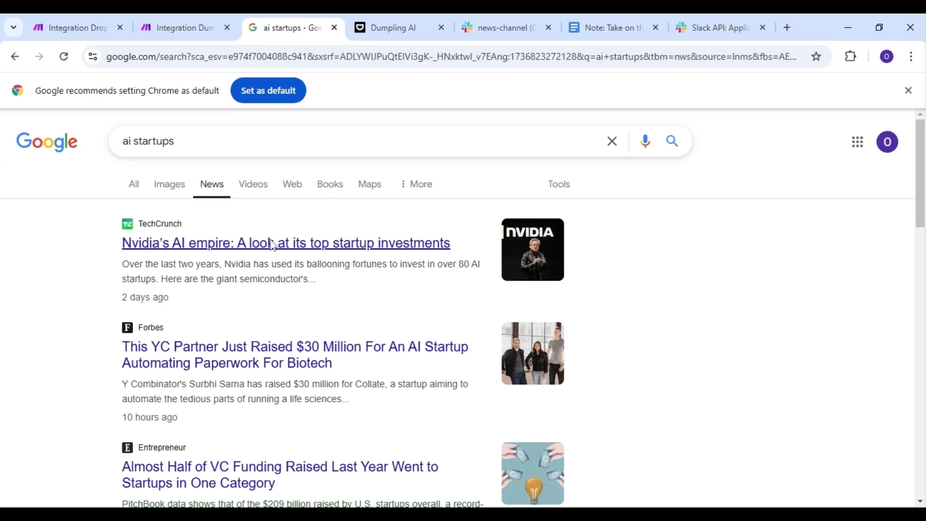
pyautogui.moveTo(319, 351)
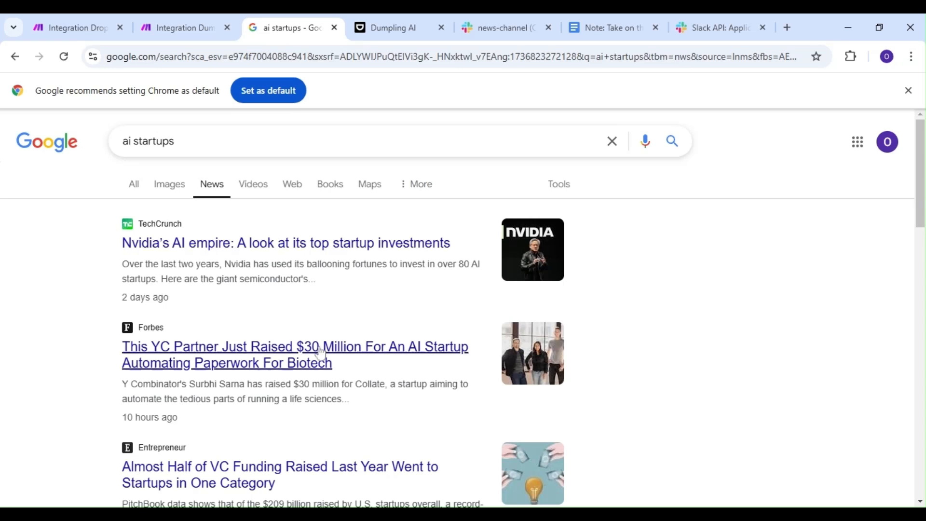
pyautogui.moveTo(392, 28)
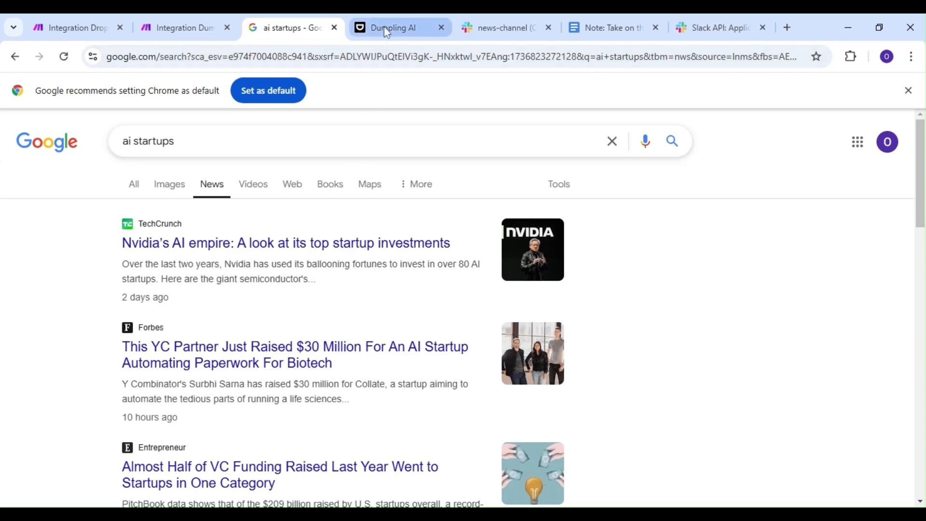
# Step: Send the TechCrunch Nvidia article link to The News Agent preview and read its investment summary
pyautogui.click(391, 27)
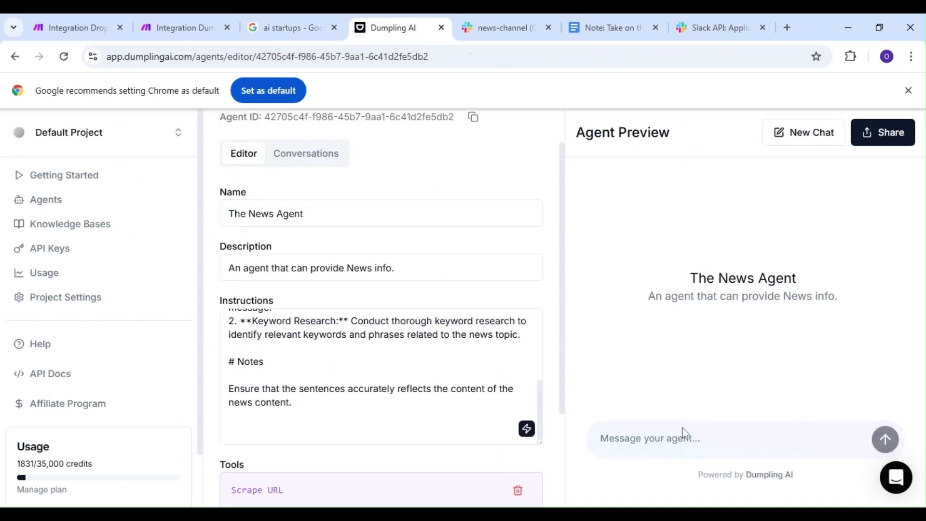
pyautogui.moveTo(684, 432)
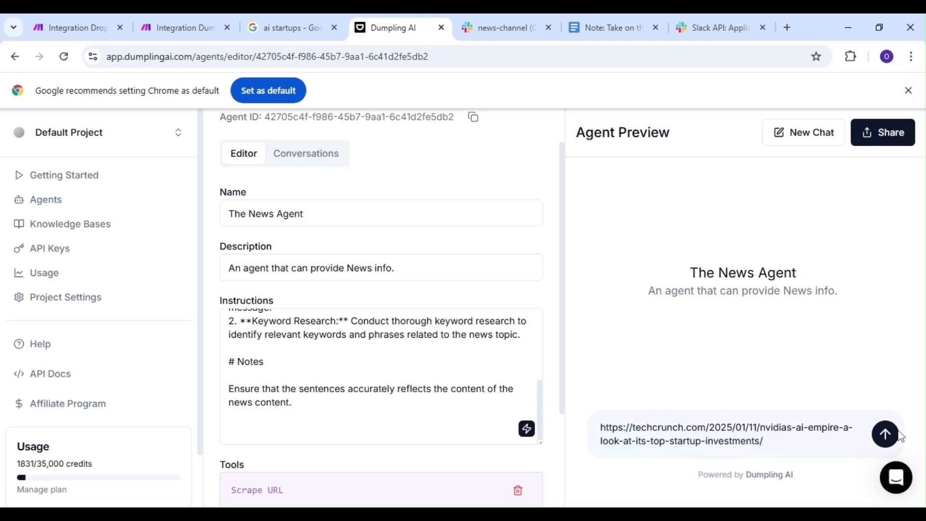
pyautogui.click(885, 435)
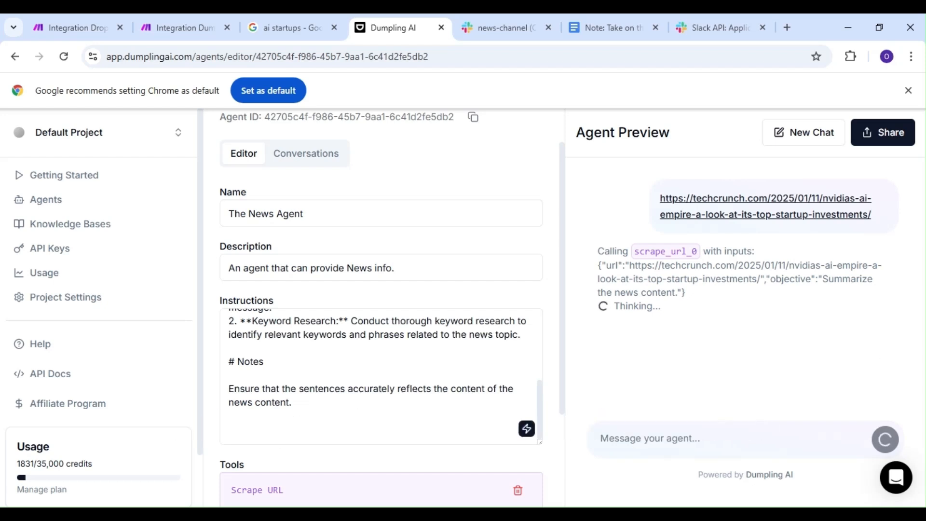
pyautogui.moveTo(862, 353)
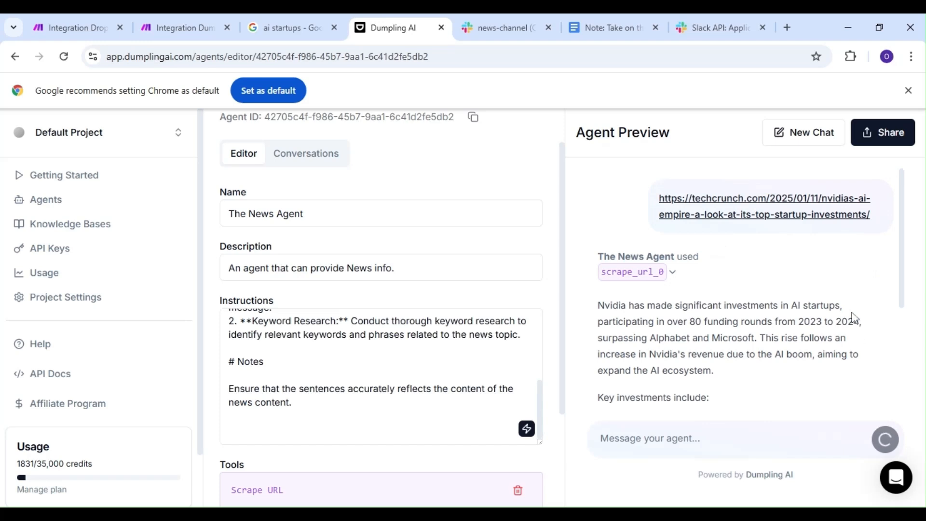
pyautogui.moveTo(850, 321)
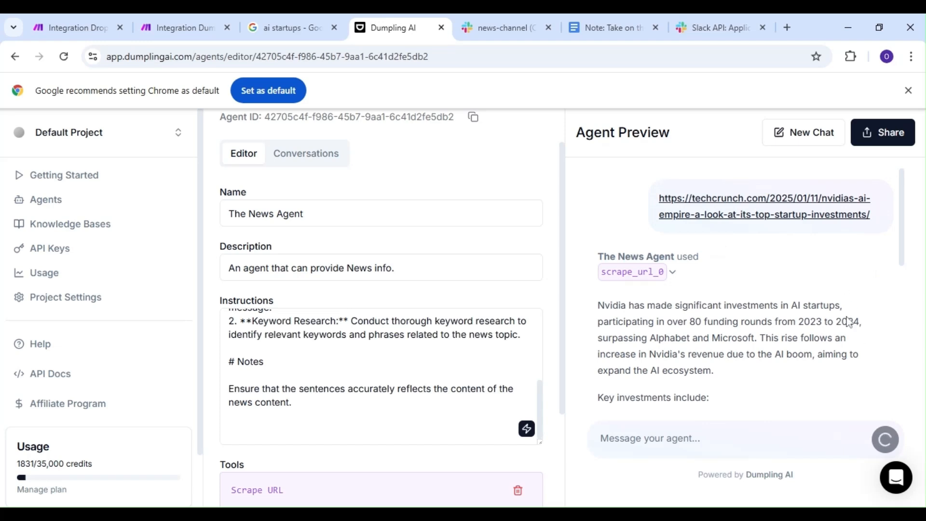
pyautogui.scroll(-3)
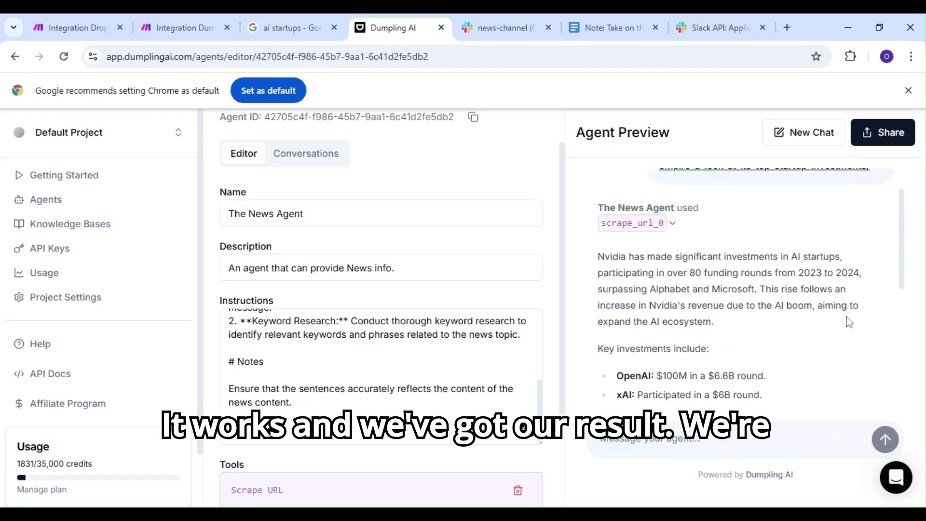
pyautogui.scroll(-3)
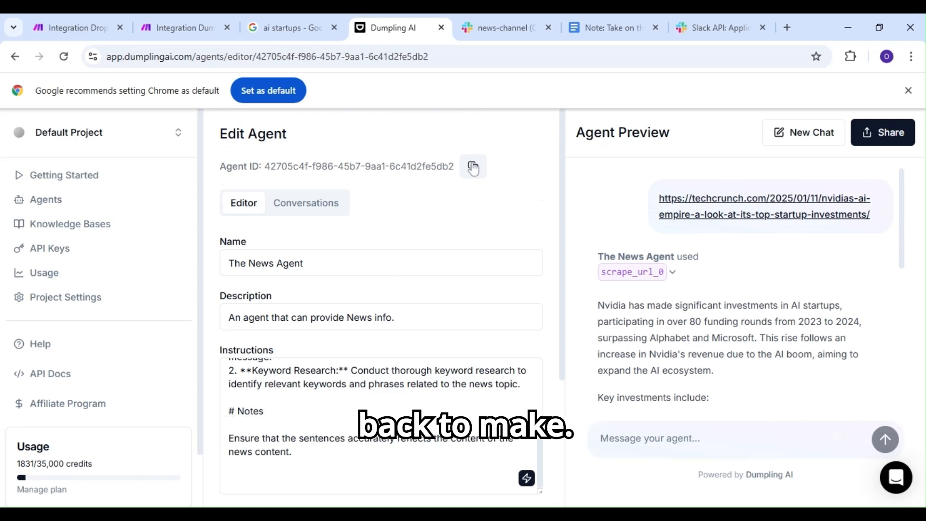
# Step: Set Agent ID 42705c4f-f986-45b7-9aa1-6c41d2fe5db2 and add a User message mapped to 2. content
pyautogui.click(472, 166)
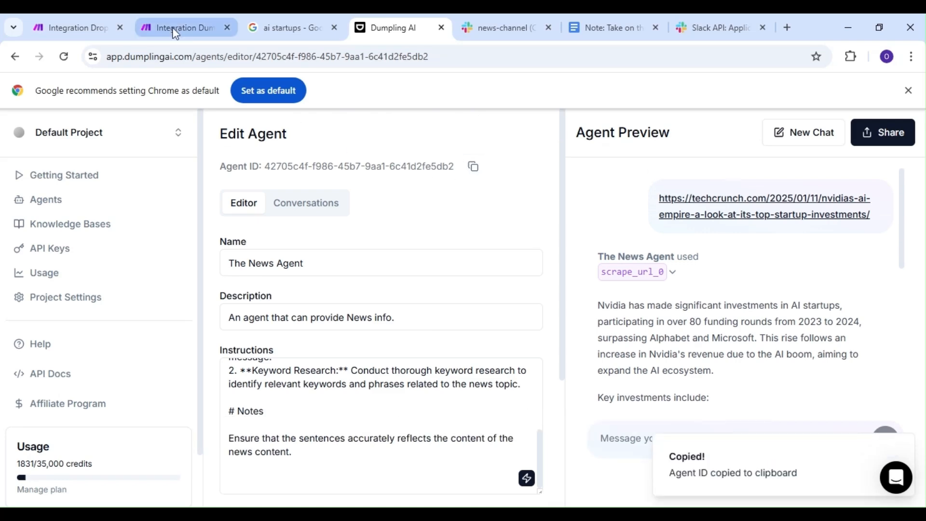
pyautogui.click(180, 27)
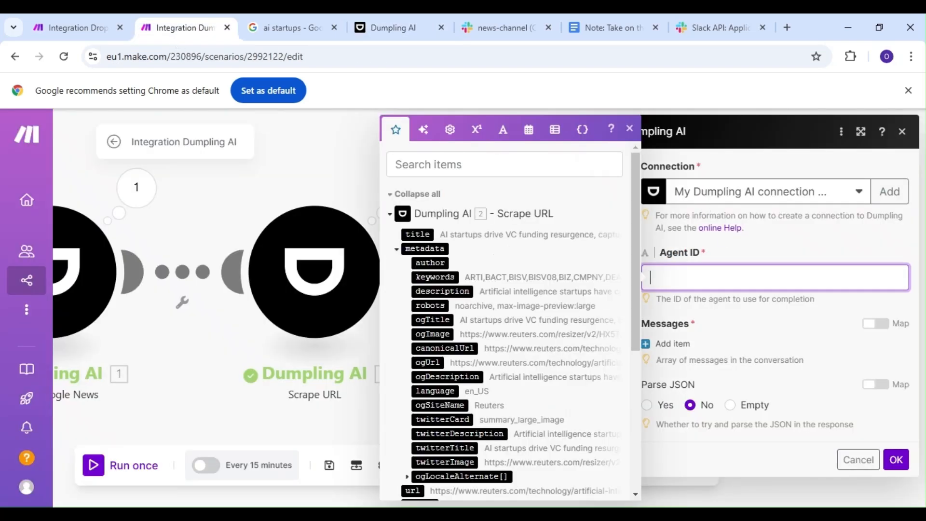
pyautogui.write('42705c4f-f986-45b7-9aa1-6c41d2fe5db2')
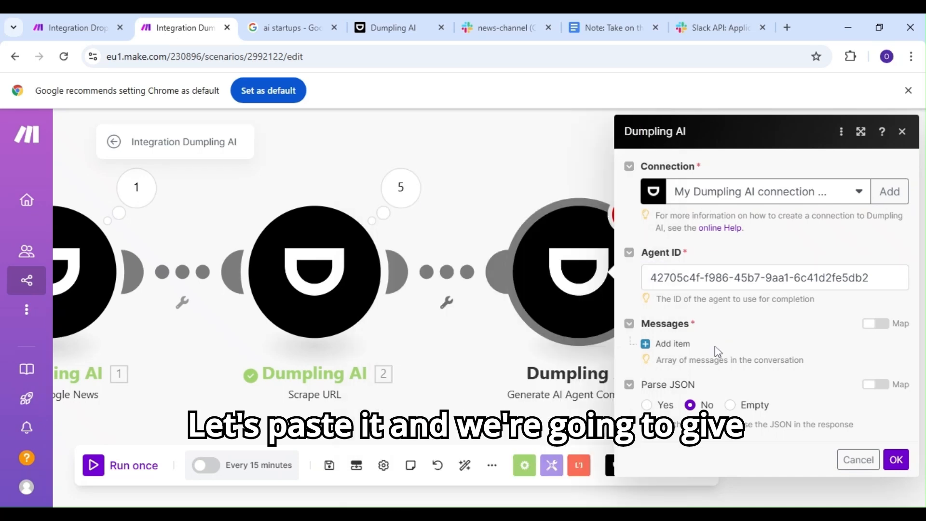
pyautogui.click(666, 343)
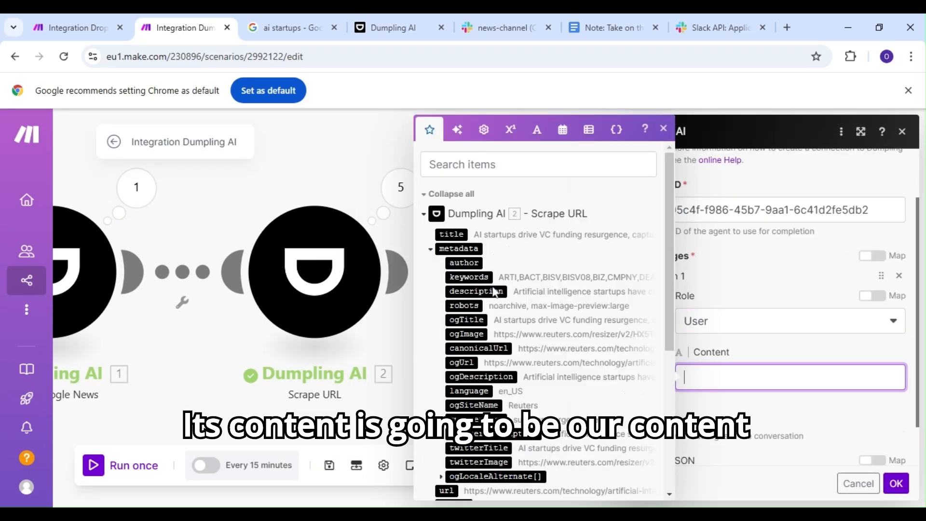
pyautogui.scroll(-3)
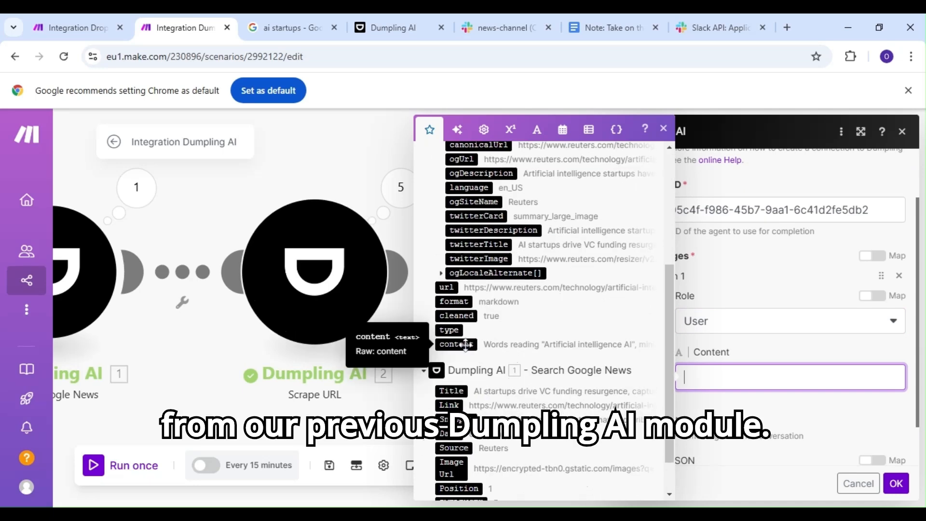
pyautogui.click(455, 344)
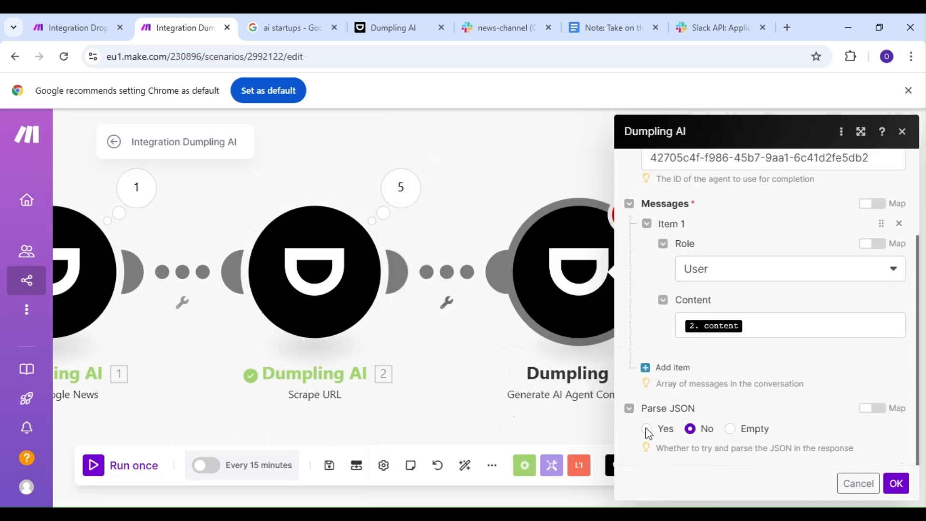
pyautogui.click(896, 483)
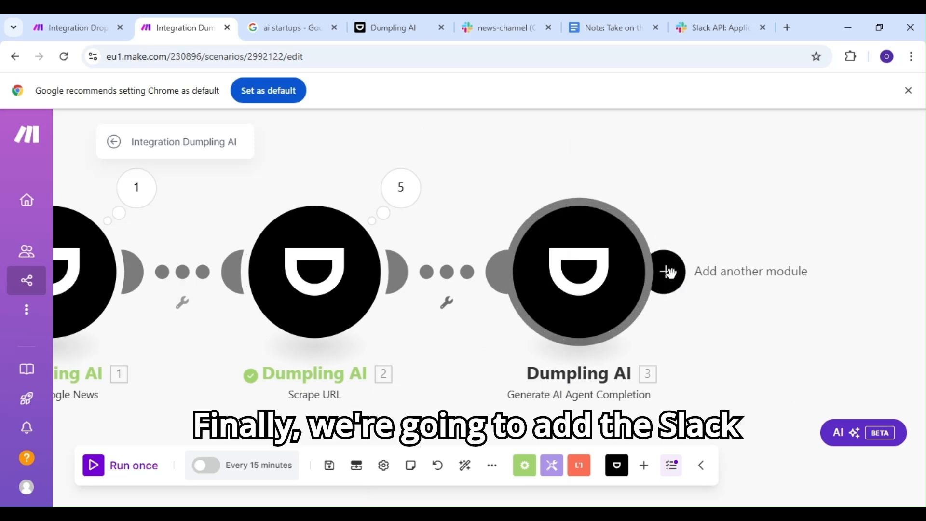
# Step: Add a Slack 'Create a Message' module after step 3, open its settings, and check news-channel
pyautogui.click(665, 271)
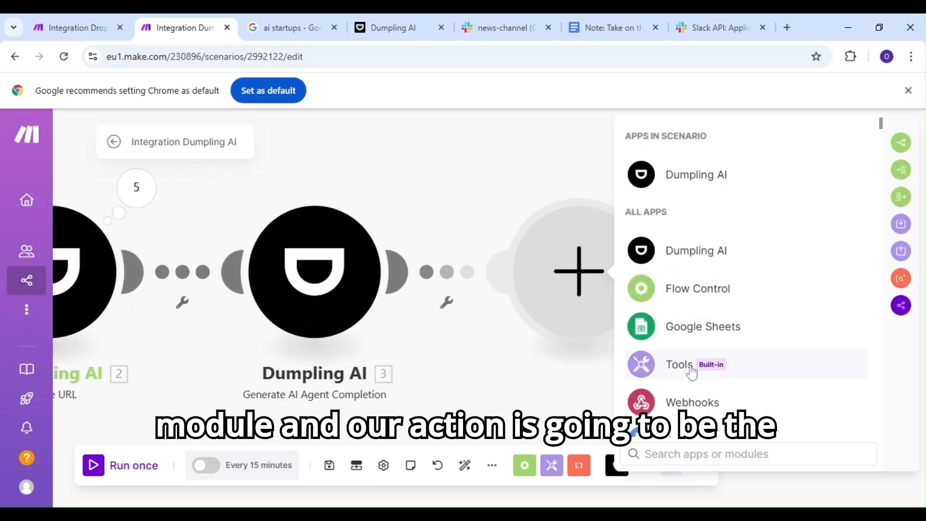
pyautogui.write('s')
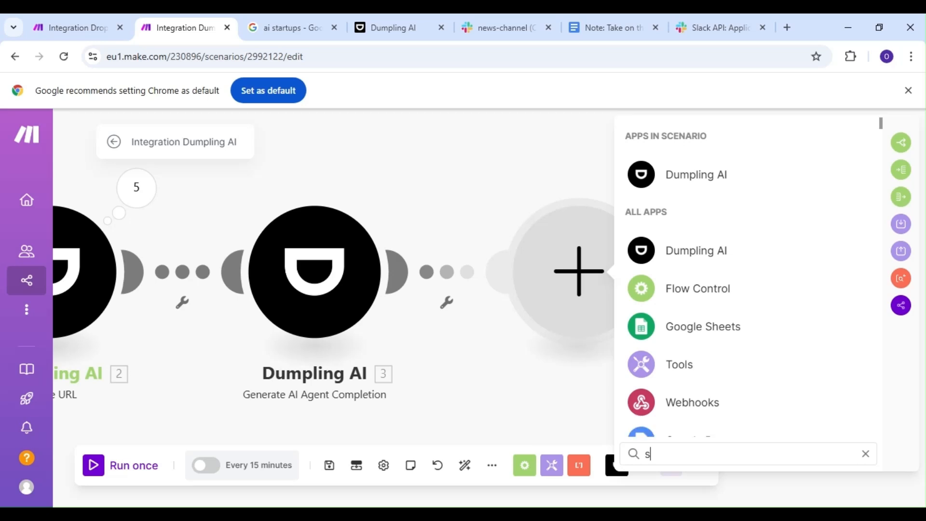
pyautogui.write('lack')
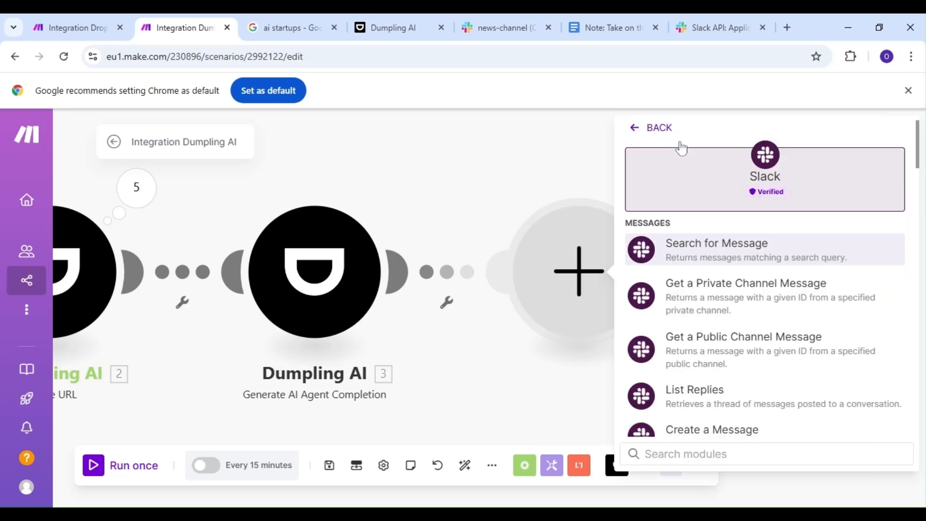
pyautogui.moveTo(743, 310)
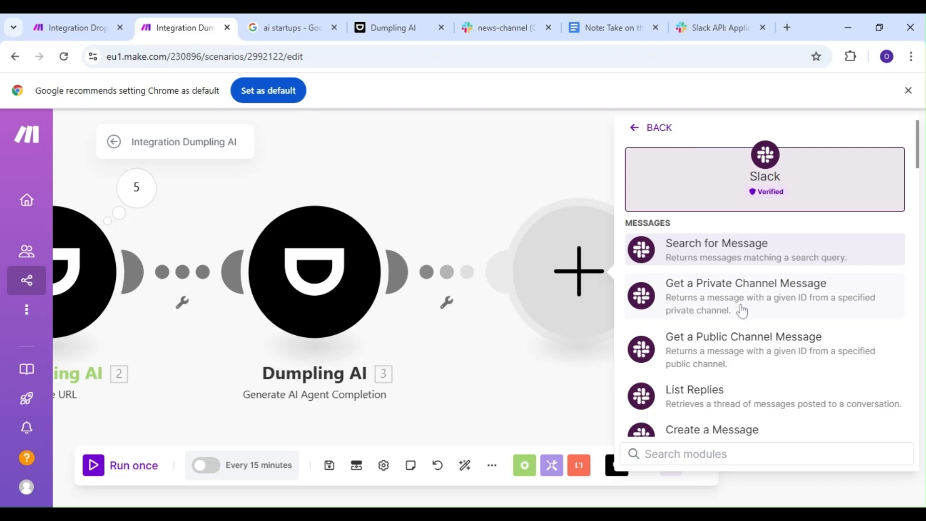
pyautogui.scroll(-3)
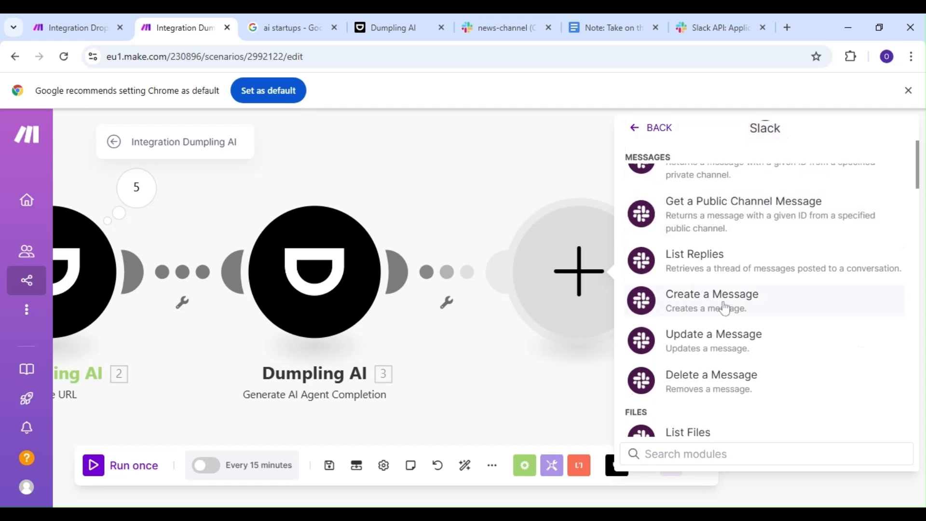
pyautogui.click(712, 294)
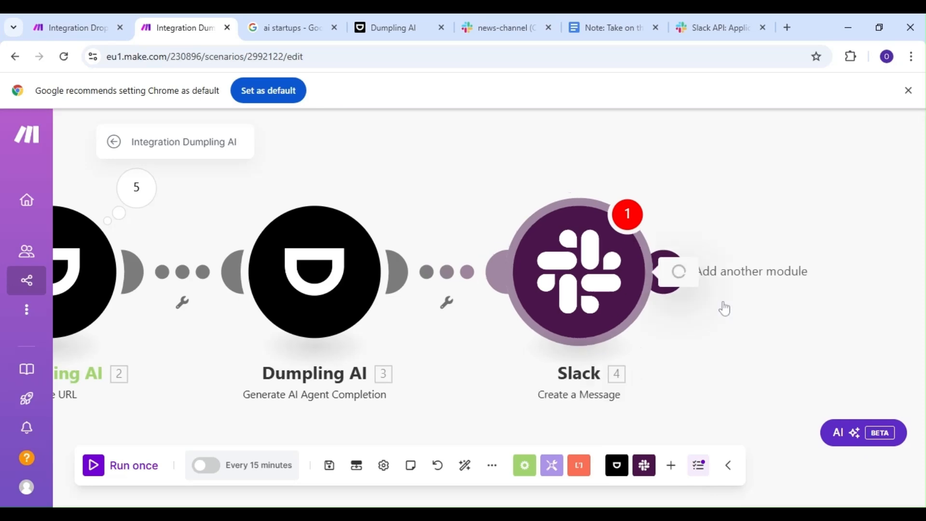
pyautogui.click(576, 271)
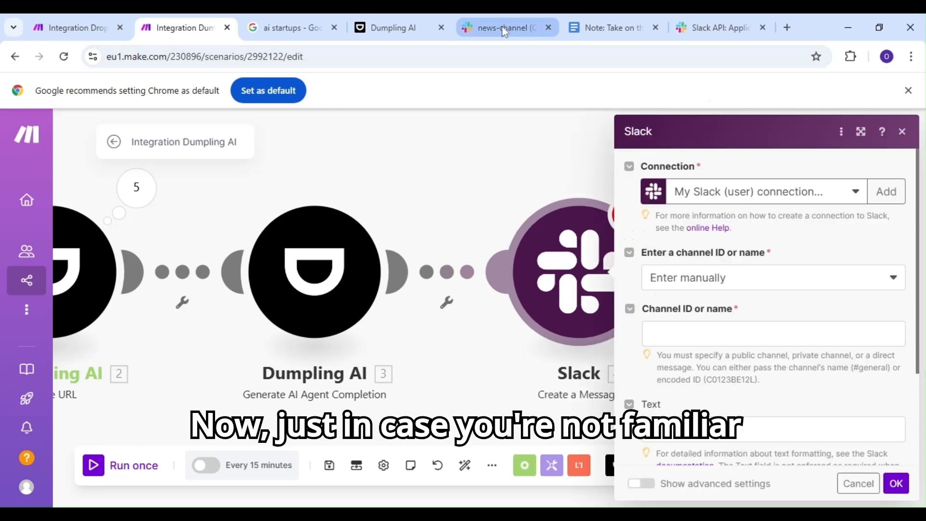
pyautogui.click(503, 27)
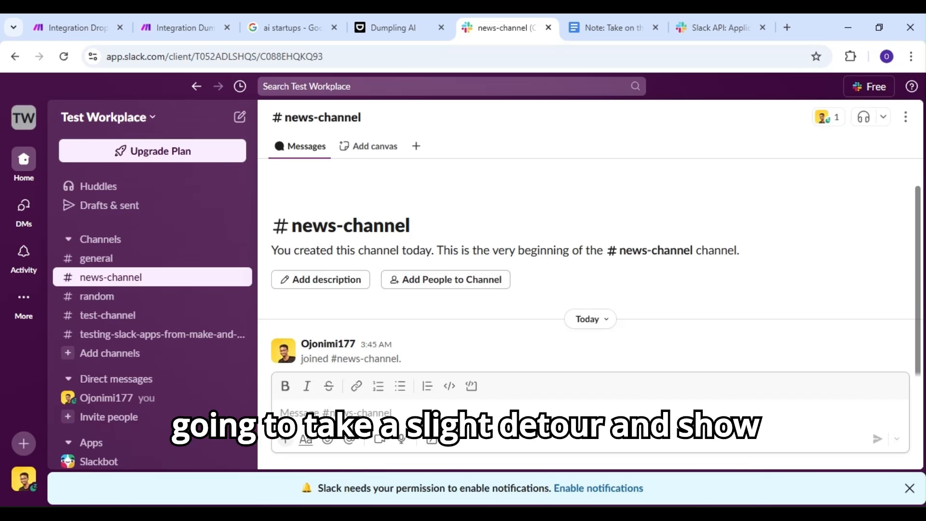
pyautogui.click(177, 27)
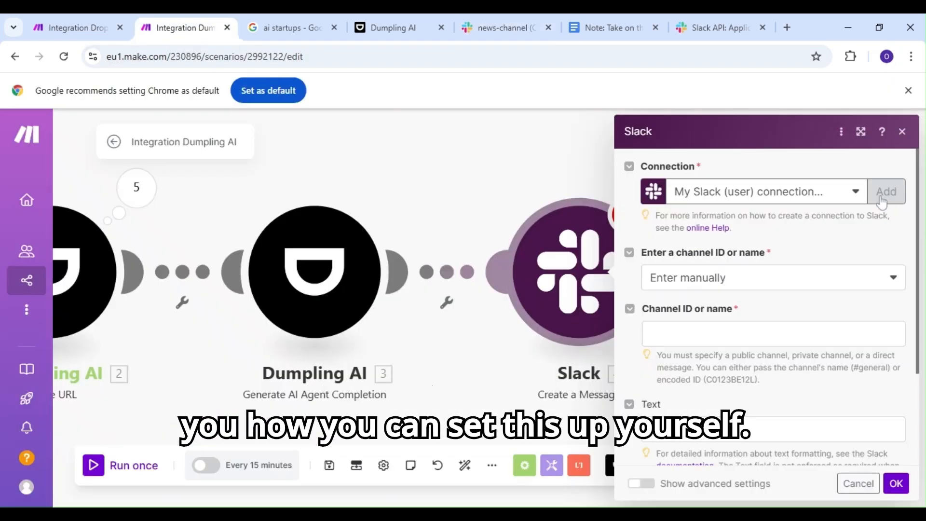
# Step: Start a new Slack (bot) connection, then switch to the Slack API apps list
pyautogui.click(887, 192)
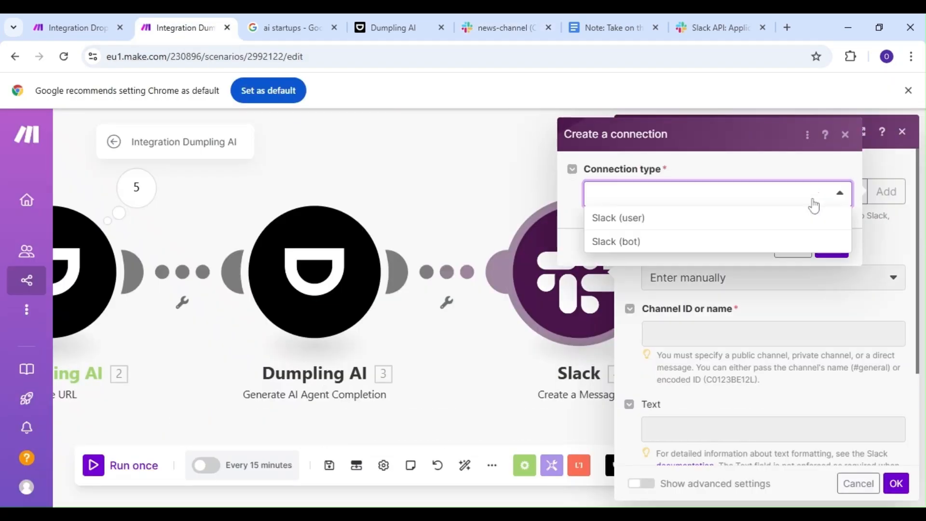
pyautogui.moveTo(719, 247)
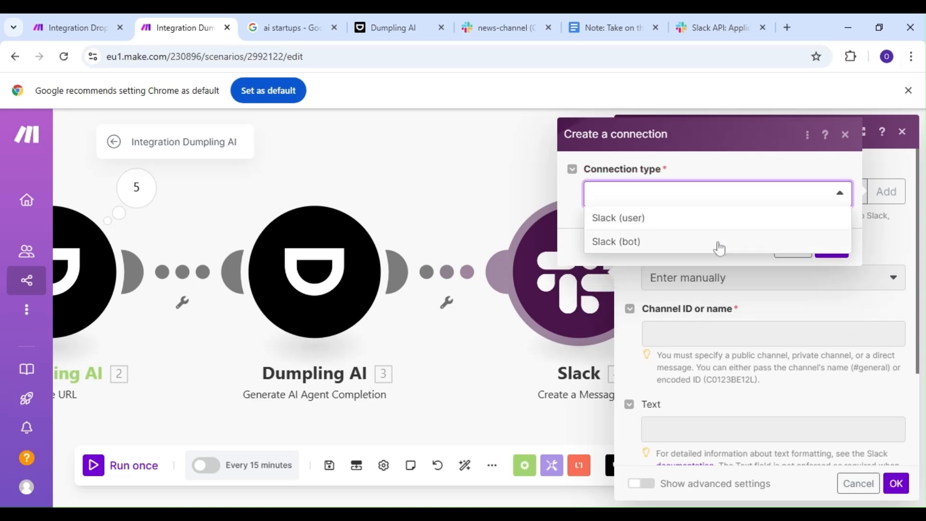
pyautogui.click(616, 241)
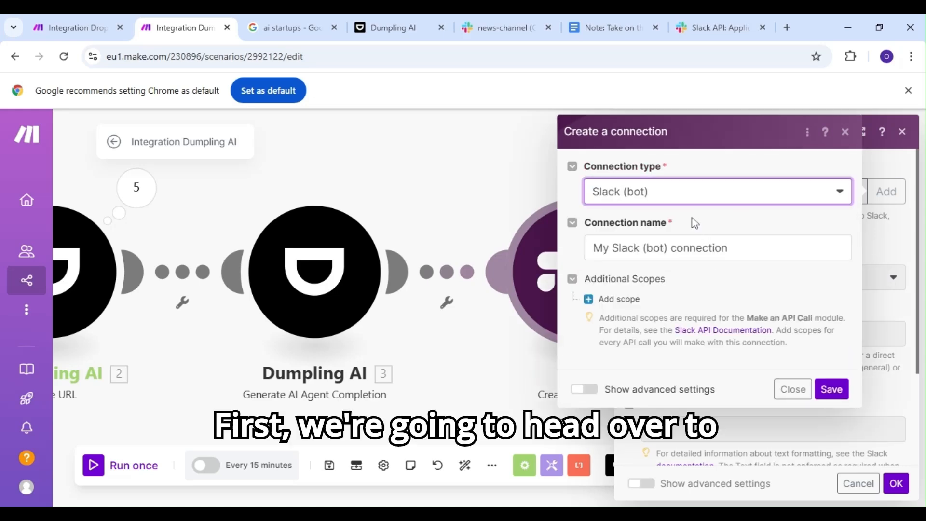
pyautogui.click(717, 27)
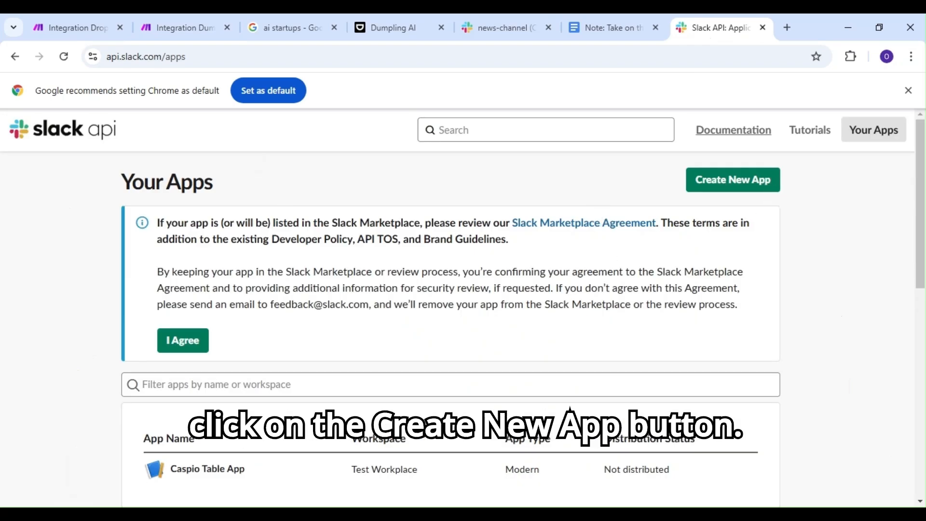
# Step: Create the 'Industry News' Slack app from scratch in Test Workplace and dismiss the announcement
pyautogui.scroll(-3)
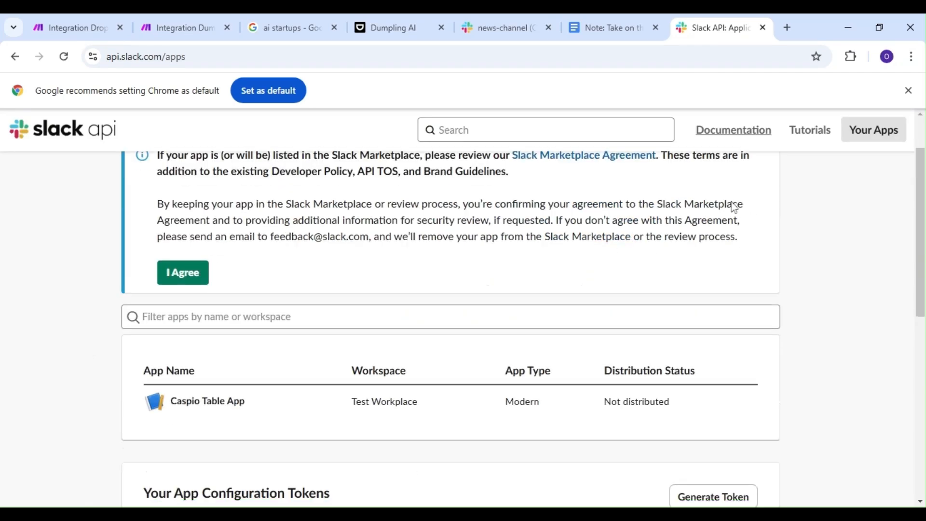
pyautogui.click(738, 179)
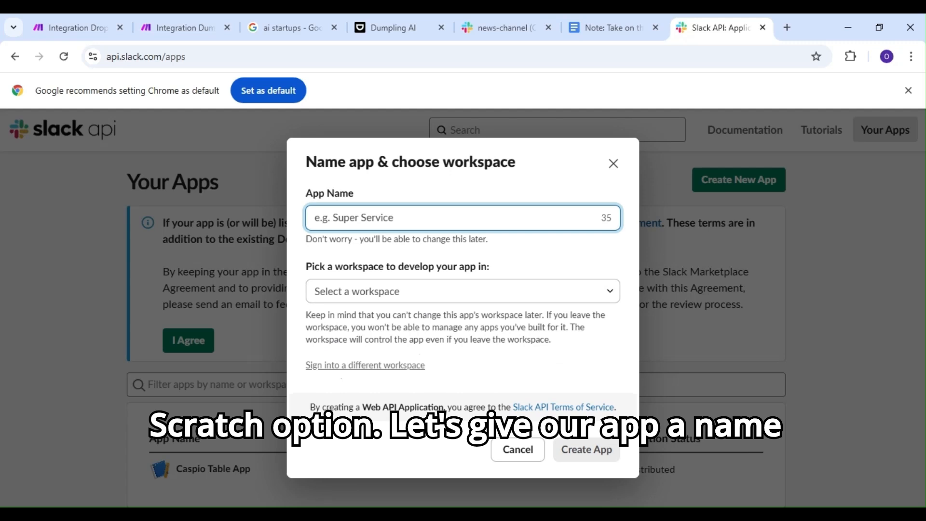
pyautogui.write('Industry News')
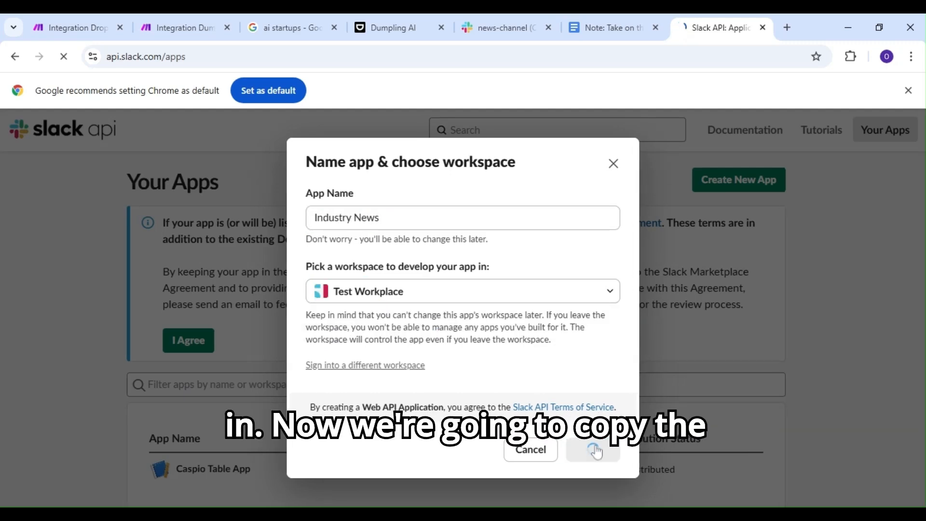
pyautogui.click(592, 450)
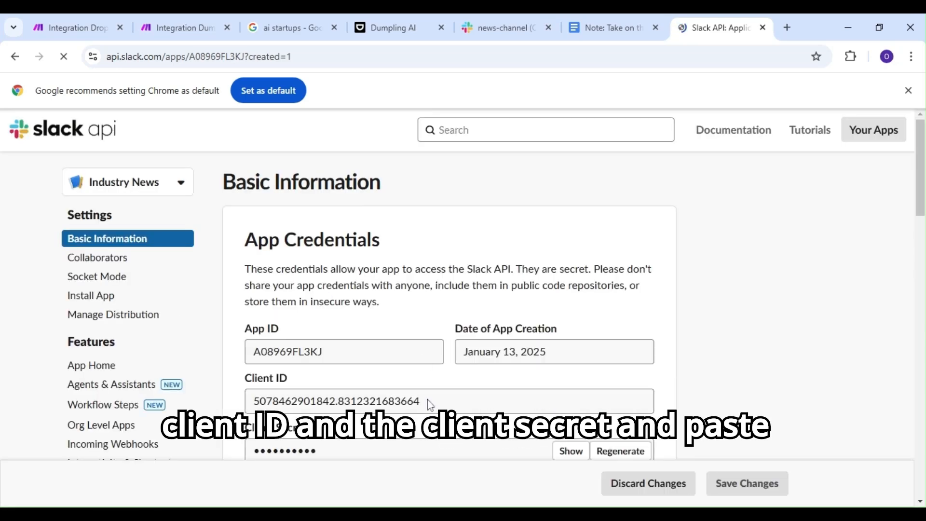
pyautogui.scroll(-3)
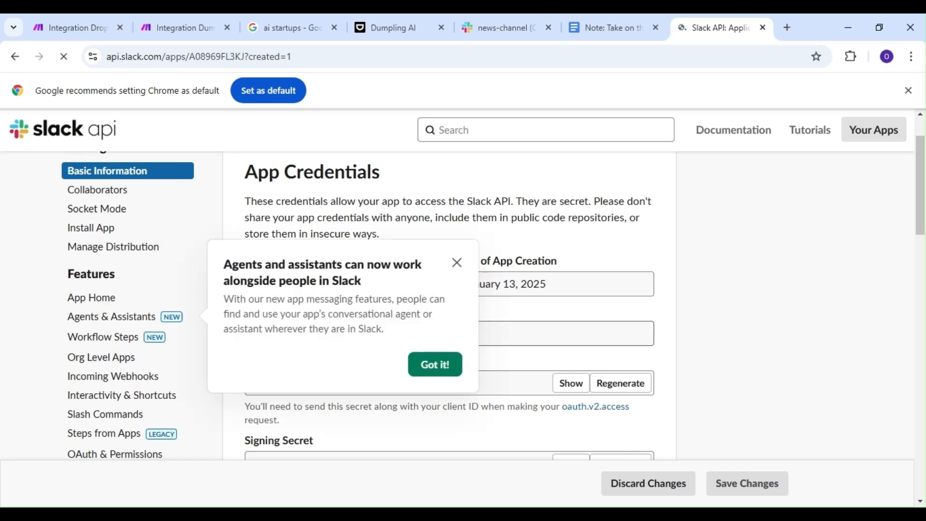
pyautogui.click(434, 364)
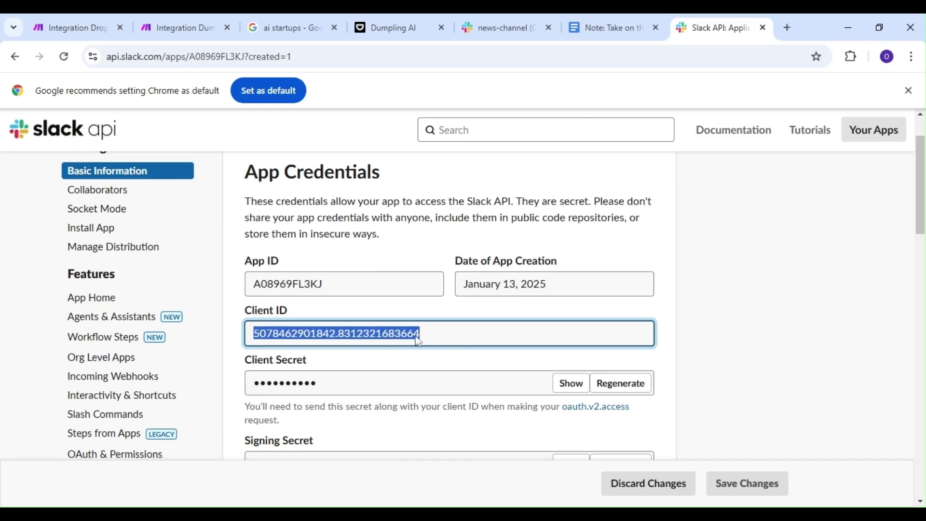
# Step: Enable advanced settings in Make's Slack (bot) connection form, then return to the app credentials
pyautogui.click(177, 27)
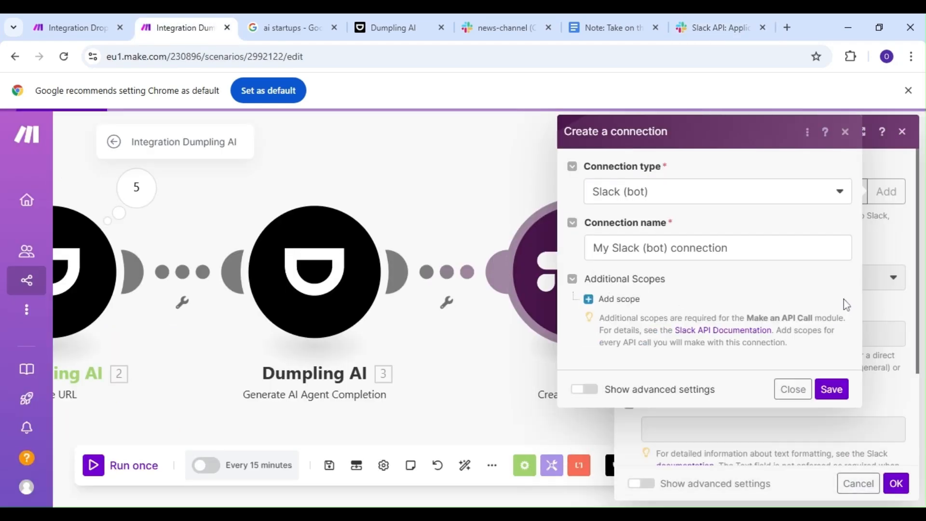
pyautogui.click(583, 389)
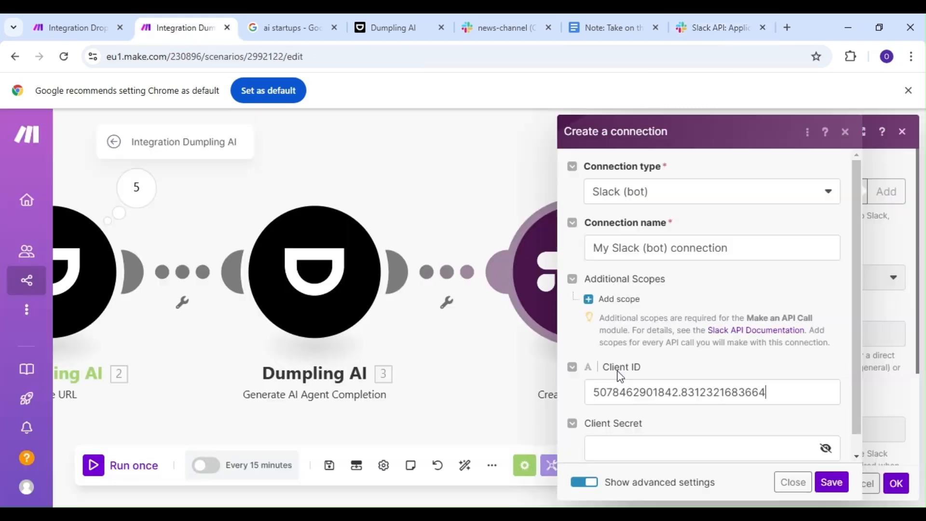
pyautogui.click(720, 27)
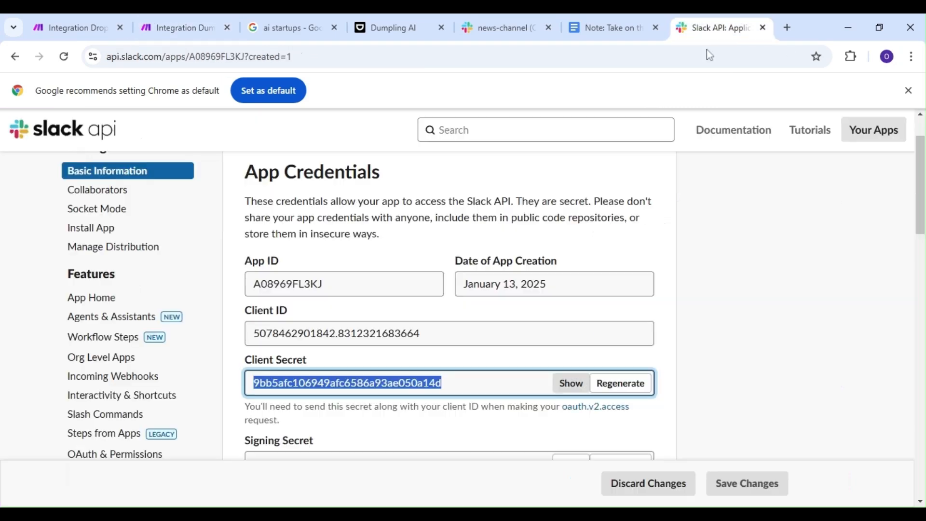
pyautogui.scroll(-3)
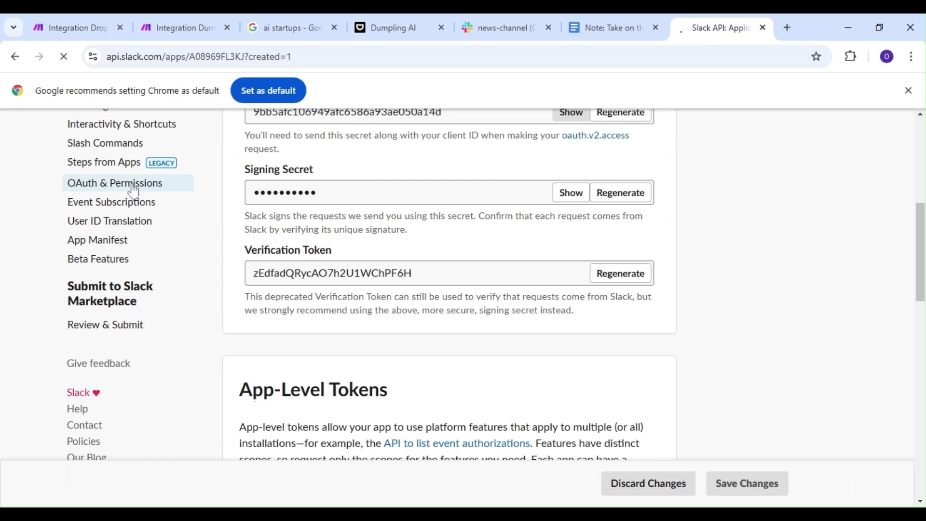
# Step: Open the app's OAuth & Permissions page and copy the redirect URL from the notes
pyautogui.click(114, 182)
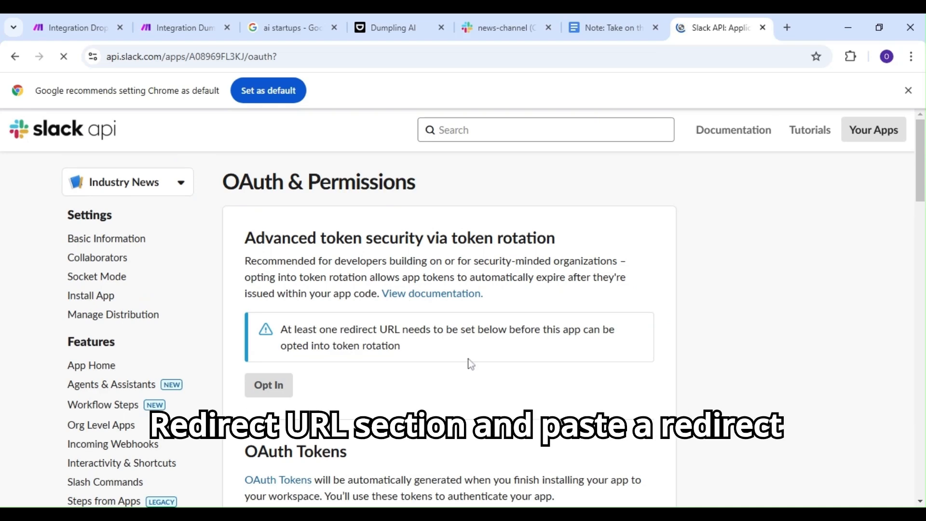
pyautogui.scroll(-3)
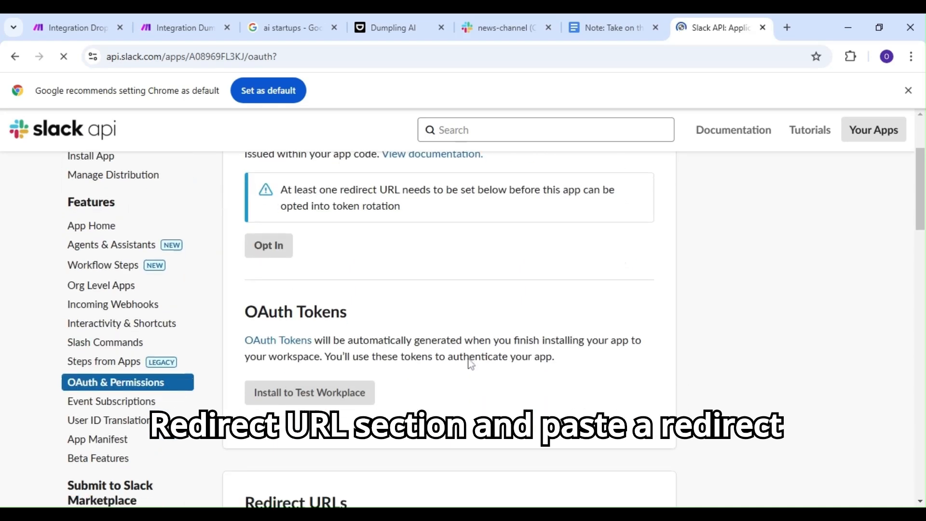
pyautogui.scroll(-3)
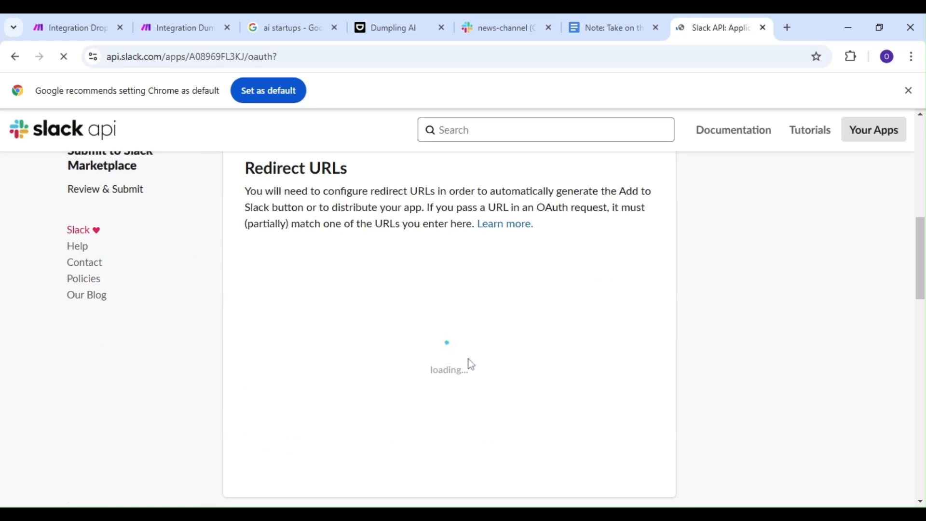
pyautogui.scroll(3)
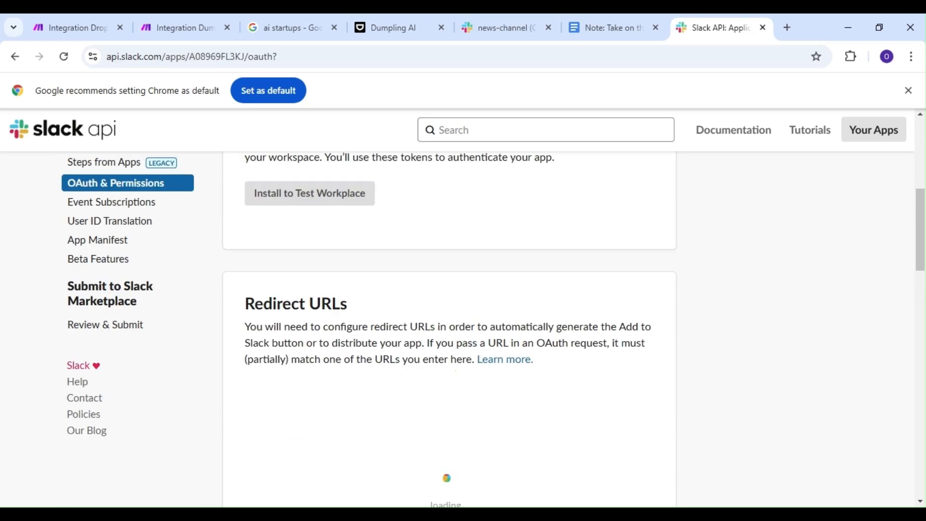
pyautogui.scroll(-3)
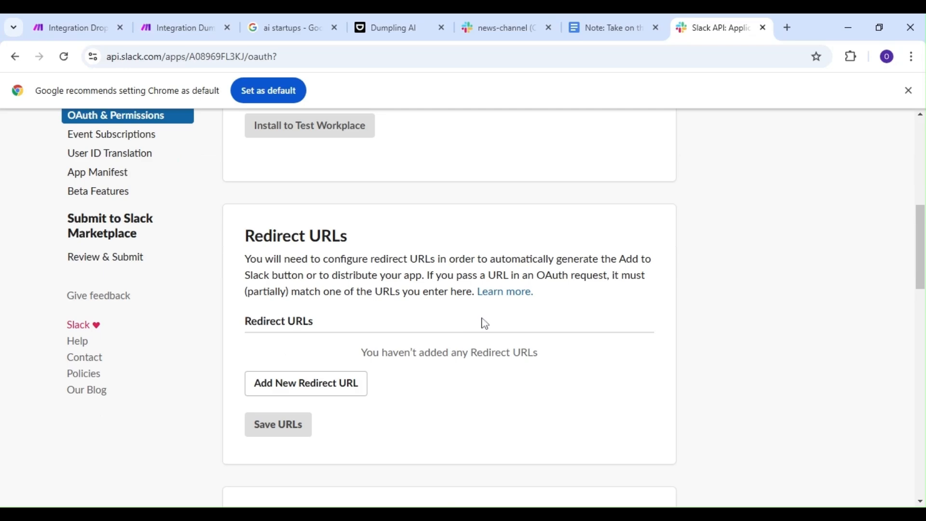
pyautogui.click(613, 27)
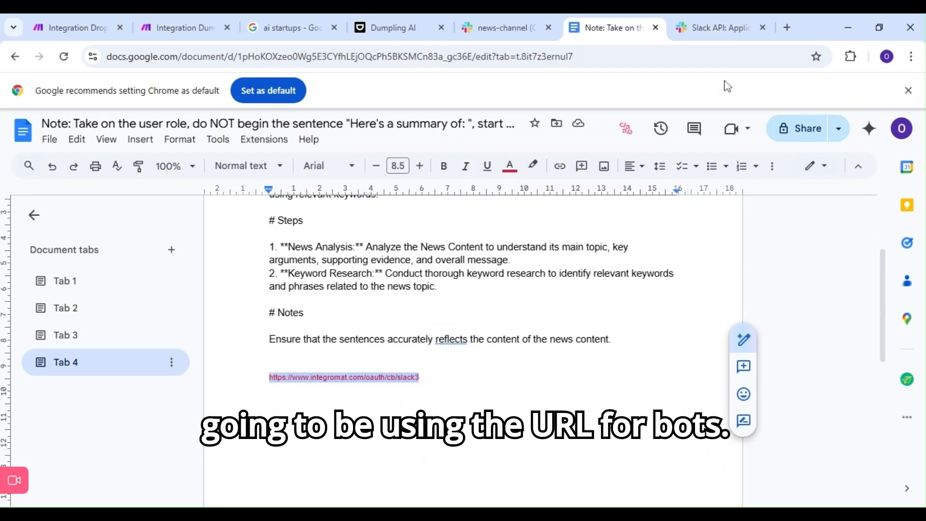
pyautogui.click(720, 27)
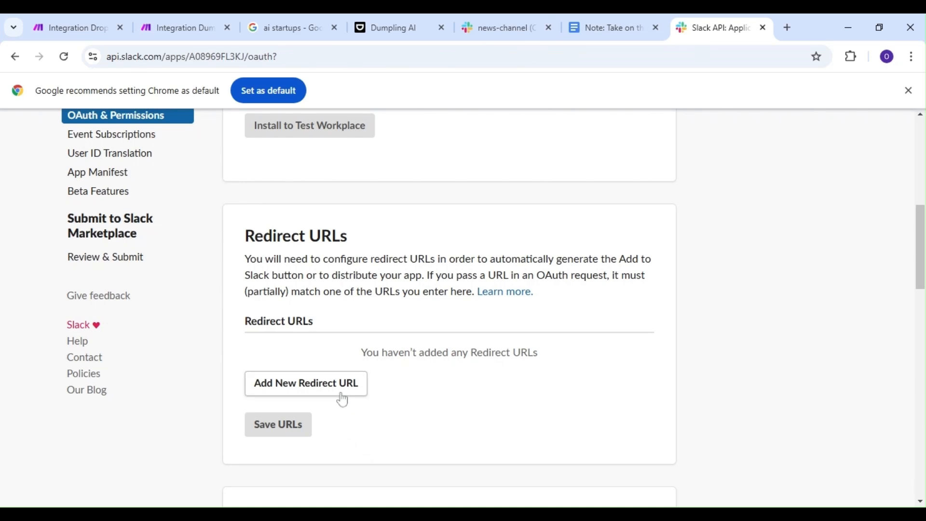
pyautogui.click(305, 382)
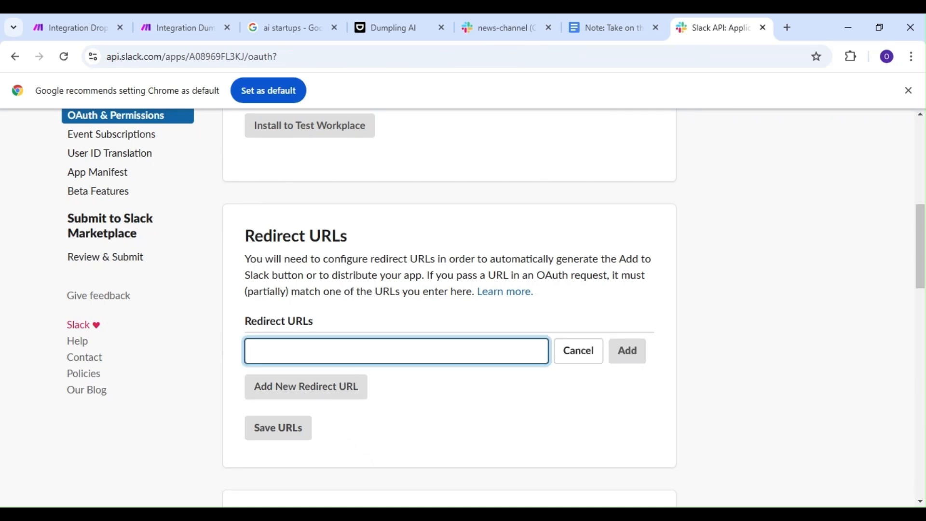
pyautogui.click(627, 351)
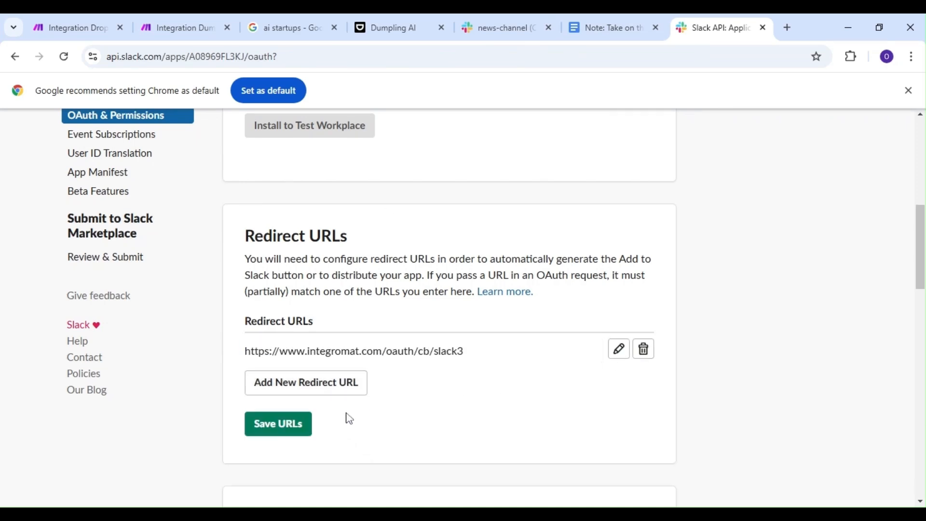
pyautogui.click(278, 424)
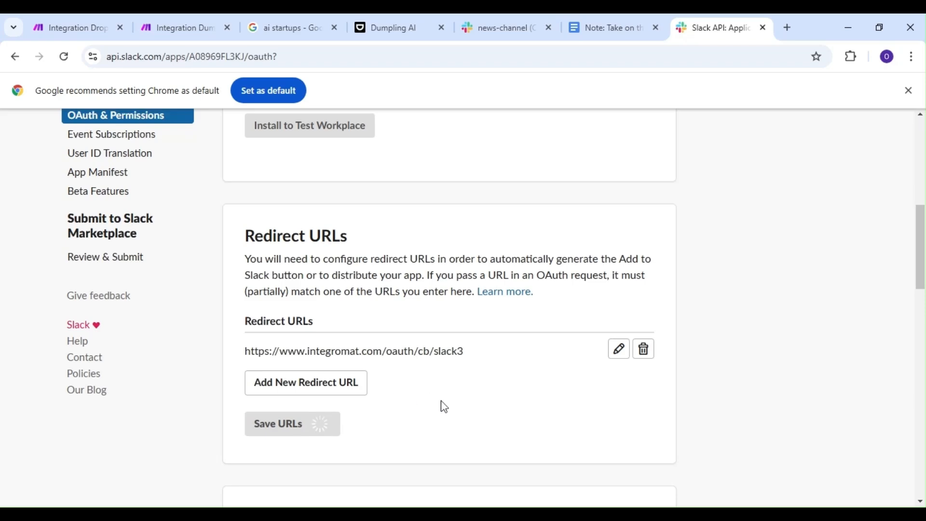
pyautogui.scroll(-3)
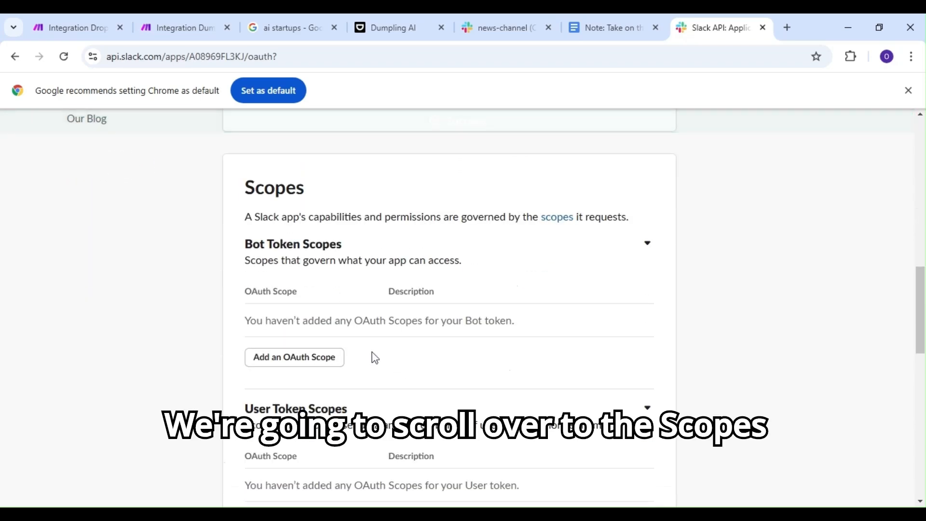
# Step: Add bot token scopes app_mentions:read, channels:history and chat:write, then return to Make
pyautogui.click(294, 357)
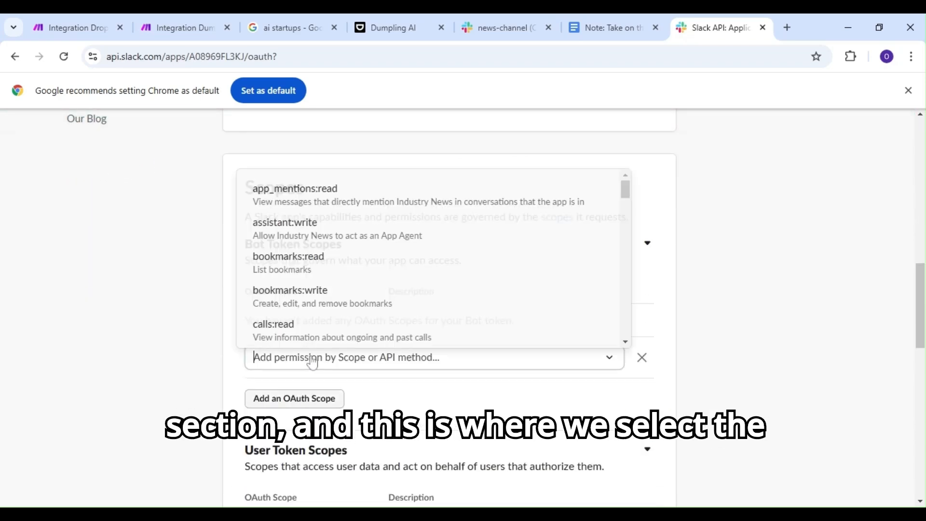
pyautogui.click(295, 188)
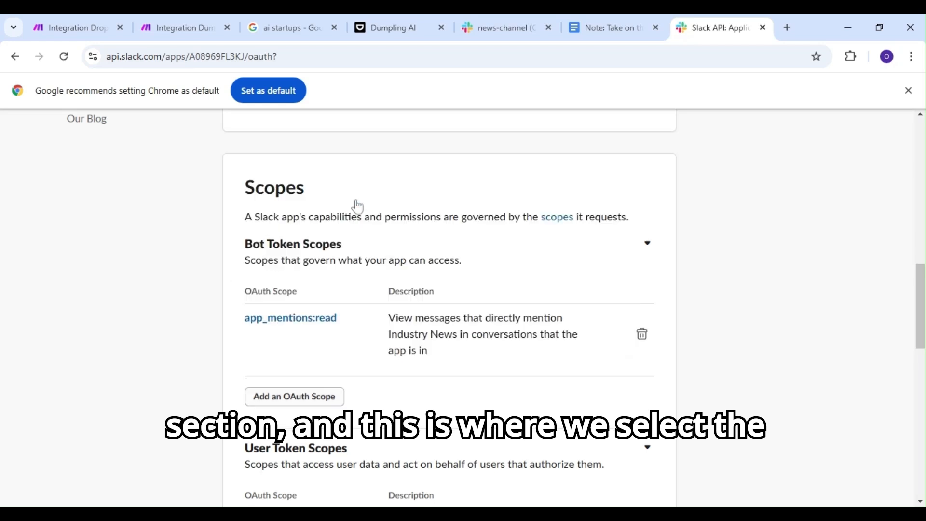
pyautogui.click(294, 397)
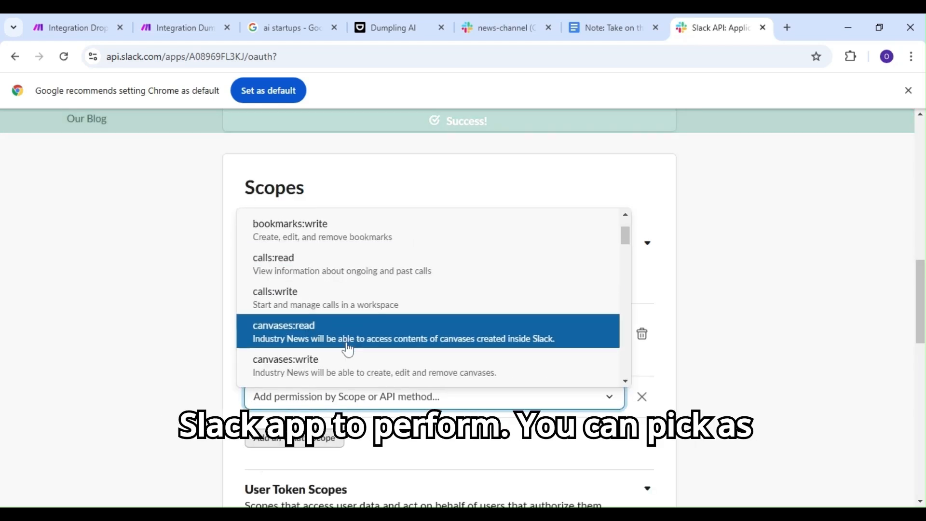
pyautogui.scroll(-3)
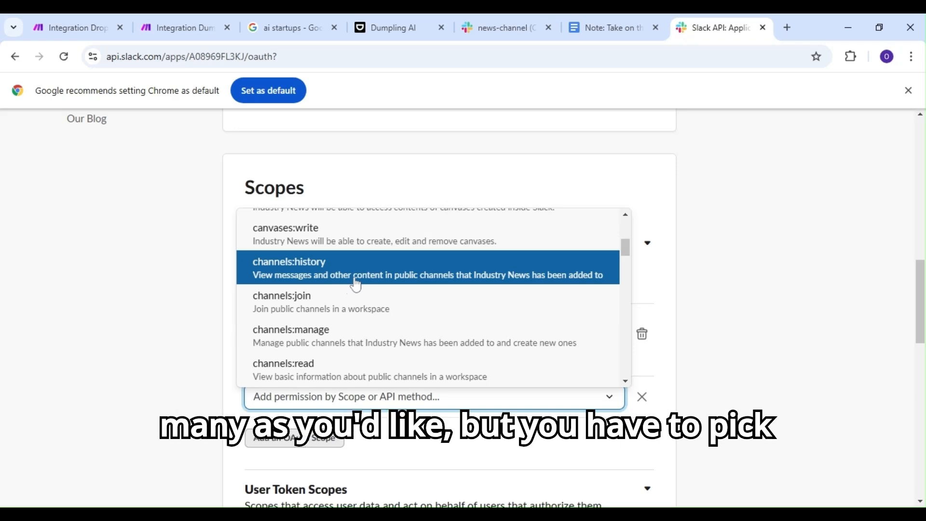
pyautogui.click(355, 267)
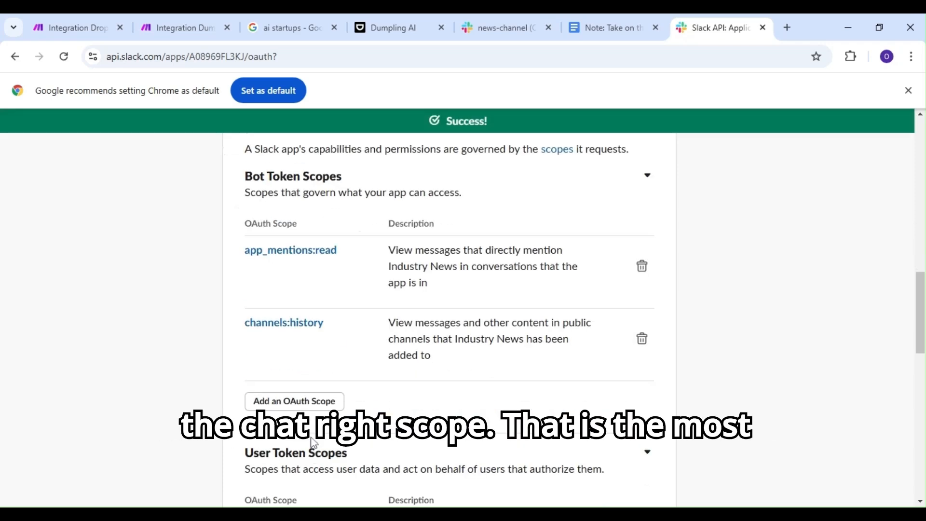
pyautogui.click(294, 401)
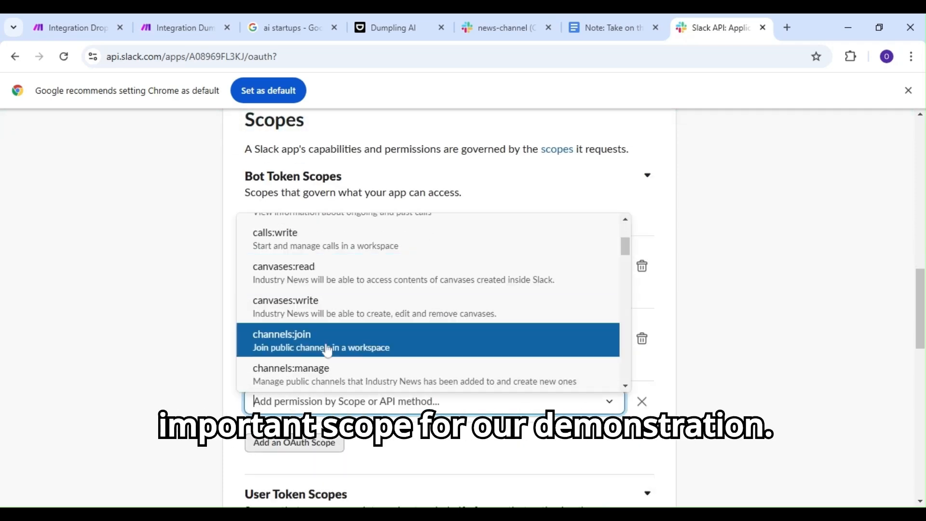
pyautogui.scroll(-3)
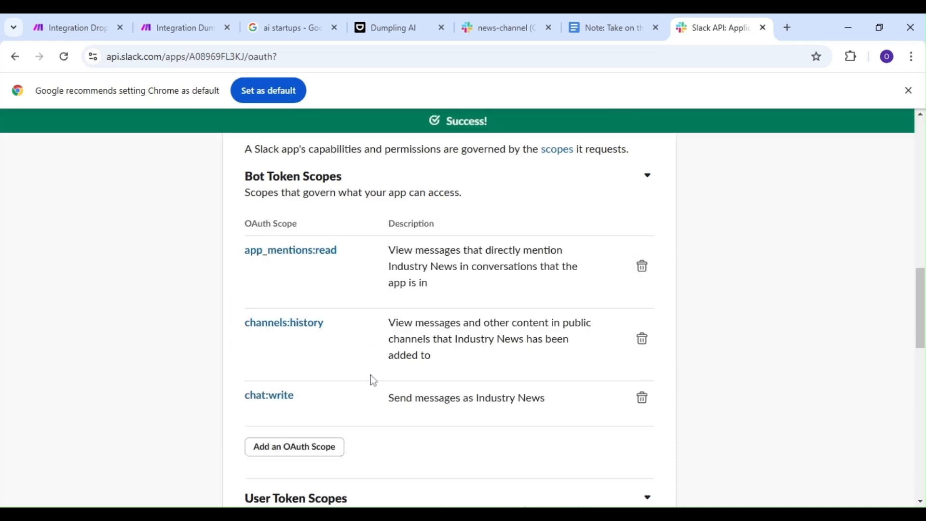
pyautogui.scroll(-3)
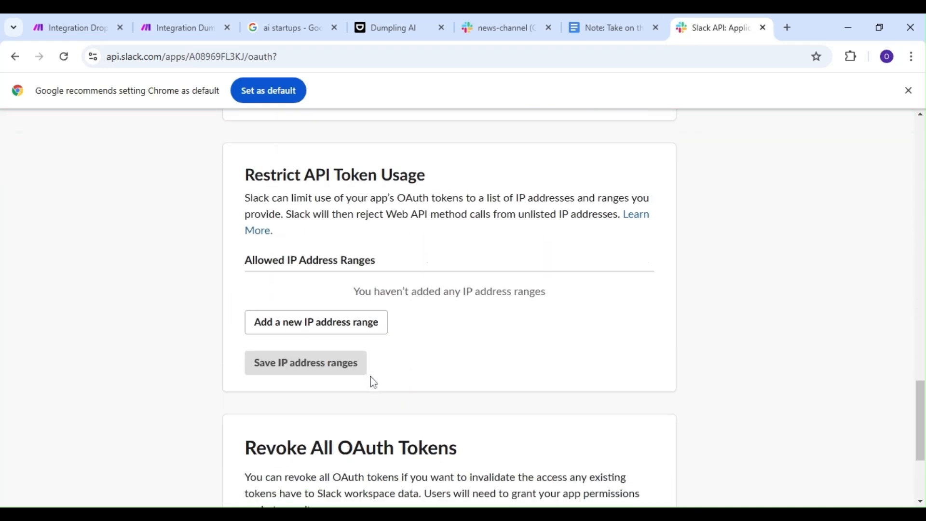
pyautogui.scroll(3)
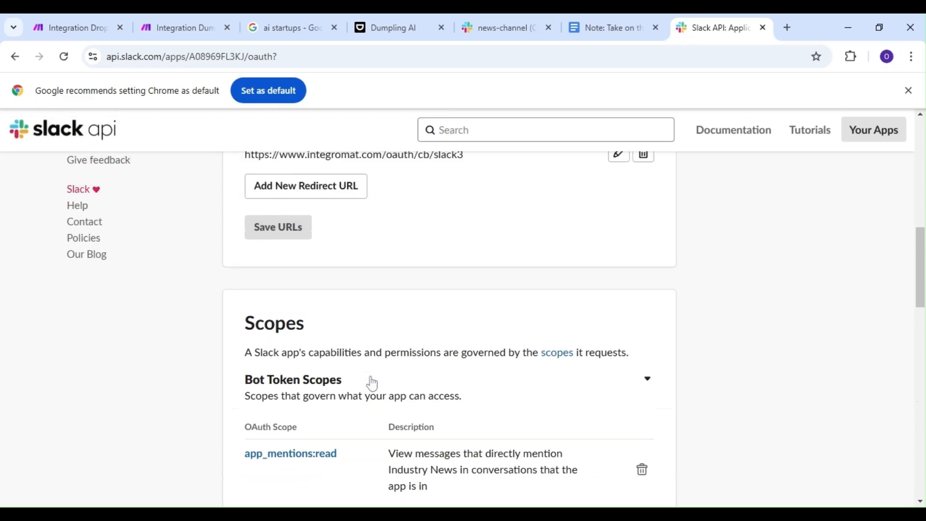
pyautogui.click(184, 27)
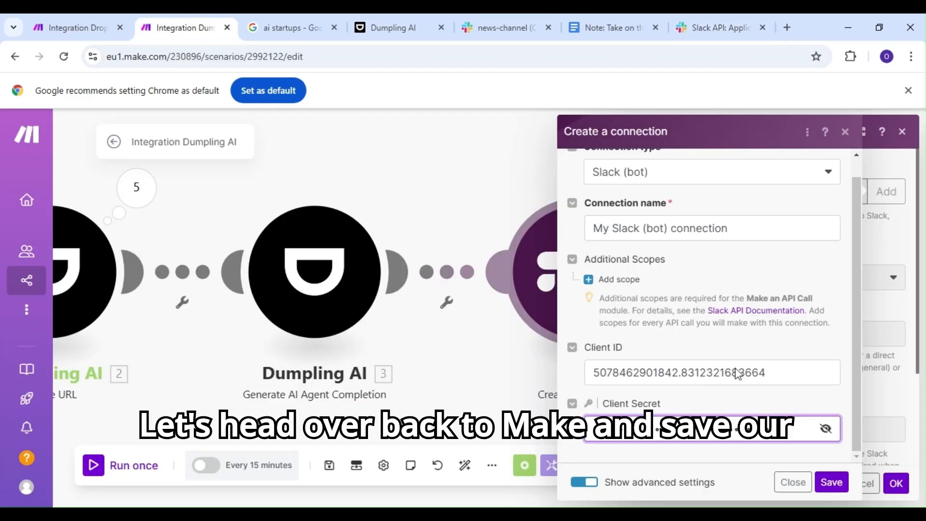
# Step: Save the My Slack (bot) connection in the Create a connection dialog
pyautogui.click(832, 482)
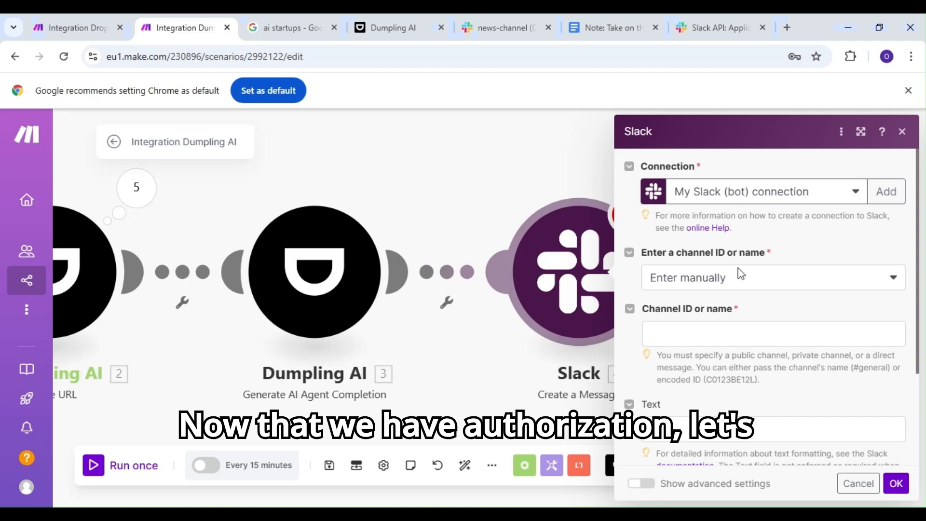
# Step: Set the channel entry to Select from the list and choose news-channel
pyautogui.click(771, 278)
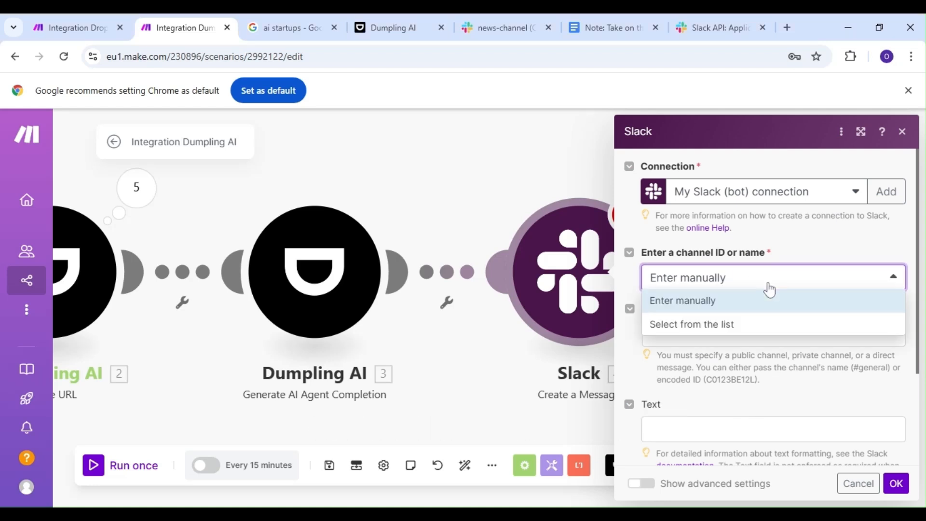
pyautogui.click(691, 323)
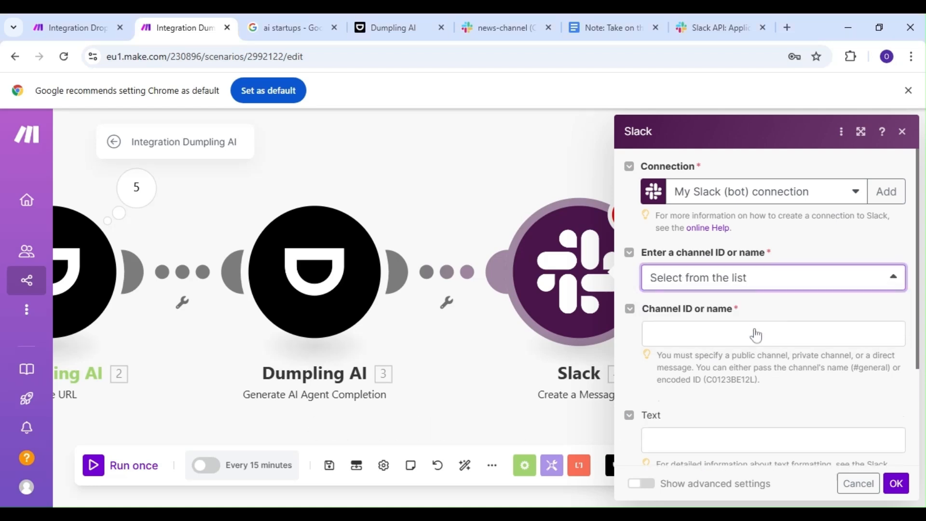
pyautogui.click(771, 277)
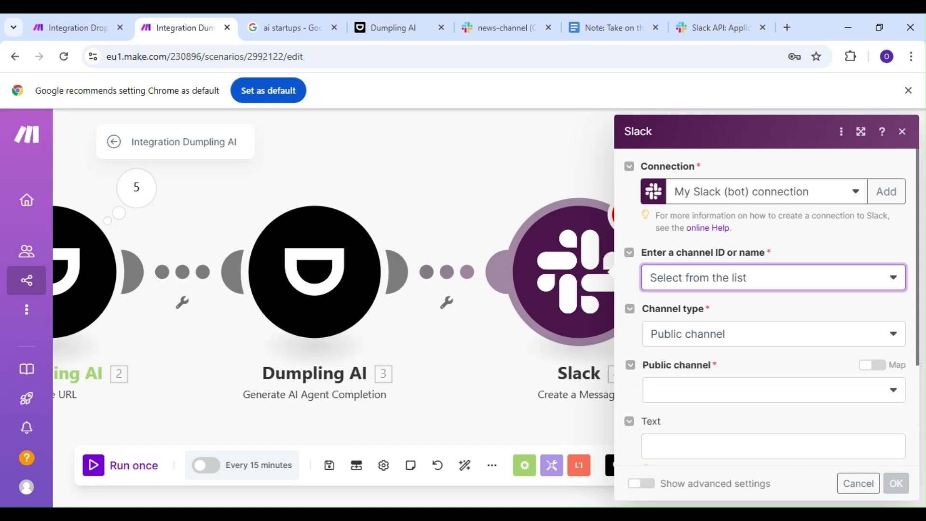
pyautogui.scroll(-3)
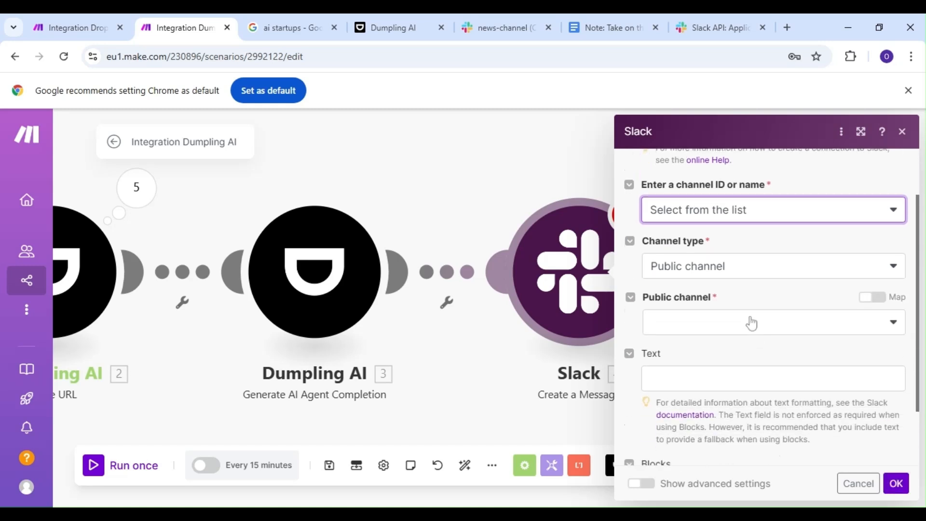
pyautogui.click(768, 322)
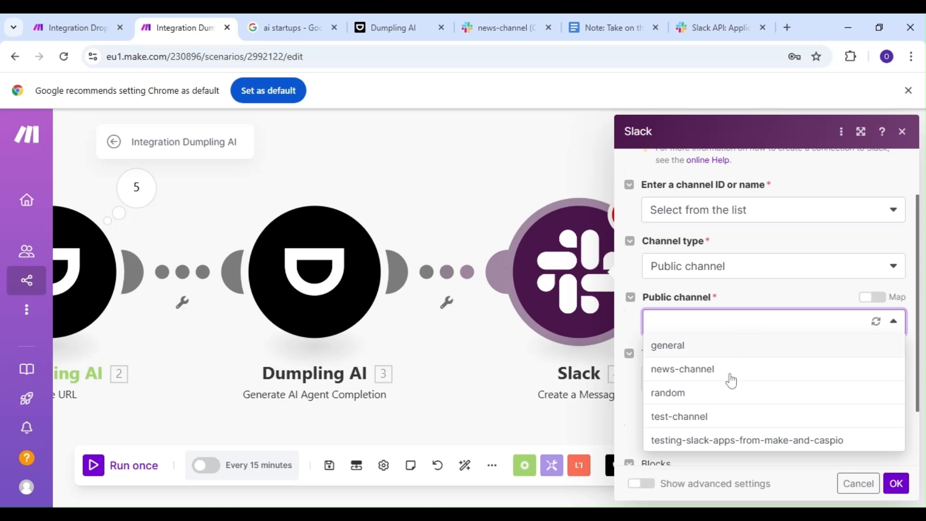
pyautogui.click(682, 369)
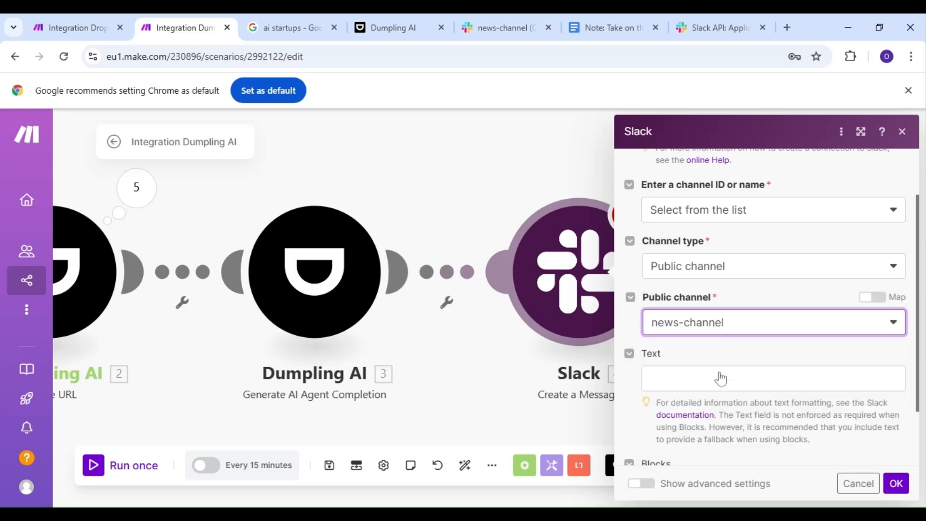
pyautogui.moveTo(721, 379)
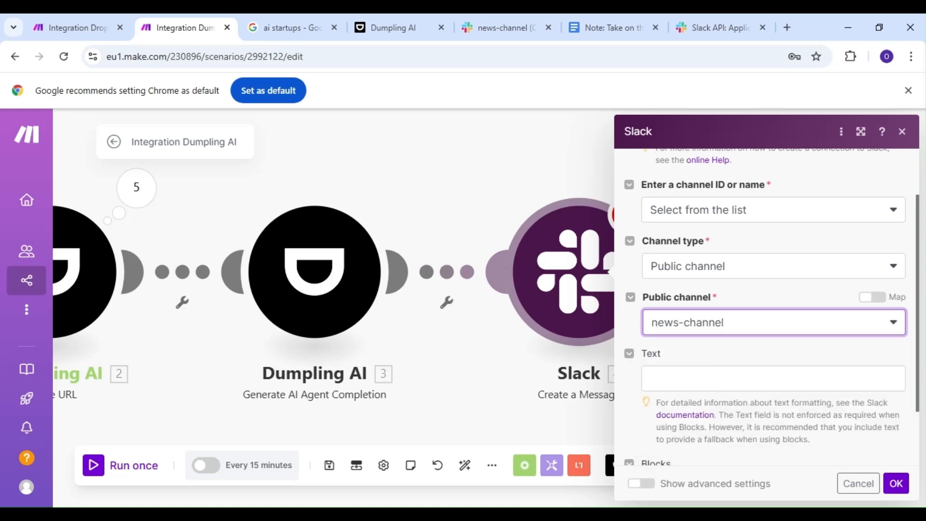
# Step: Map 3. Generated Text into the message Text and save the Slack module
pyautogui.click(772, 378)
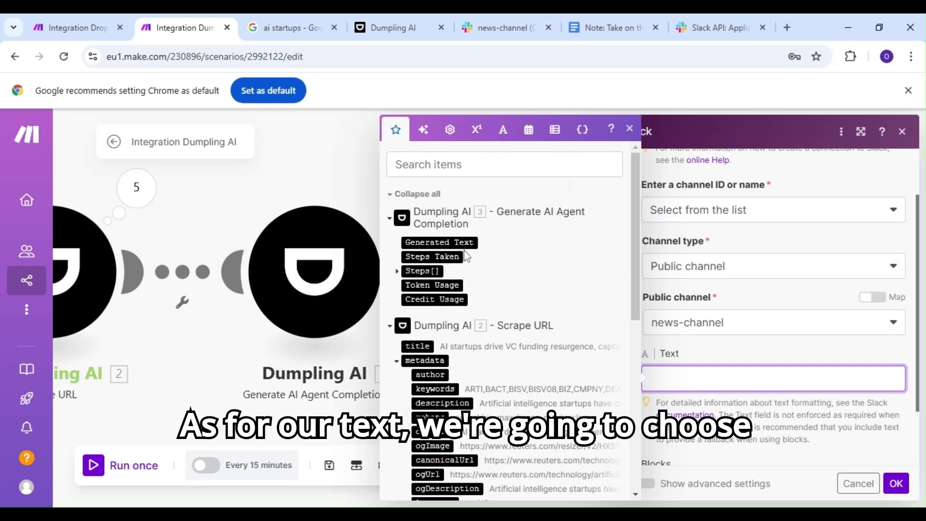
pyautogui.click(440, 243)
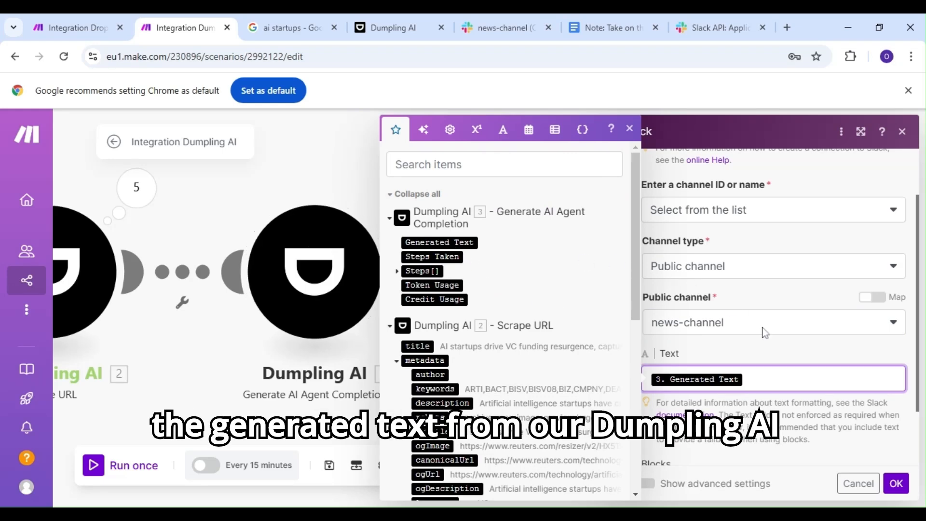
pyautogui.click(629, 128)
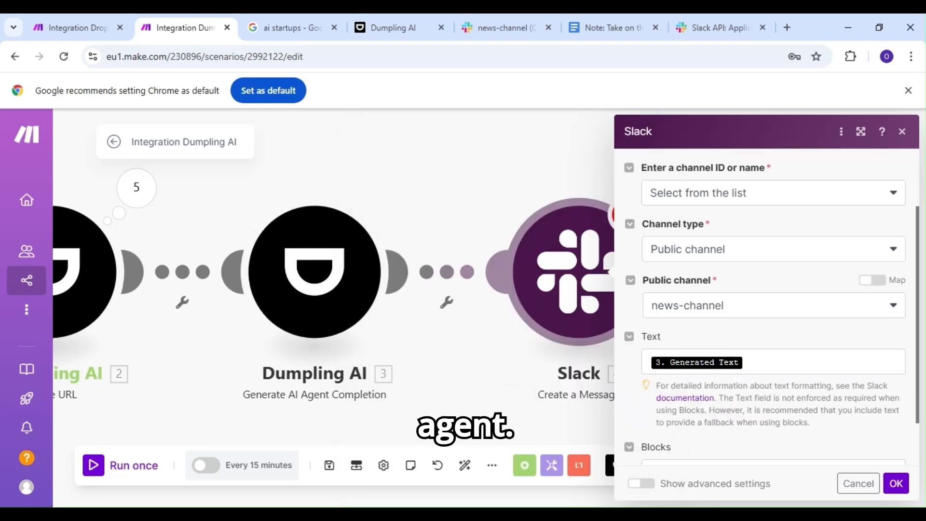
pyautogui.scroll(3)
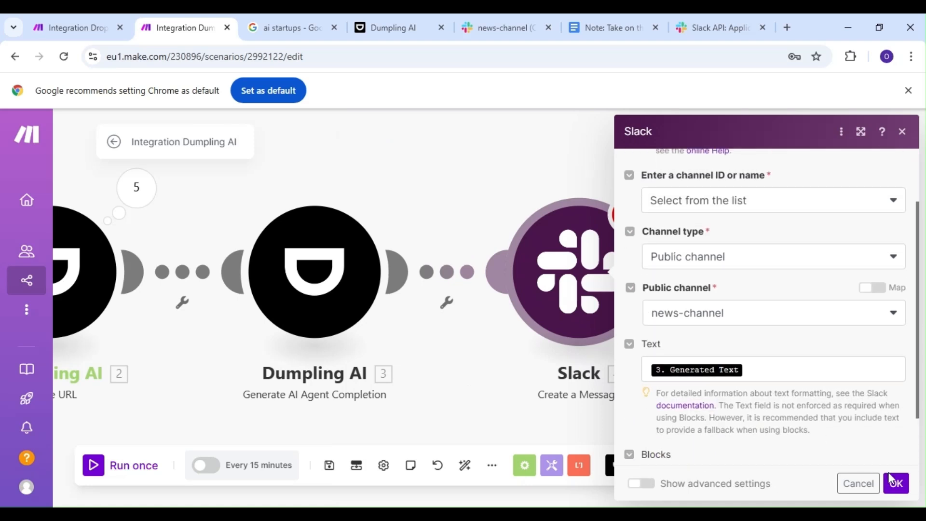
pyautogui.click(895, 484)
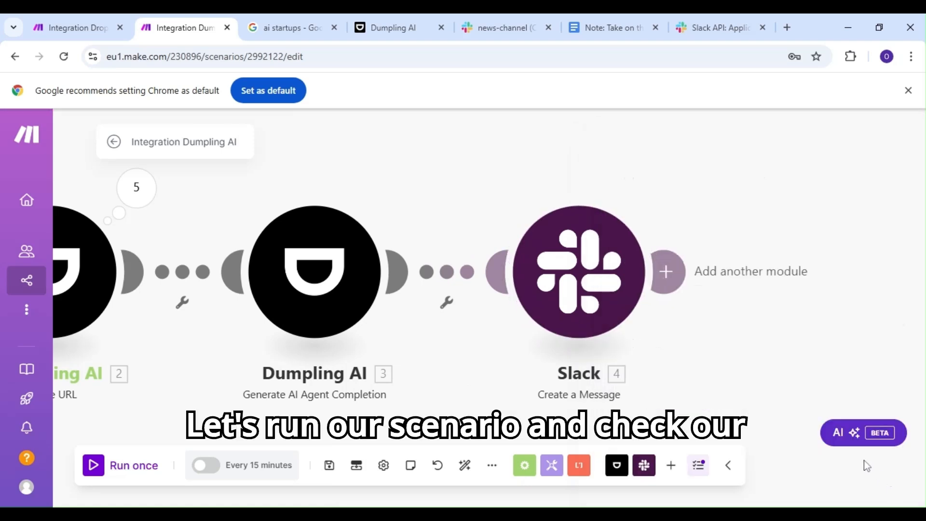
pyautogui.moveTo(774, 400)
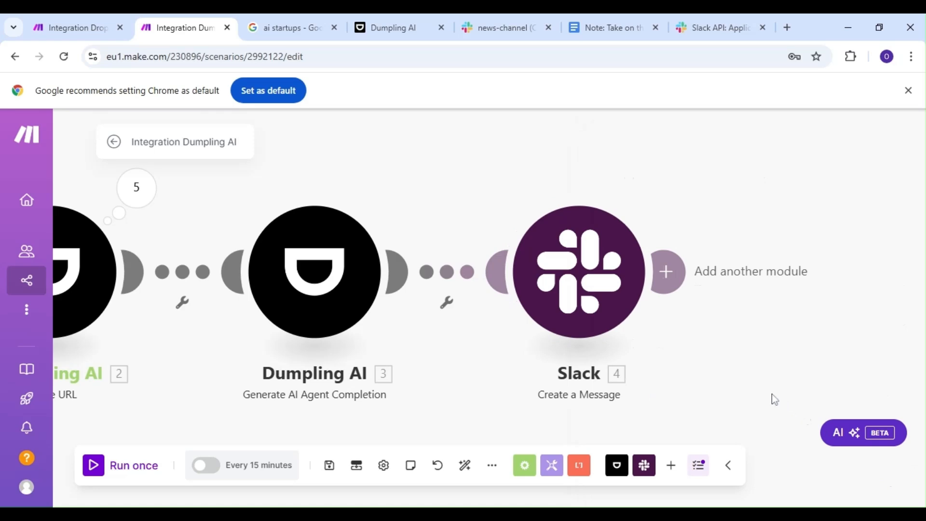
pyautogui.moveTo(471, 362)
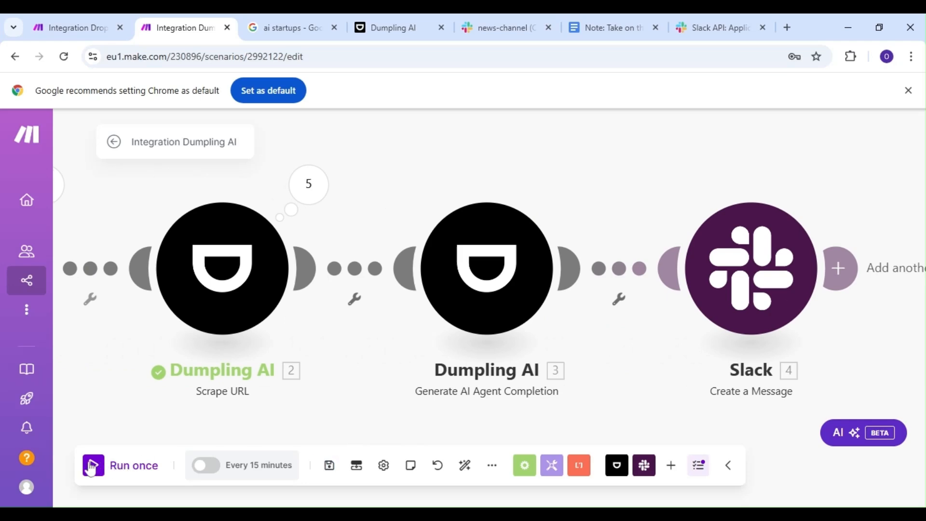
# Step: Run all four modules once, then check the five AI-startup funding summaries in Slack's news-channel
pyautogui.click(122, 466)
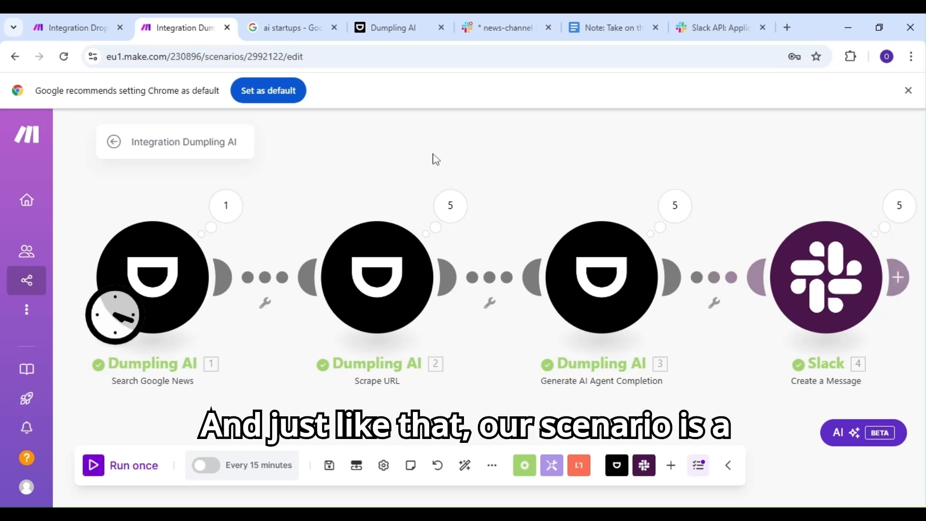
pyautogui.click(504, 27)
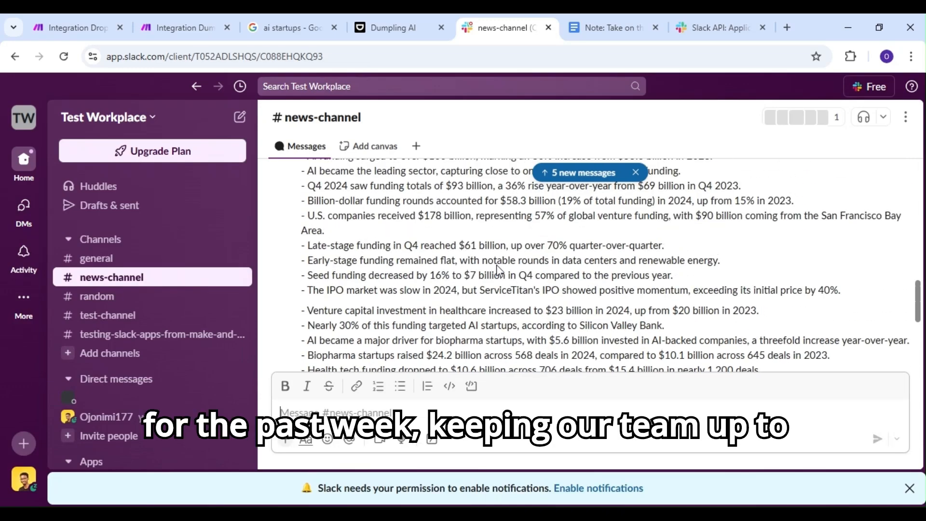
pyautogui.scroll(3)
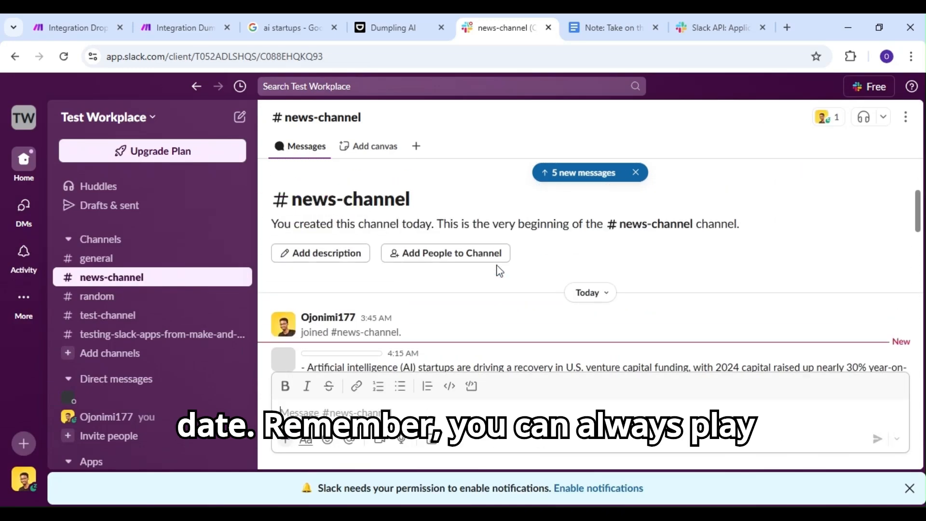
pyautogui.scroll(-3)
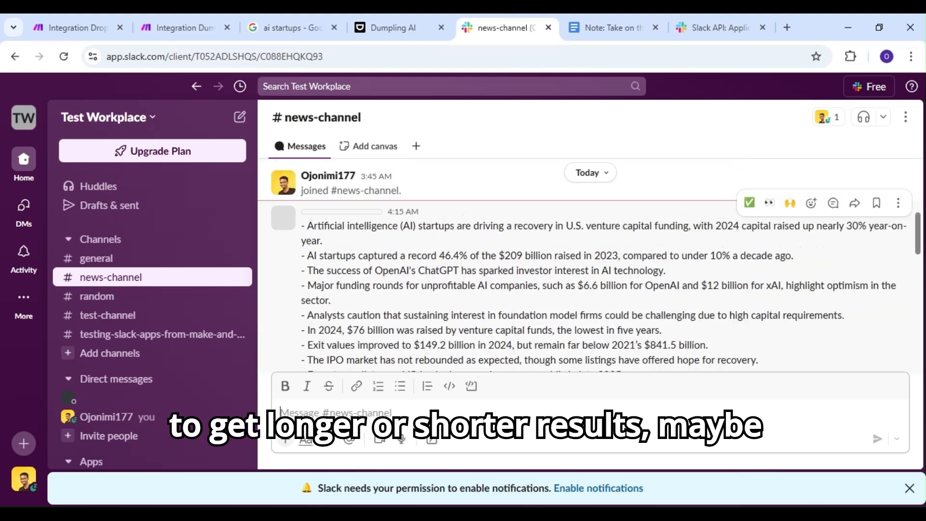
pyautogui.scroll(-3)
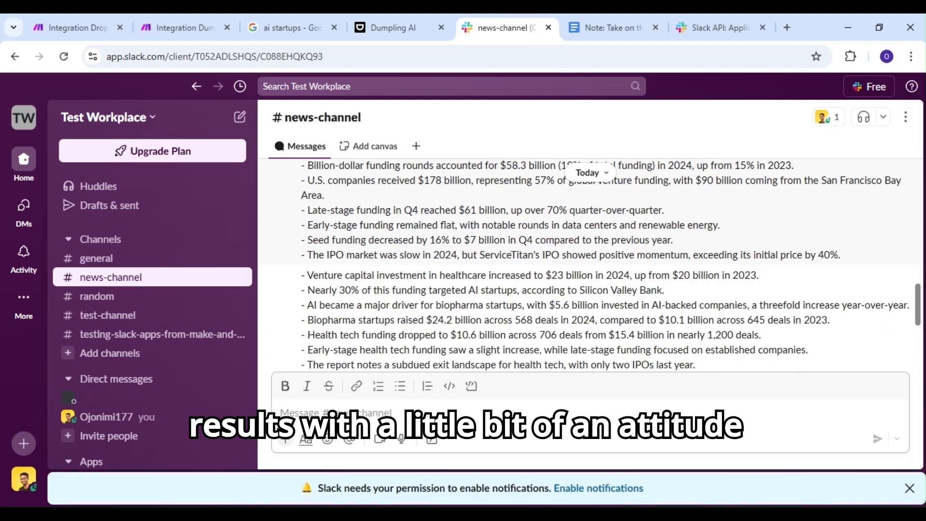
pyautogui.scroll(-3)
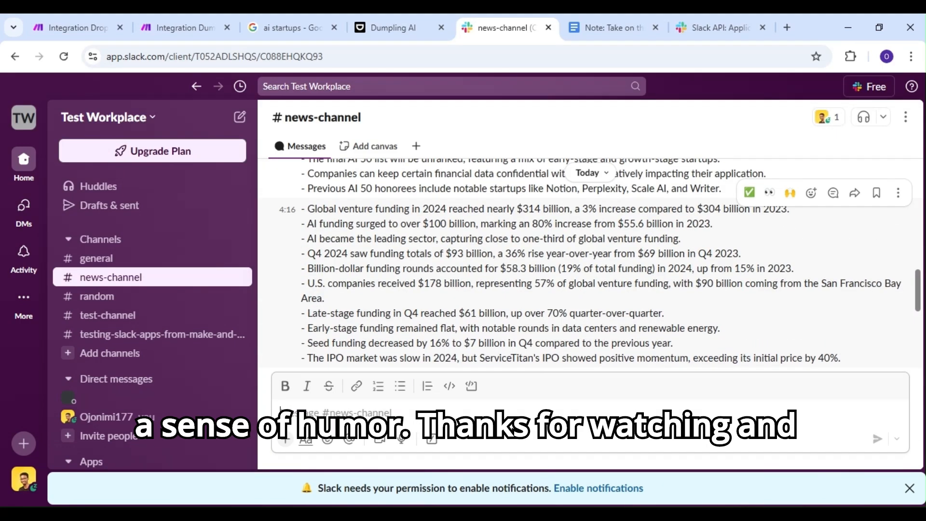
pyautogui.scroll(3)
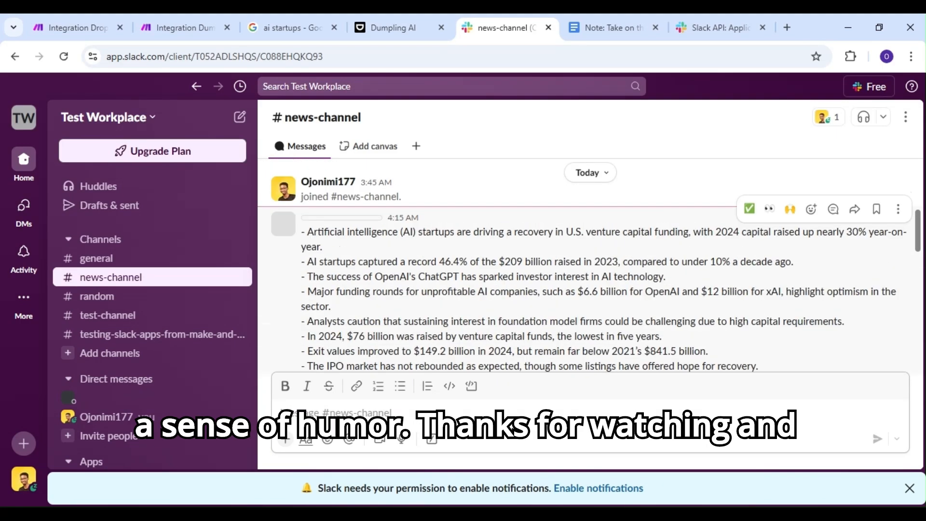